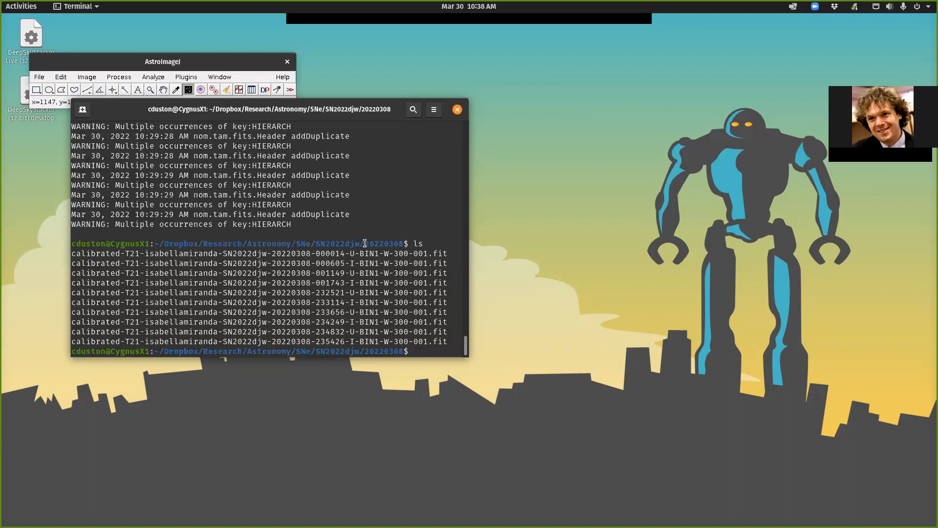
- Open the calibrated 001743 I-filter .fit frame from the 20220308 folder
double_click(382, 243)
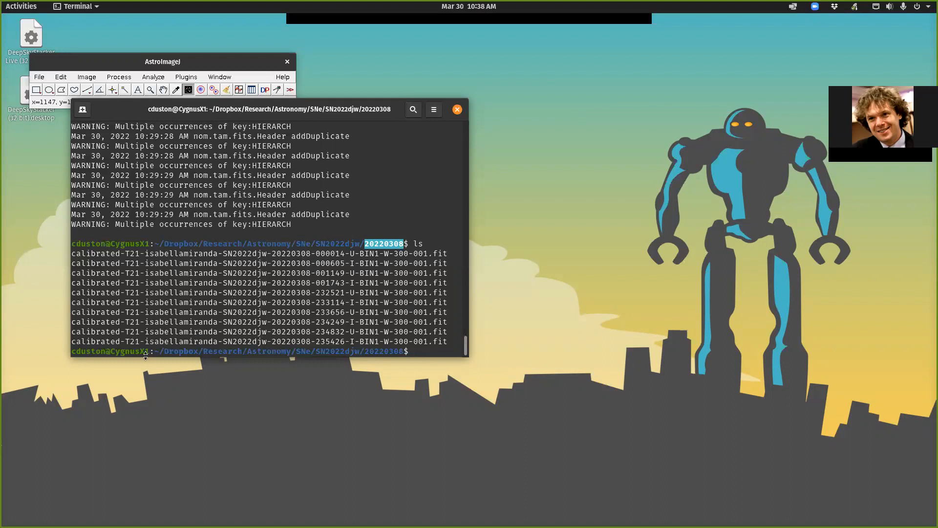
mouse_move(402, 255)
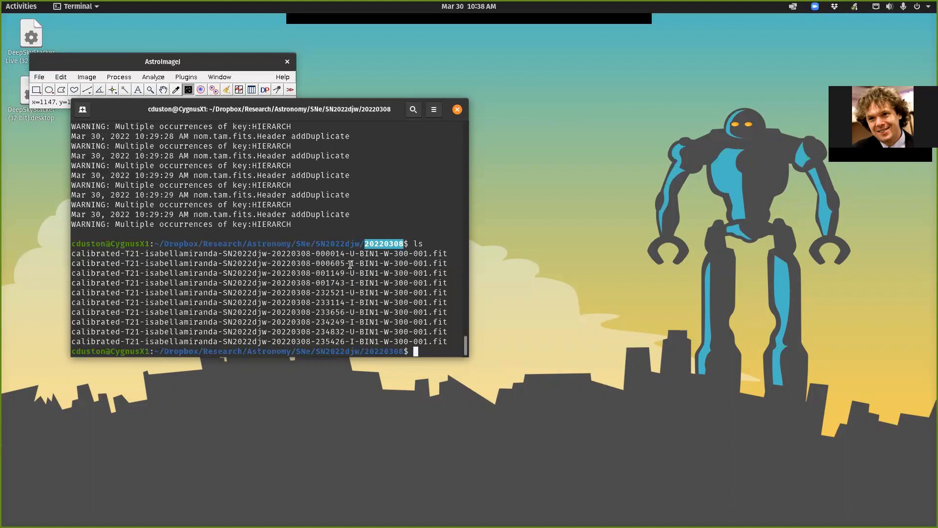
mouse_move(354, 318)
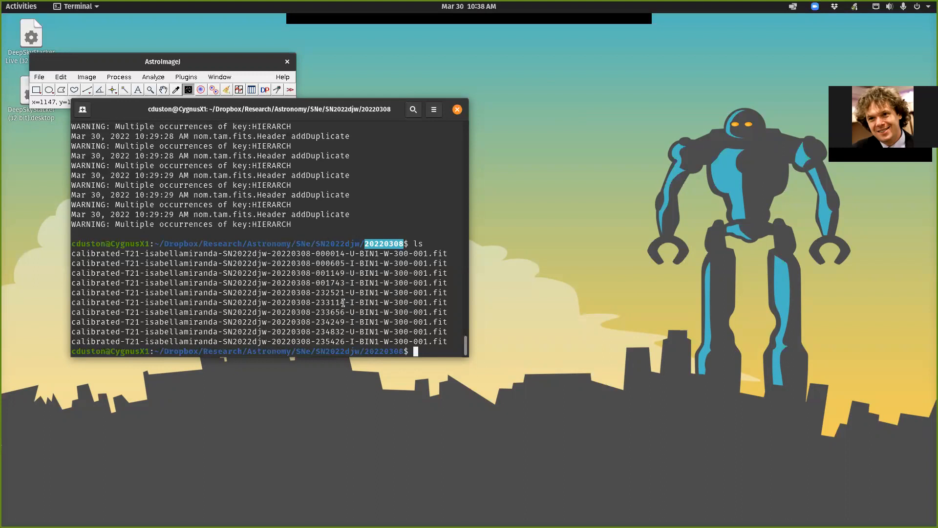
click(38, 77)
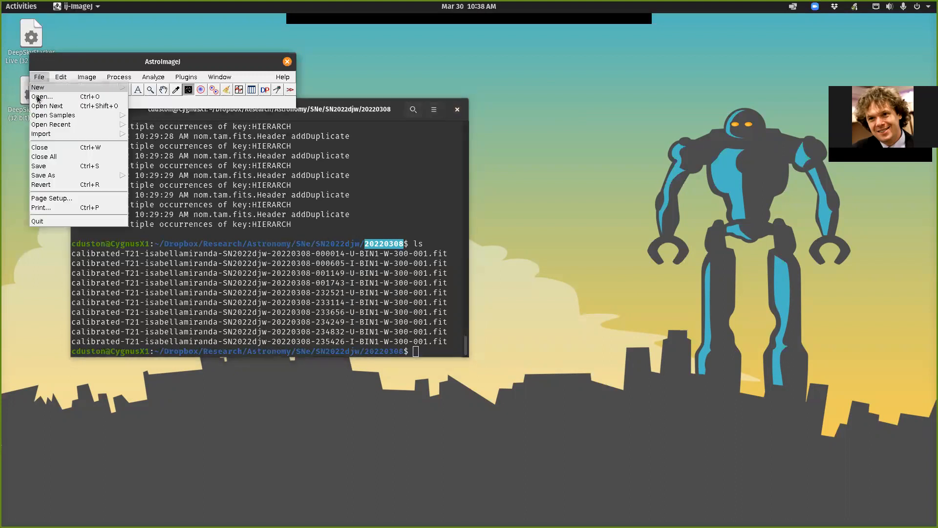
click(42, 97)
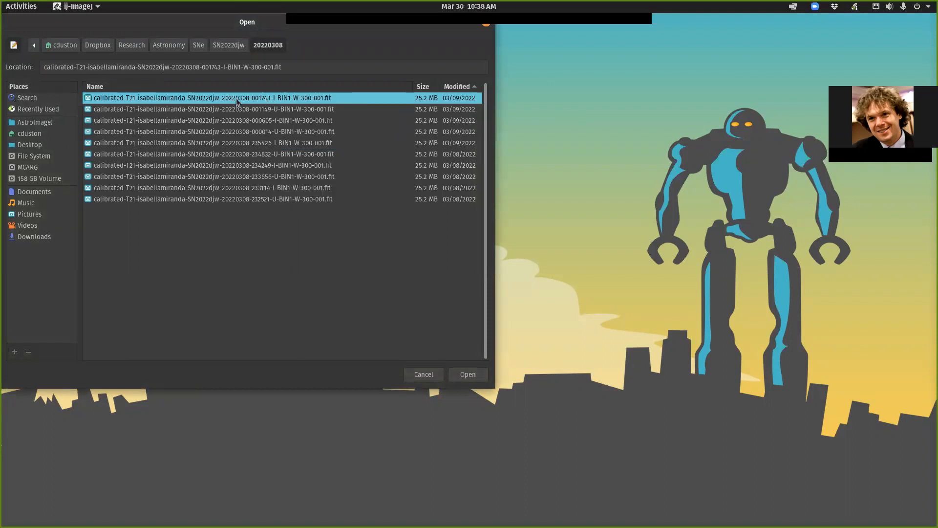
click(467, 374)
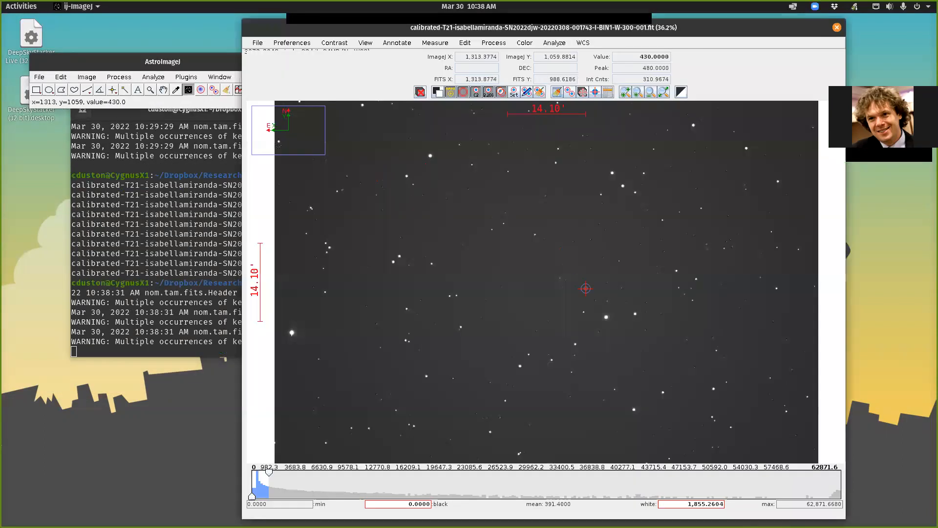
mouse_move(522, 285)
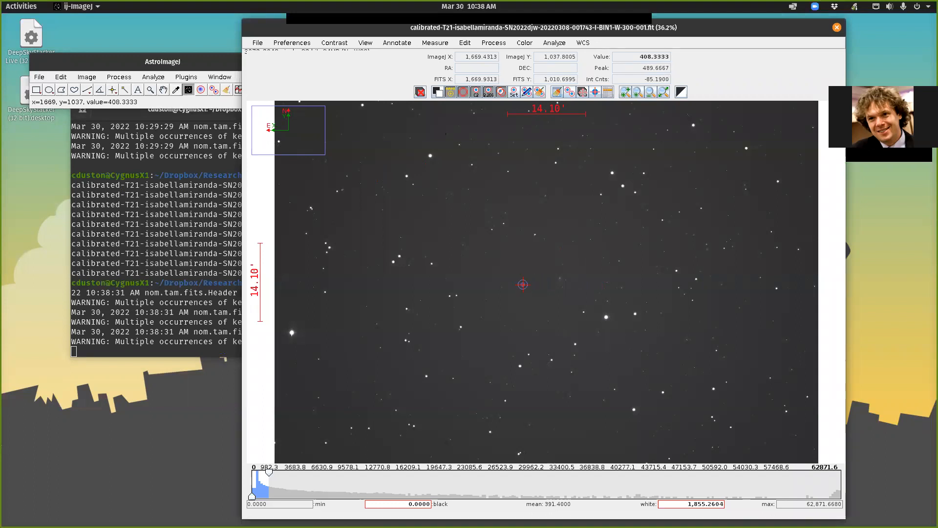
mouse_move(509, 214)
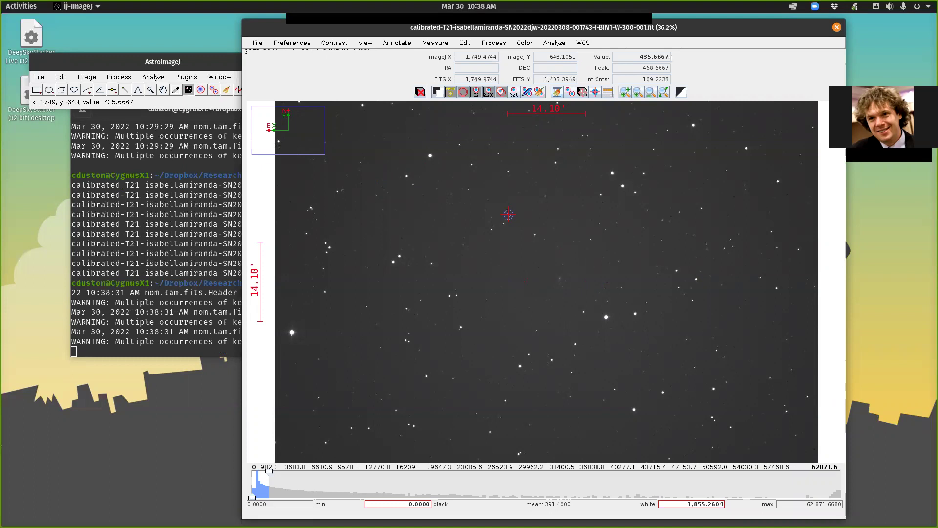
mouse_move(383, 280)
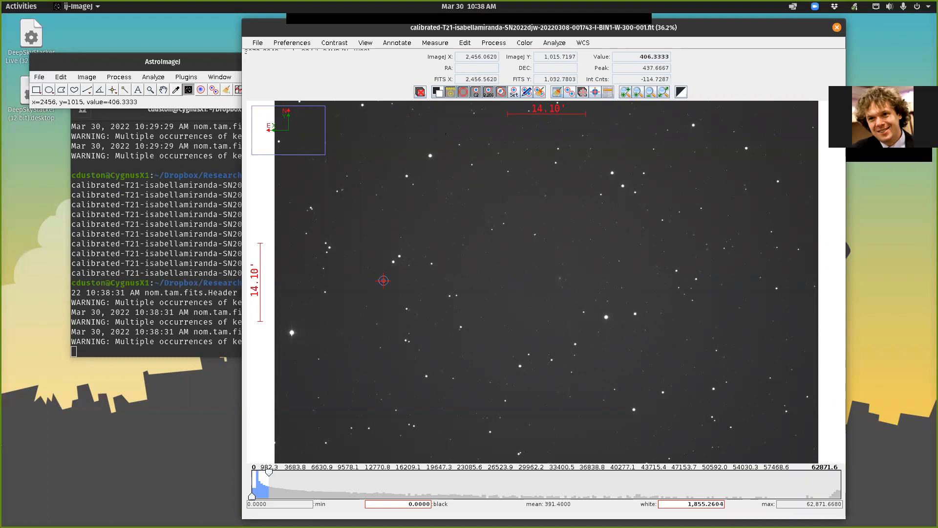
mouse_move(327, 56)
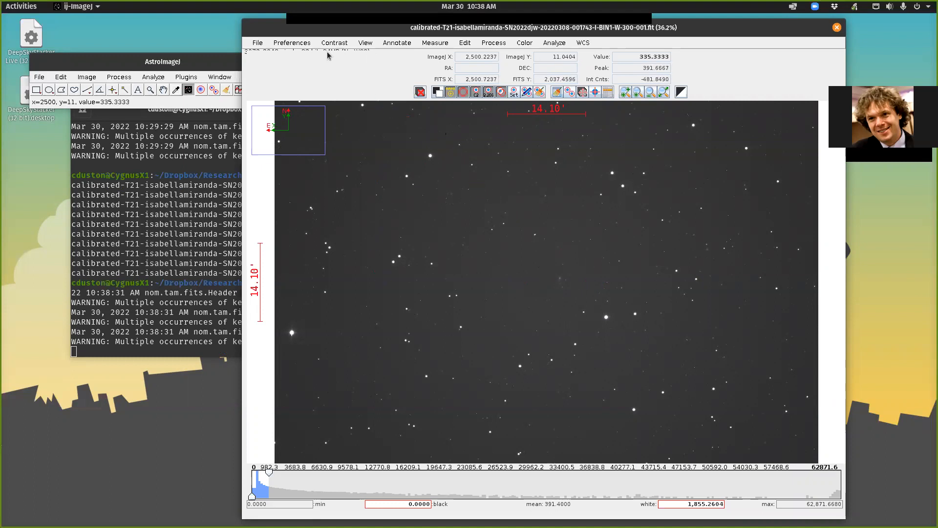
mouse_move(243, 53)
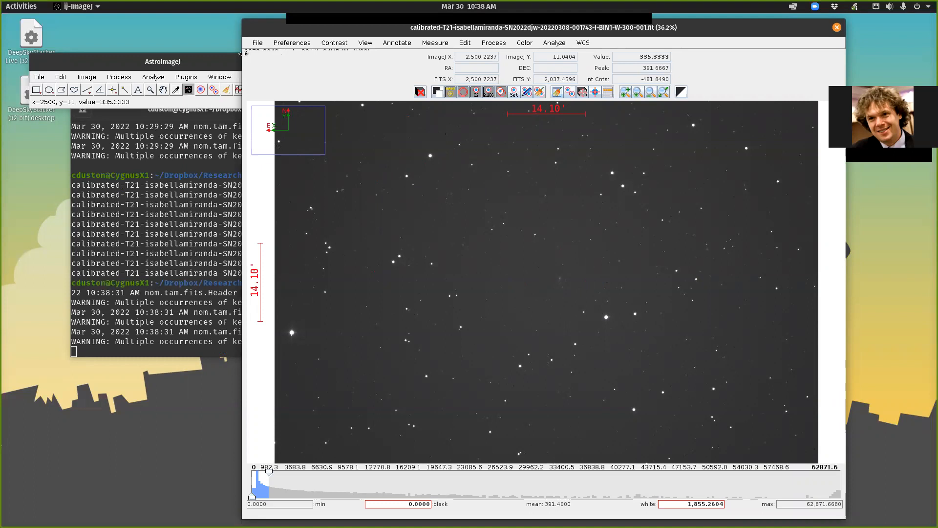
mouse_move(371, 54)
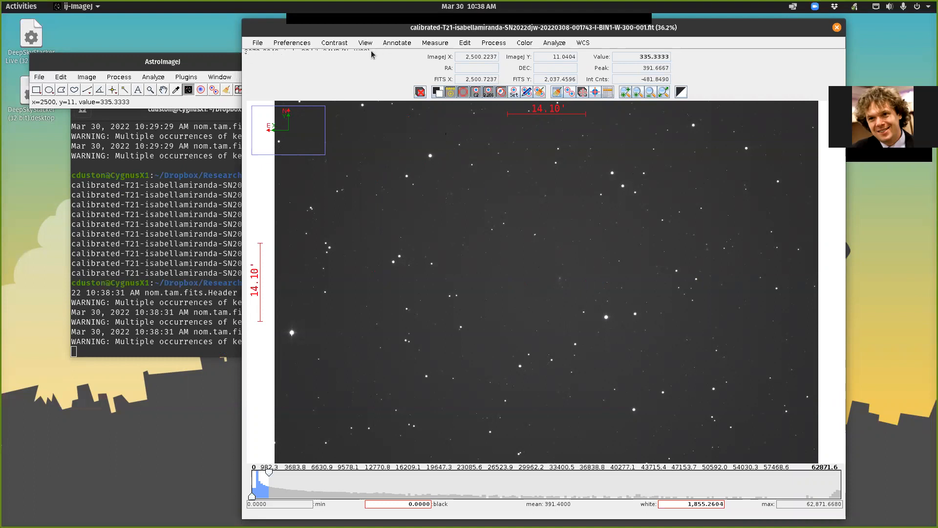
mouse_move(368, 84)
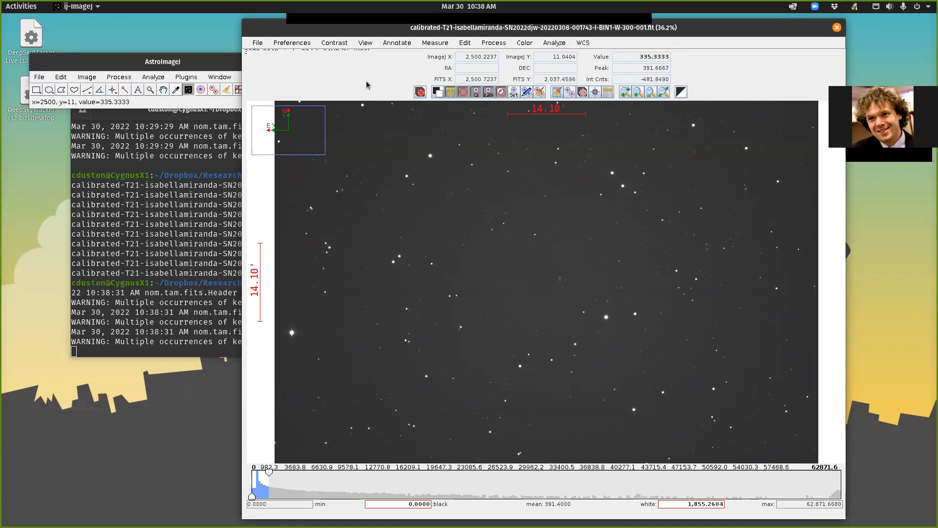
mouse_move(370, 51)
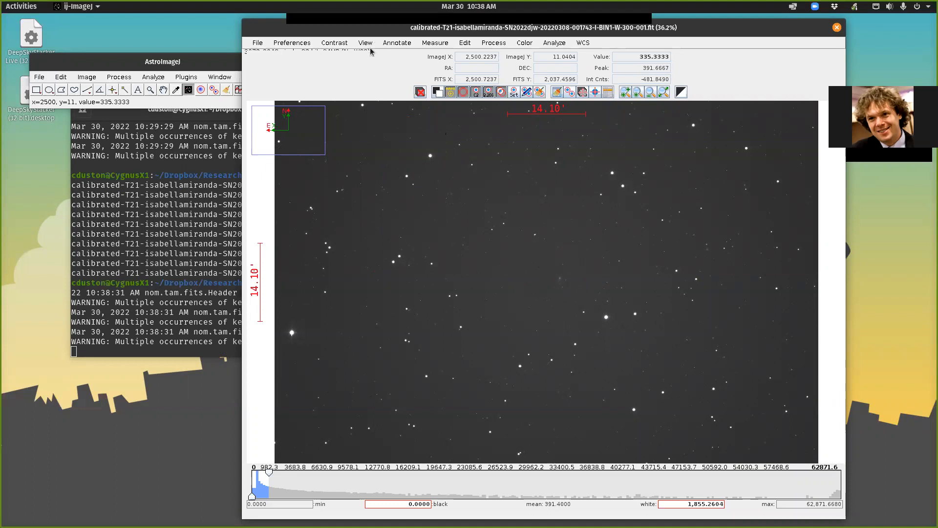
mouse_move(344, 53)
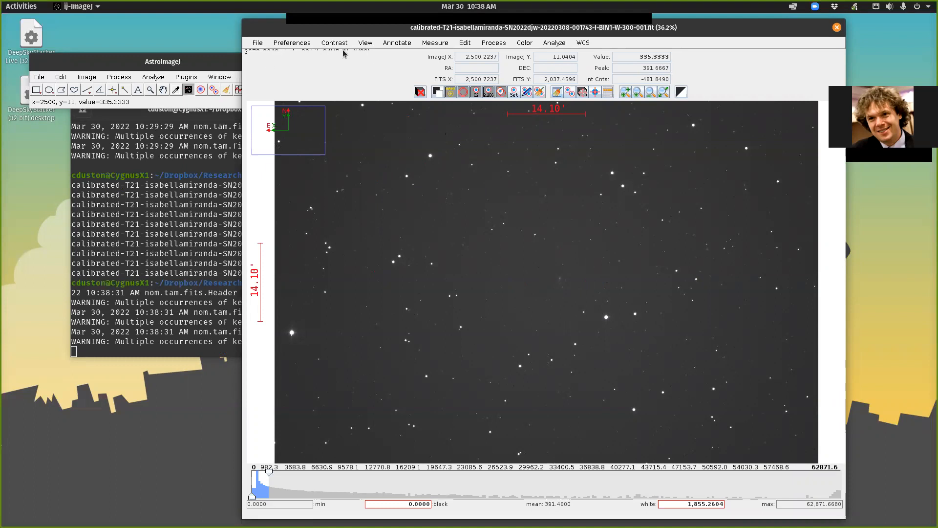
mouse_move(357, 60)
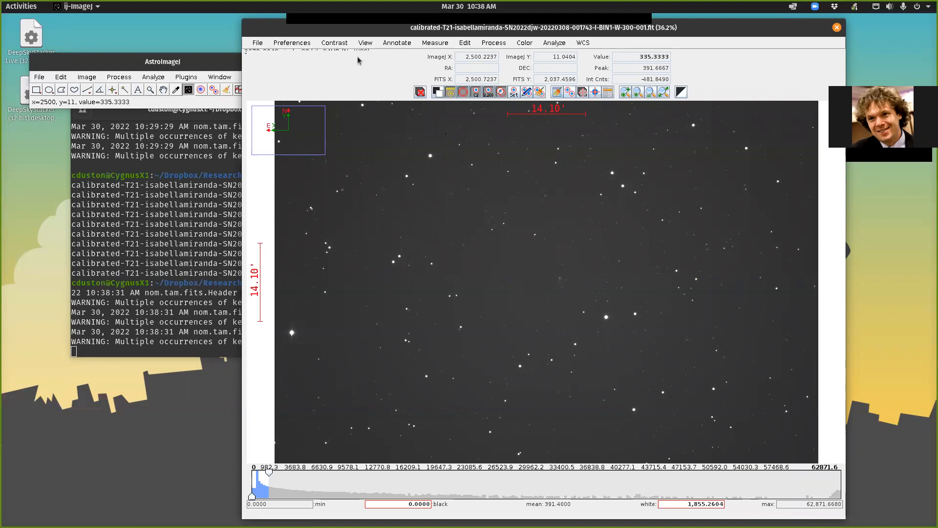
mouse_move(349, 80)
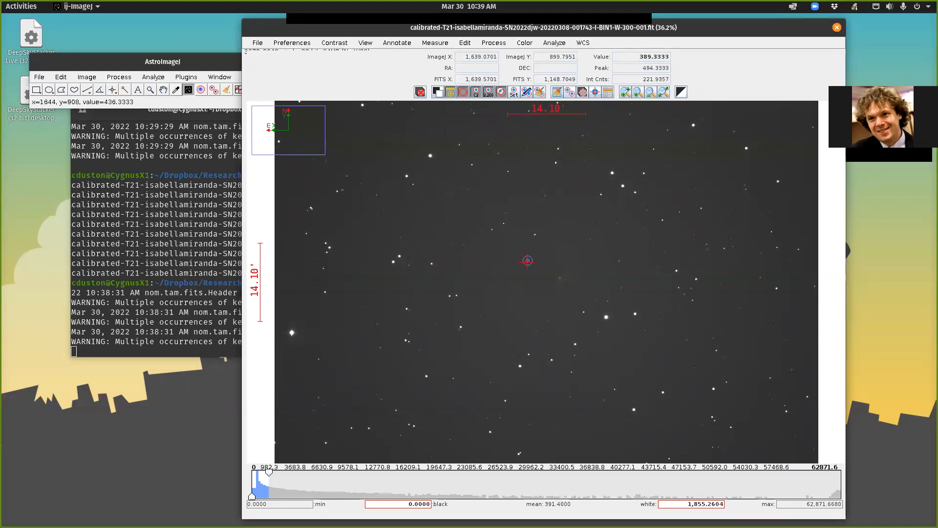
mouse_move(565, 224)
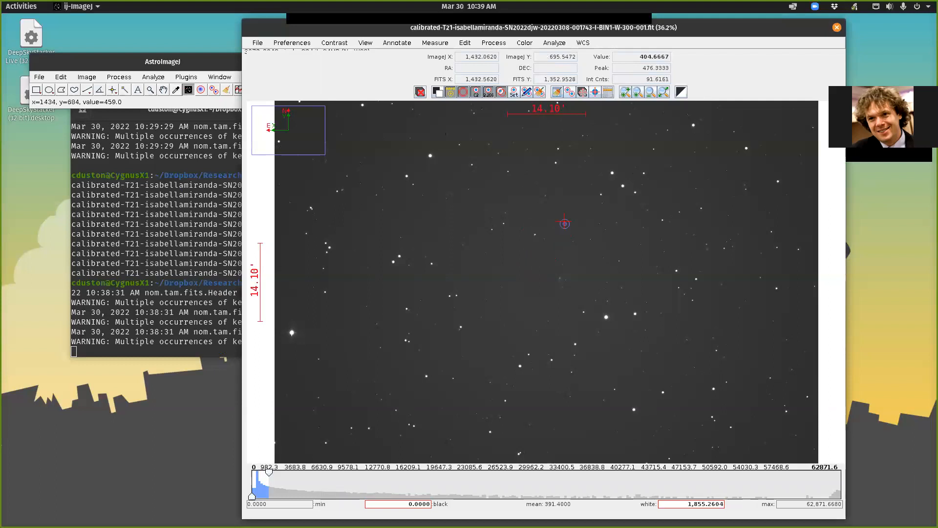
mouse_move(439, 61)
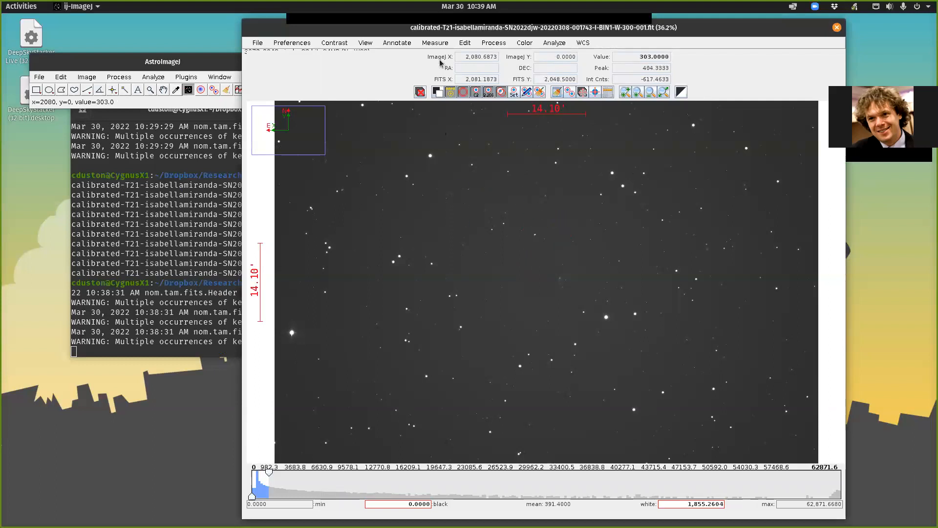
mouse_move(527, 59)
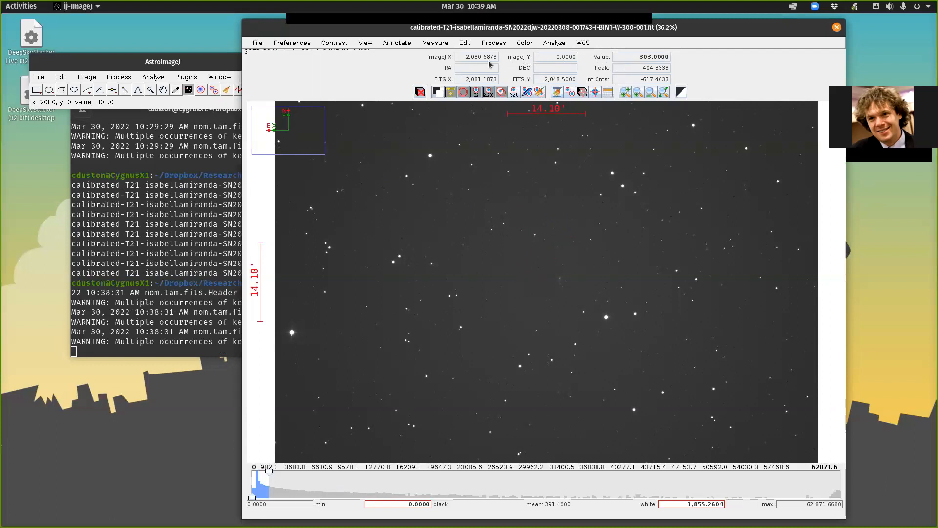
mouse_move(447, 83)
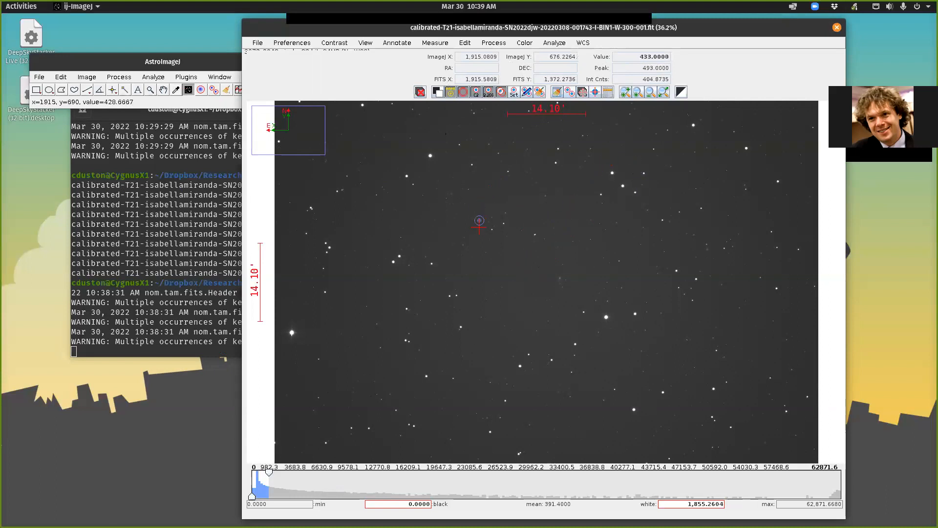
mouse_move(464, 262)
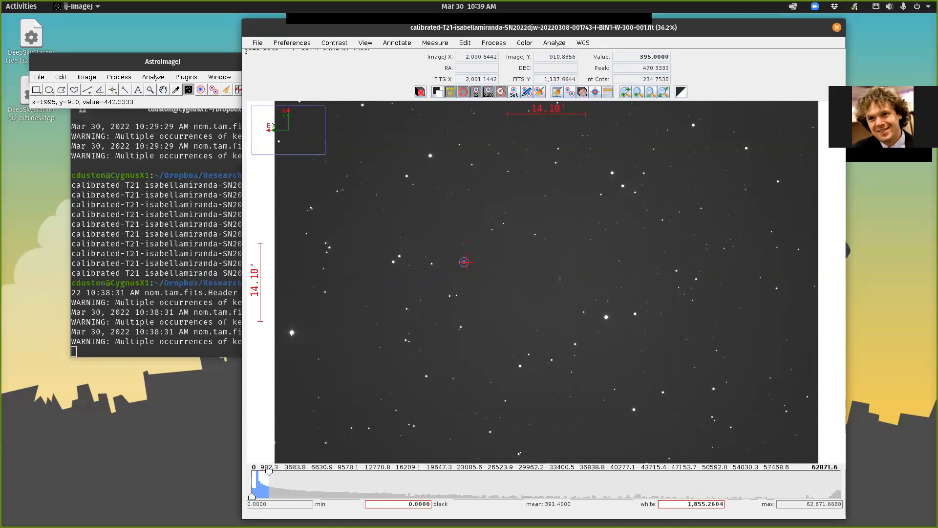
mouse_move(669, 233)
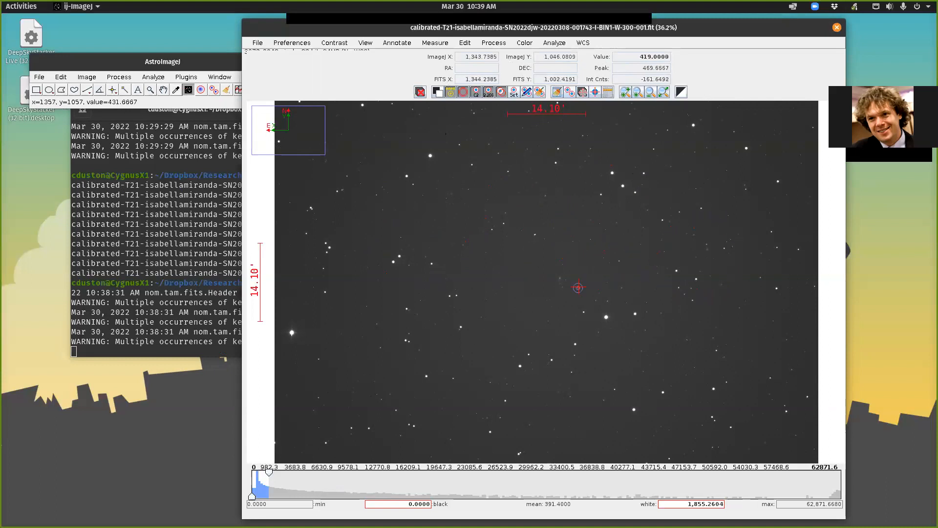
click(397, 323)
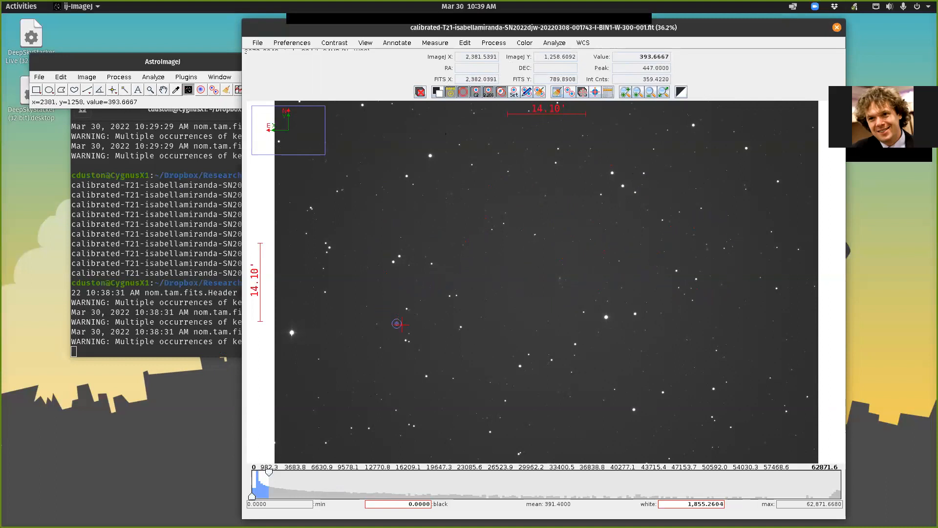
mouse_move(474, 130)
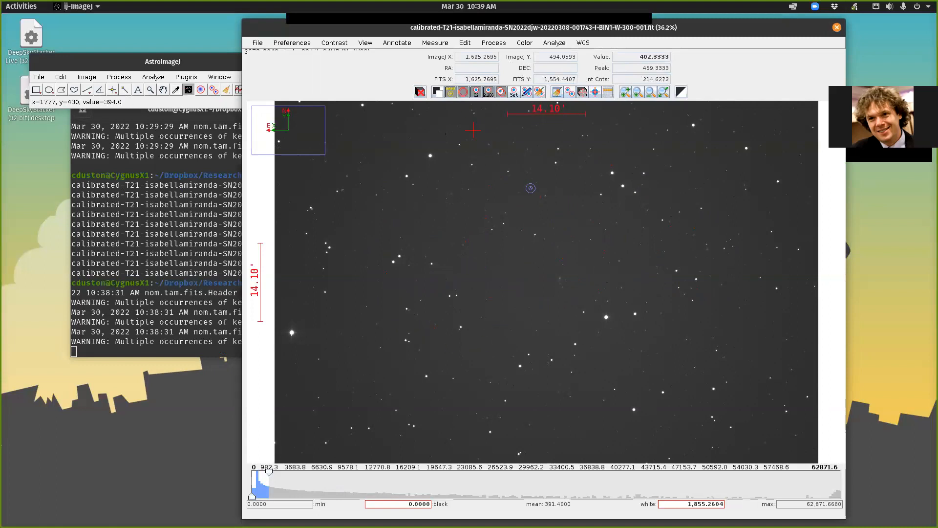
mouse_move(551, 78)
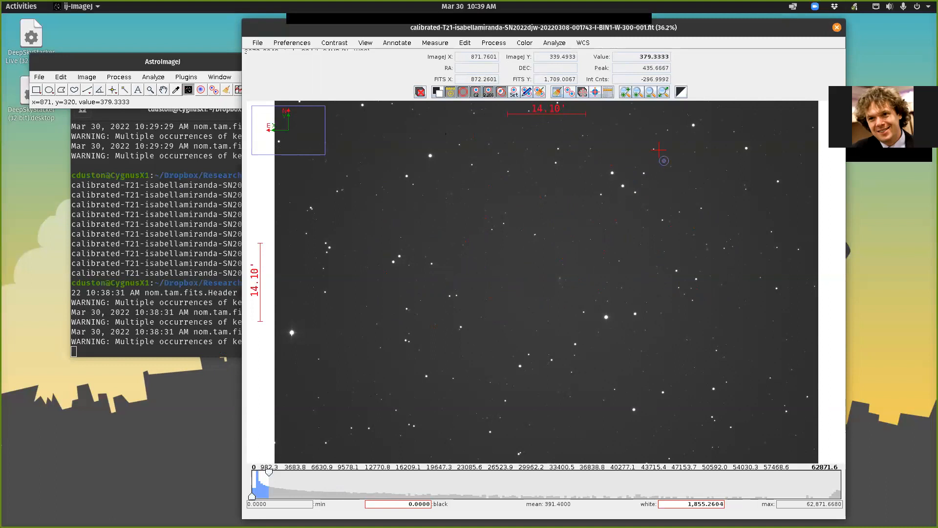
mouse_move(645, 286)
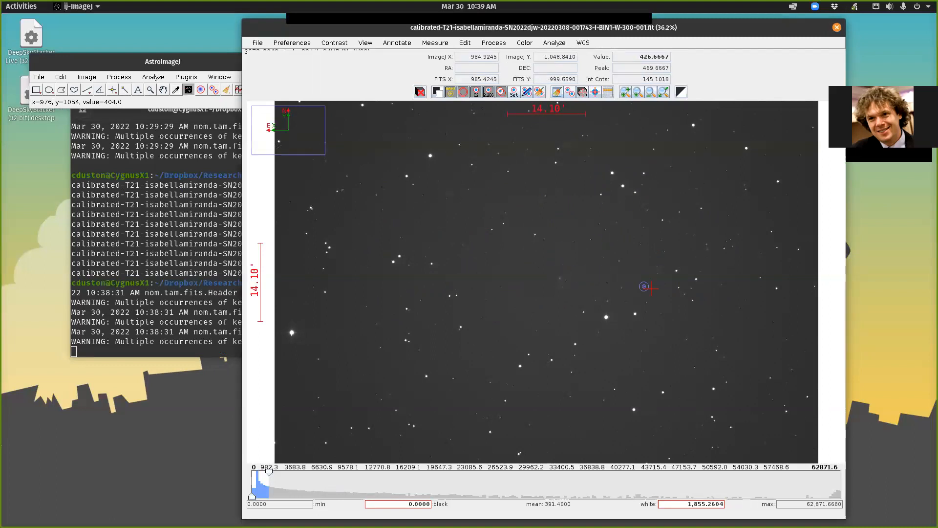
mouse_move(442, 320)
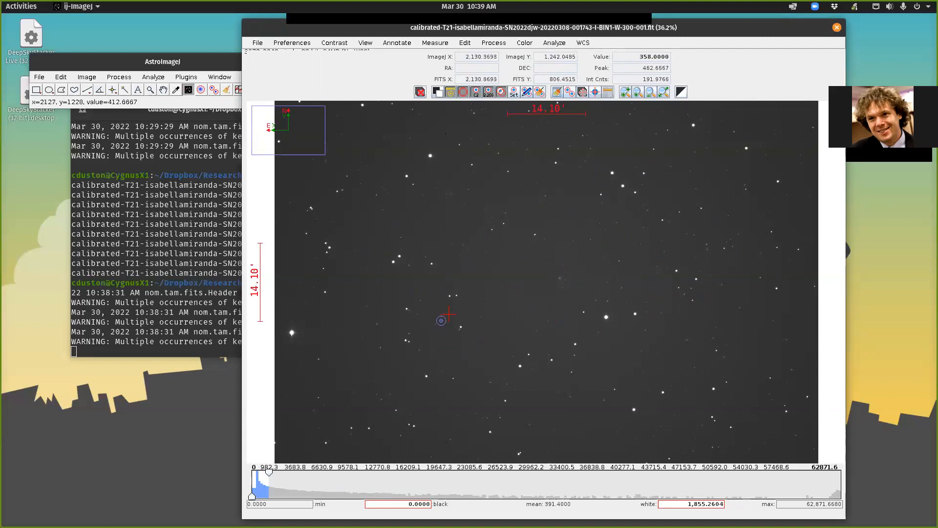
mouse_move(389, 66)
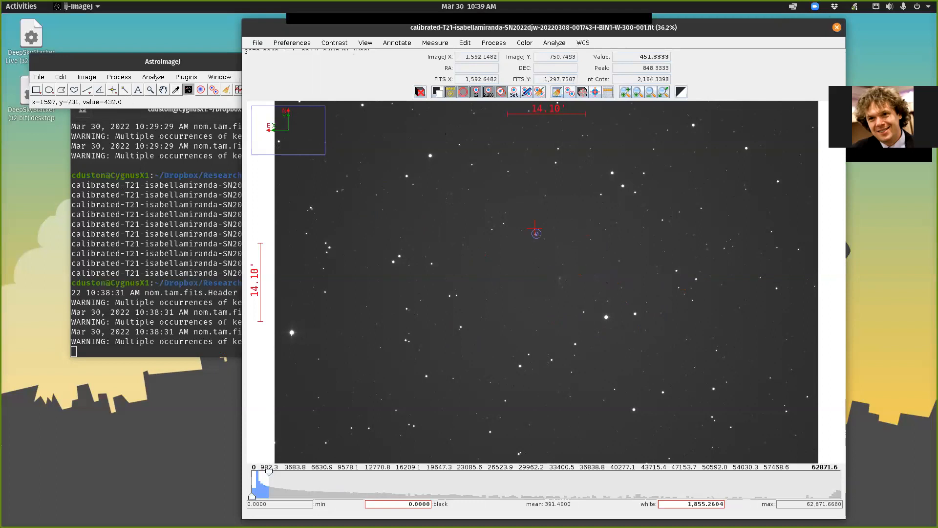
mouse_move(533, 233)
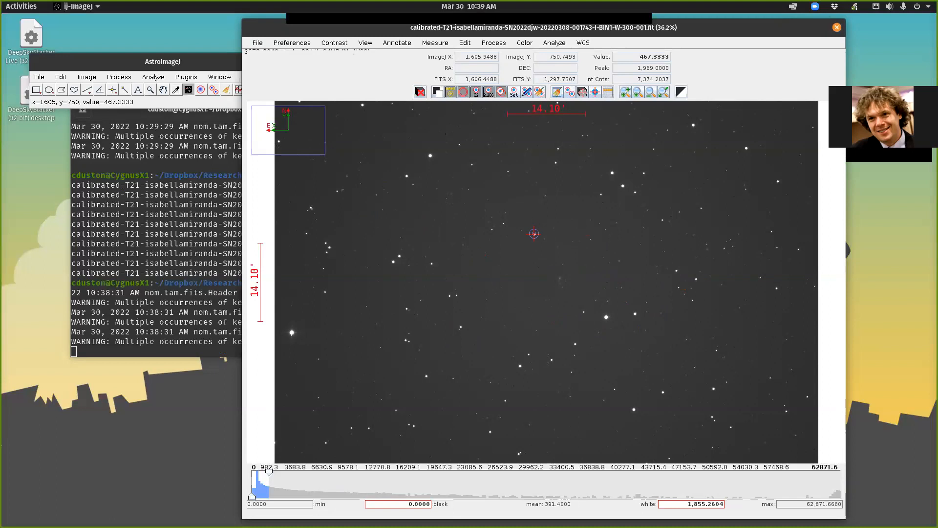
mouse_move(415, 162)
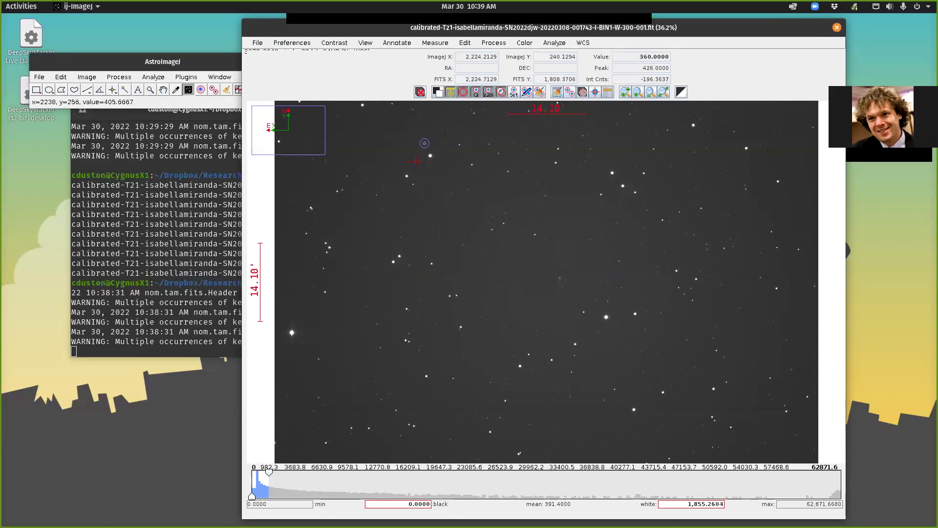
mouse_move(524, 136)
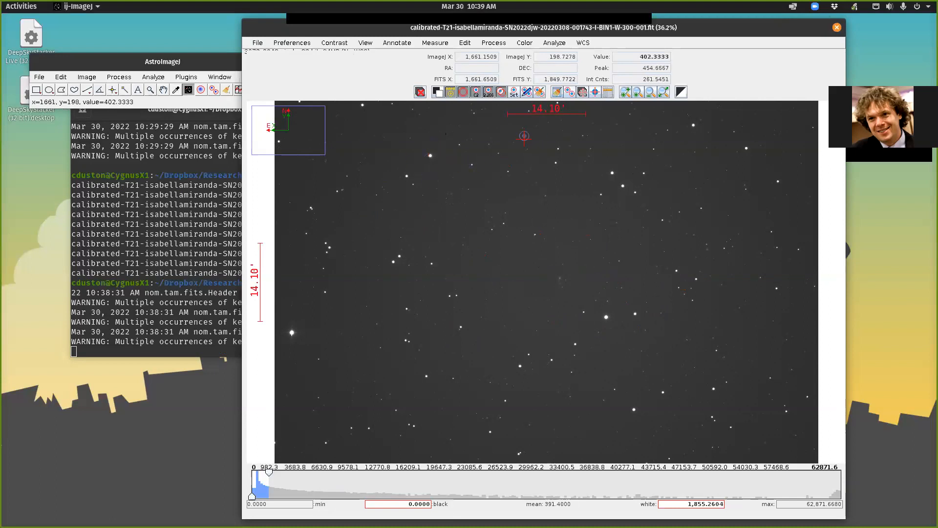
- Import the 20220308 folder as an image sequence, filtering file names containing '-I-'
click(256, 42)
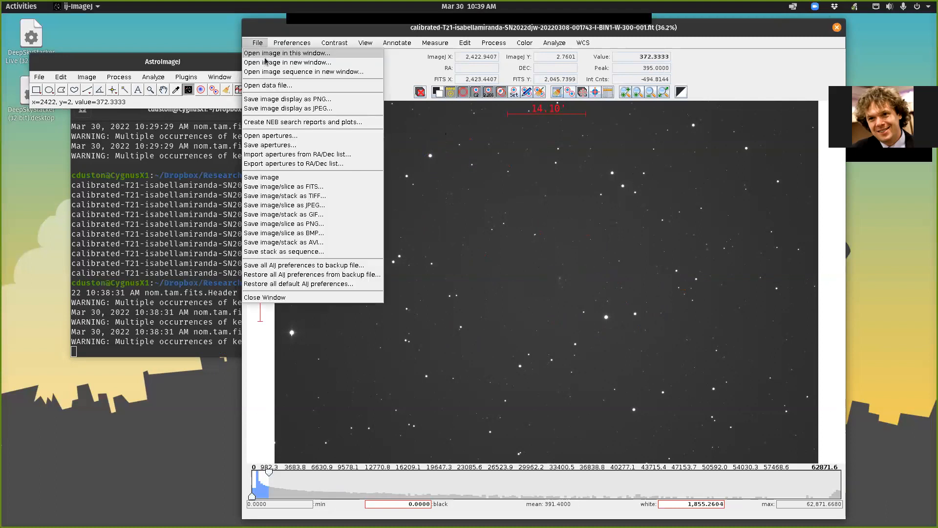
click(302, 71)
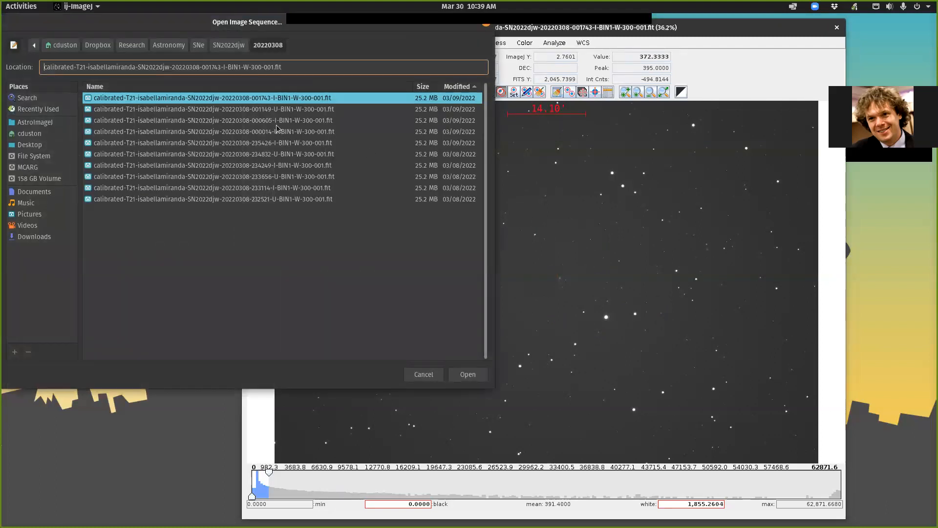
click(468, 374)
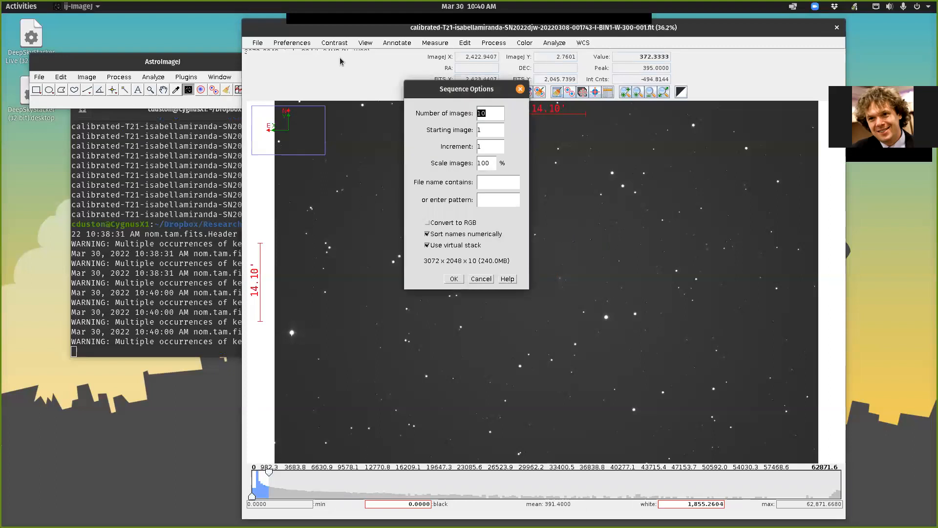
click(499, 182)
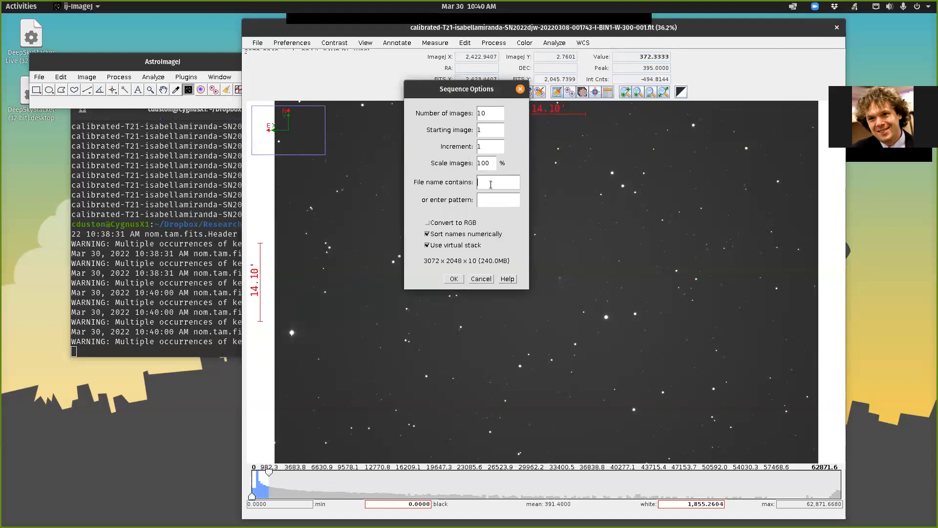
text(-I-)
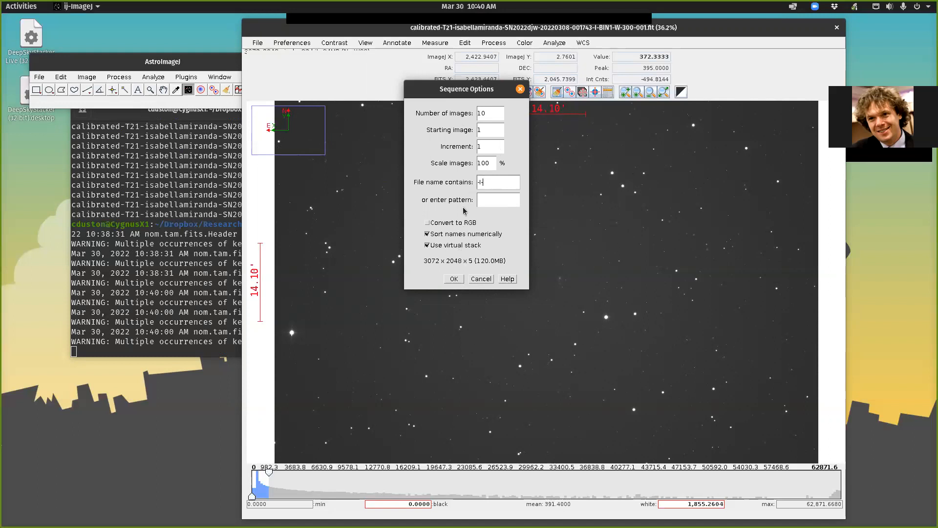
mouse_move(473, 309)
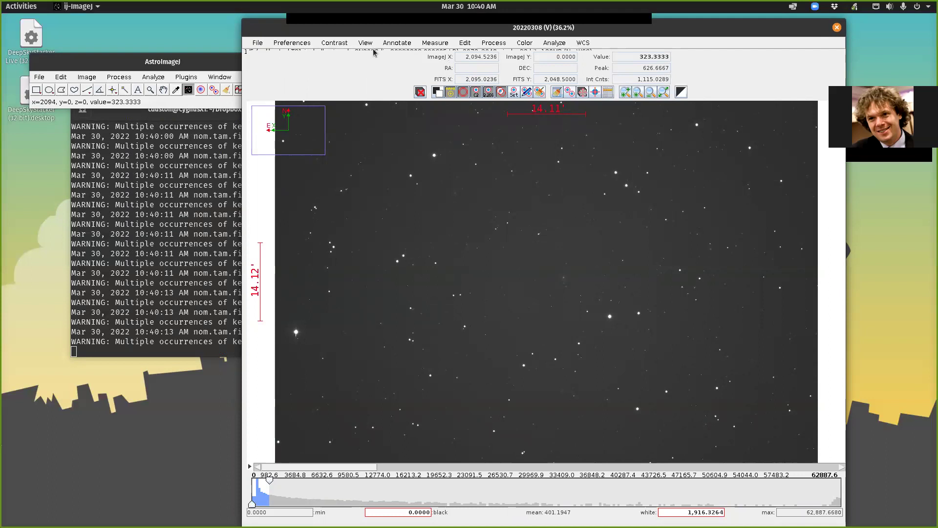
mouse_move(254, 51)
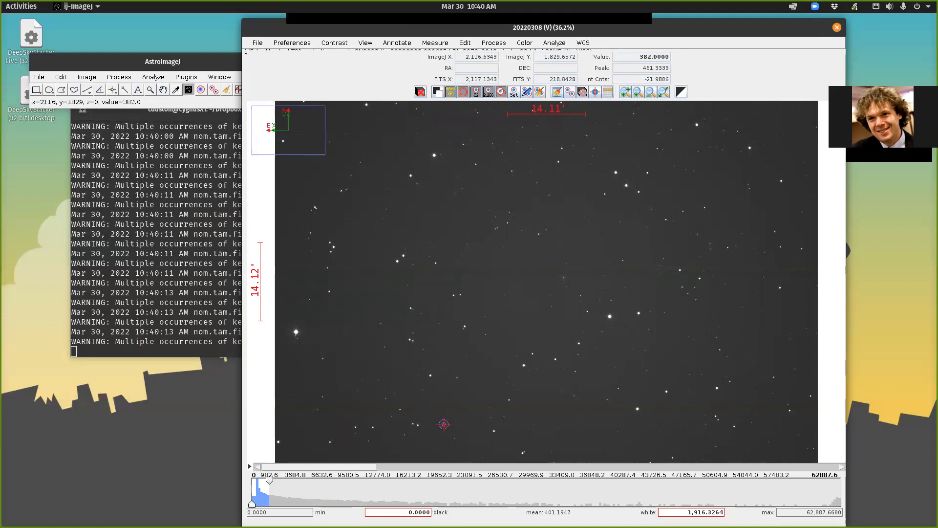
mouse_move(844, 472)
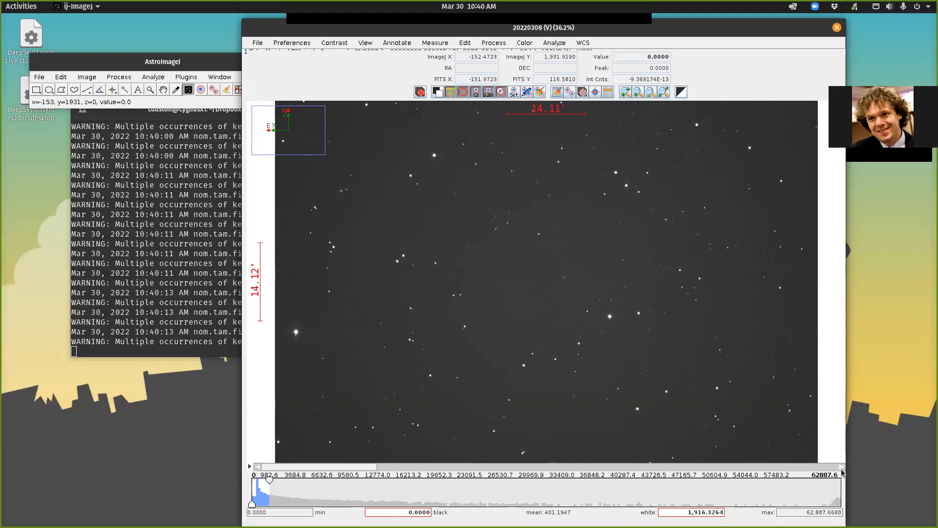
- Step through the five-slice I-filter stack and bring up the WCS menu
click(694, 413)
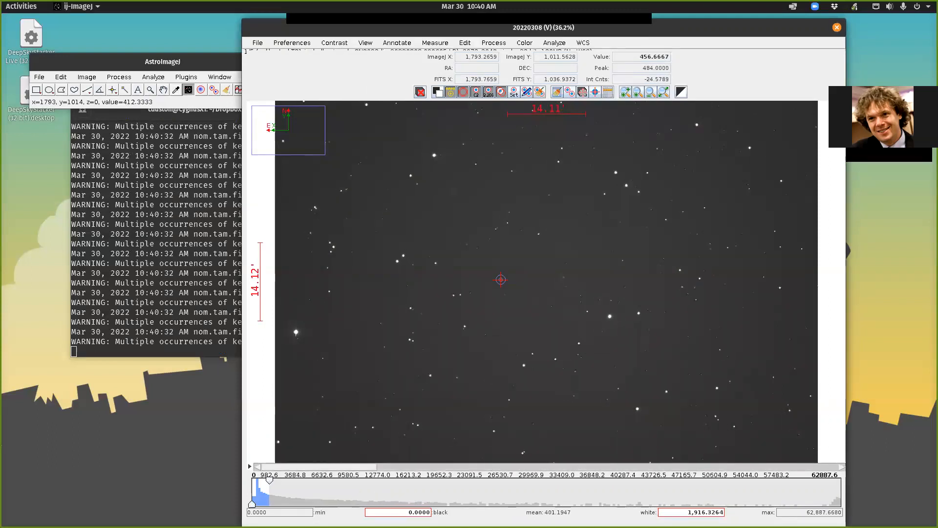
click(582, 42)
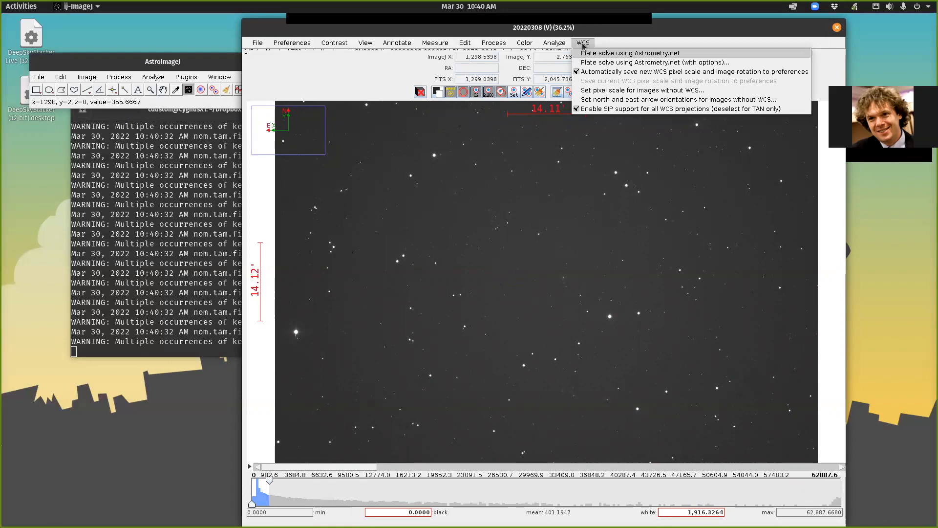
- Review Astrometry.net plate-solve options, select the Center Dec value, then cancel
click(667, 62)
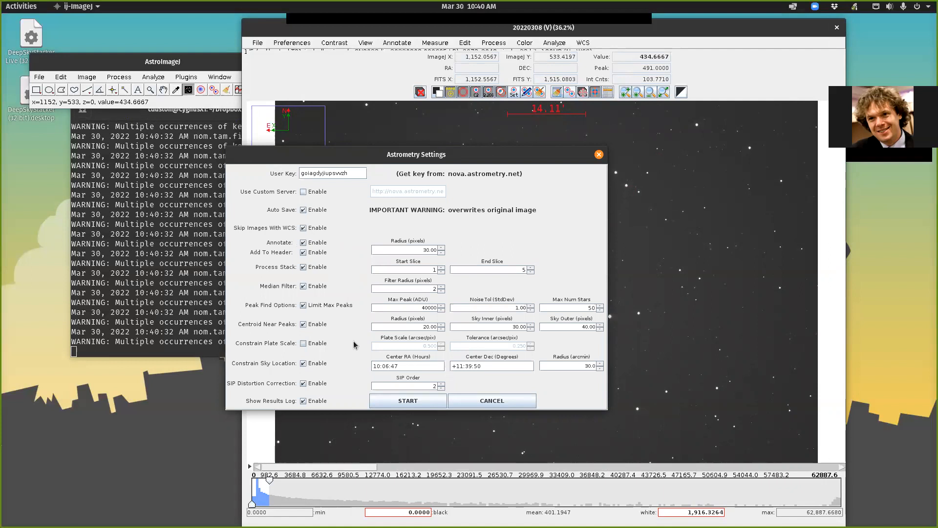
mouse_move(352, 365)
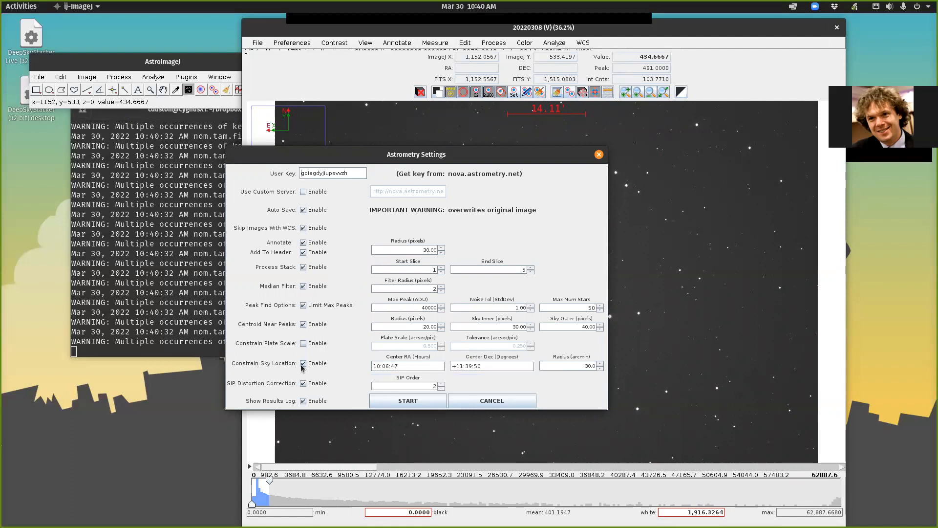
triple_click(408, 366)
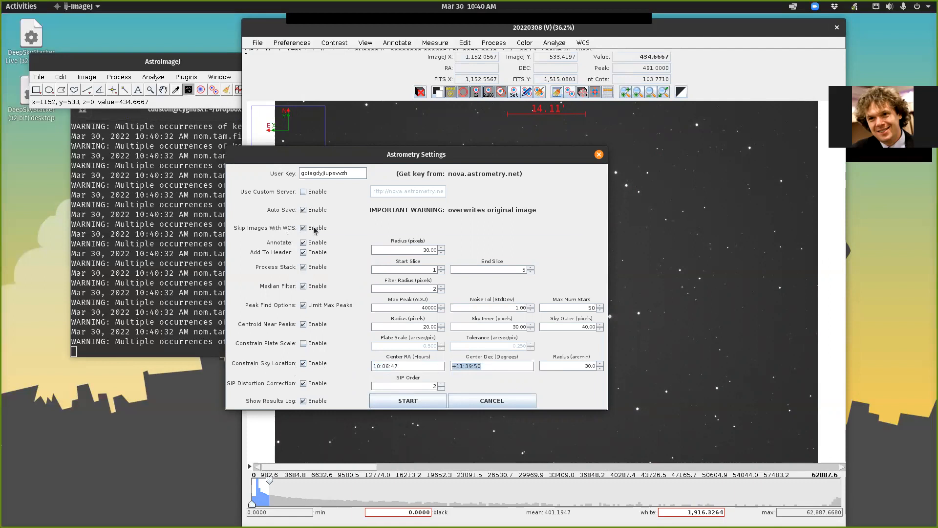
mouse_move(304, 228)
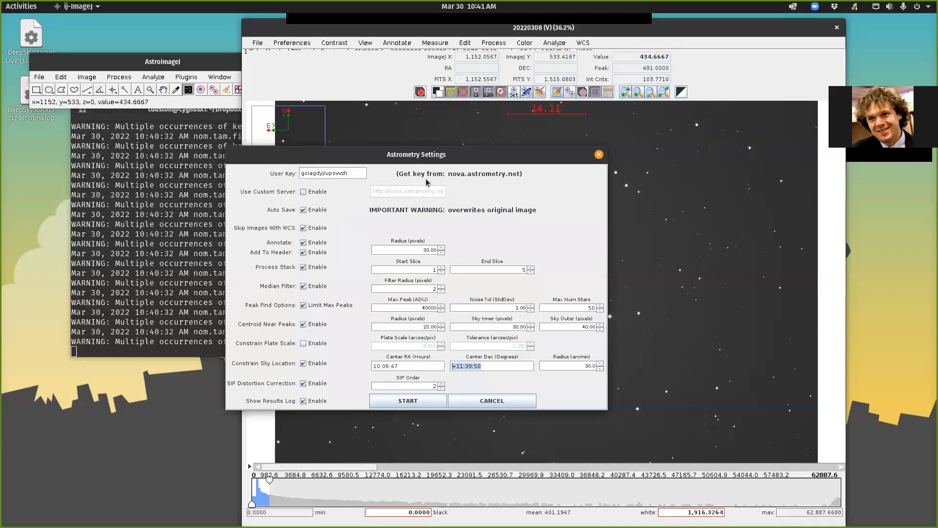
mouse_move(259, 209)
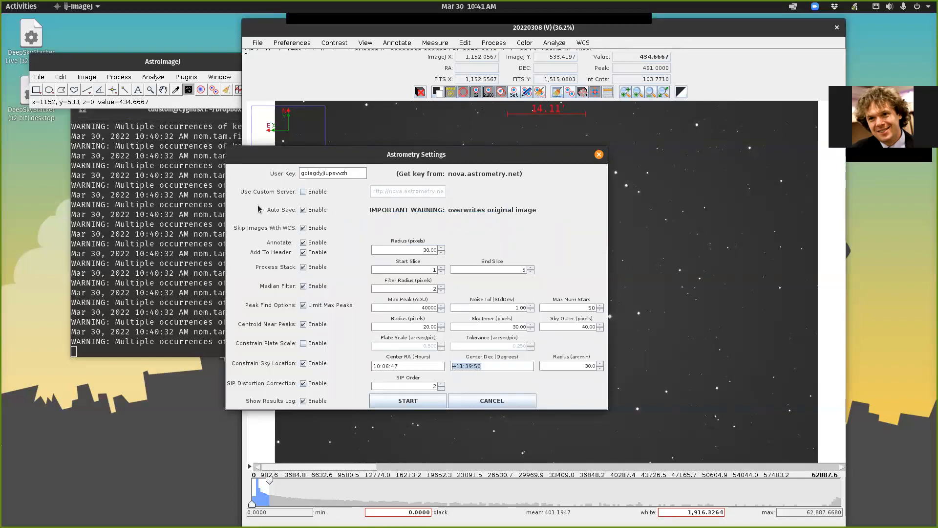
mouse_move(566, 223)
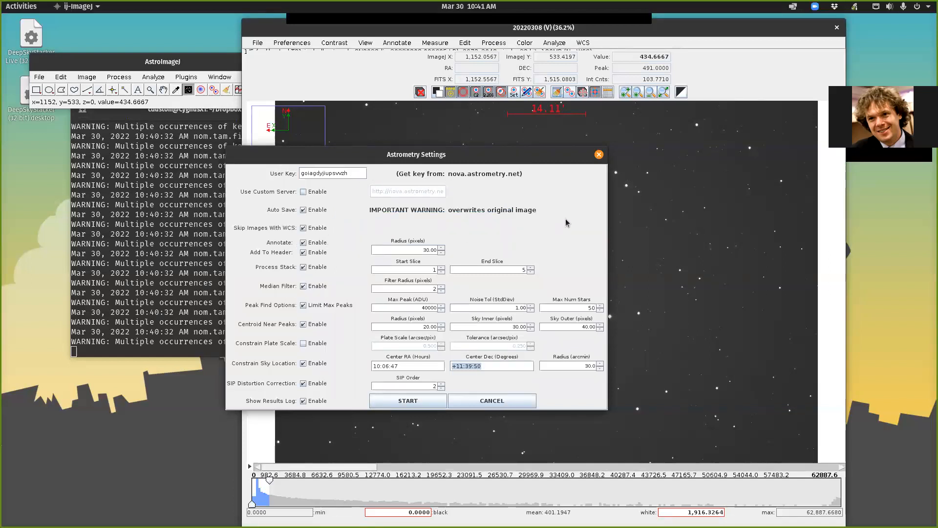
mouse_move(549, 244)
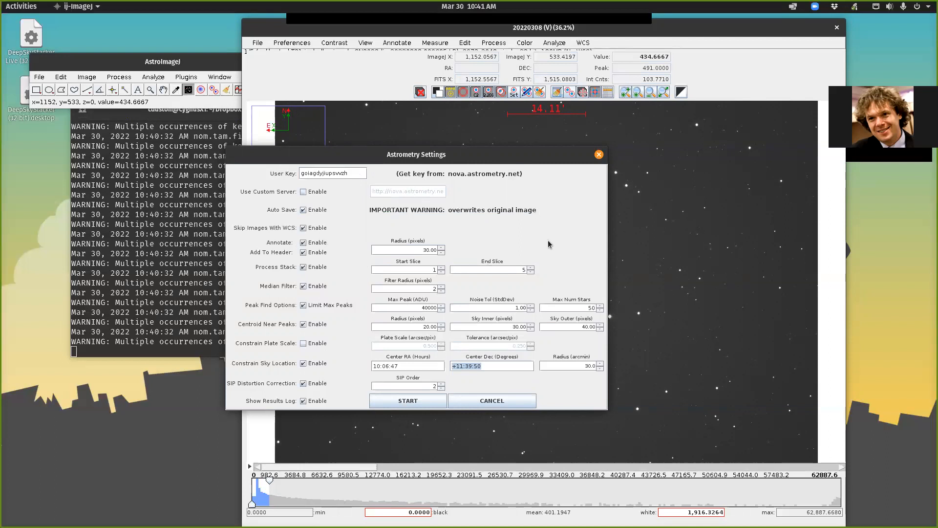
mouse_move(342, 285)
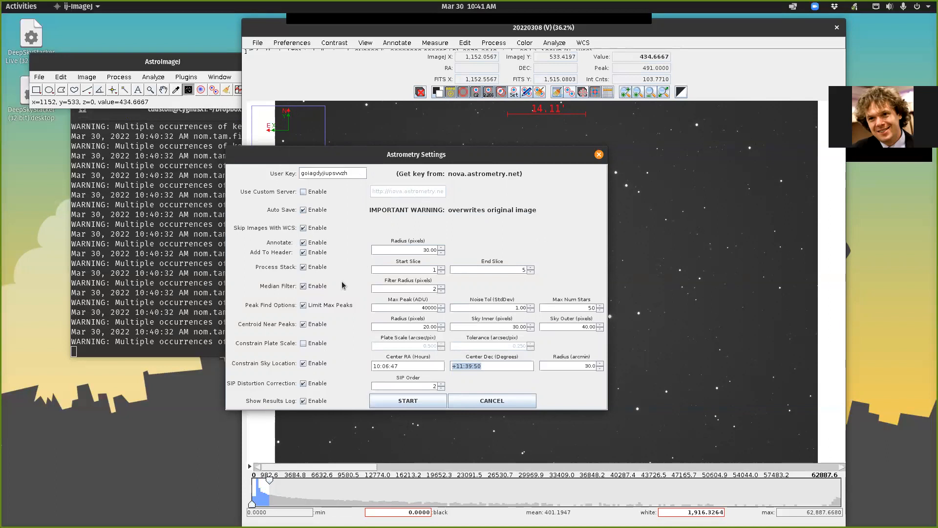
mouse_move(458, 216)
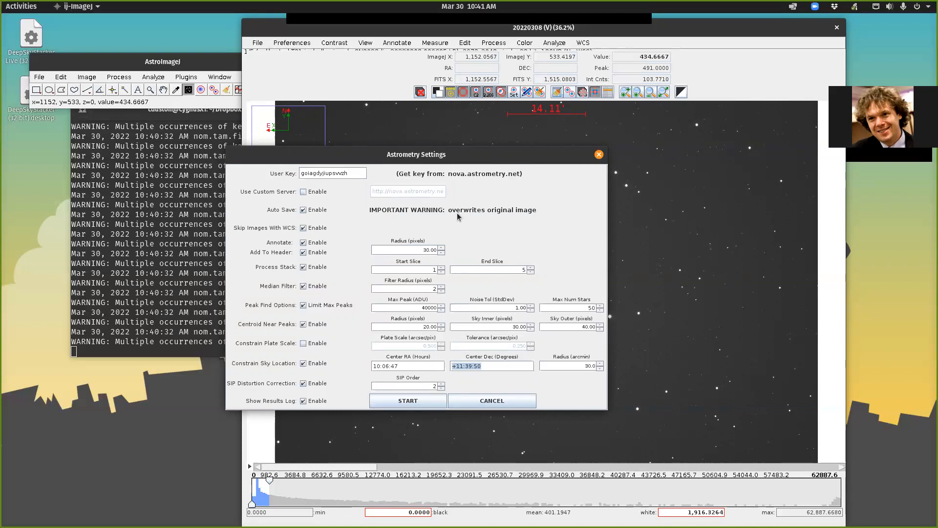
mouse_move(480, 208)
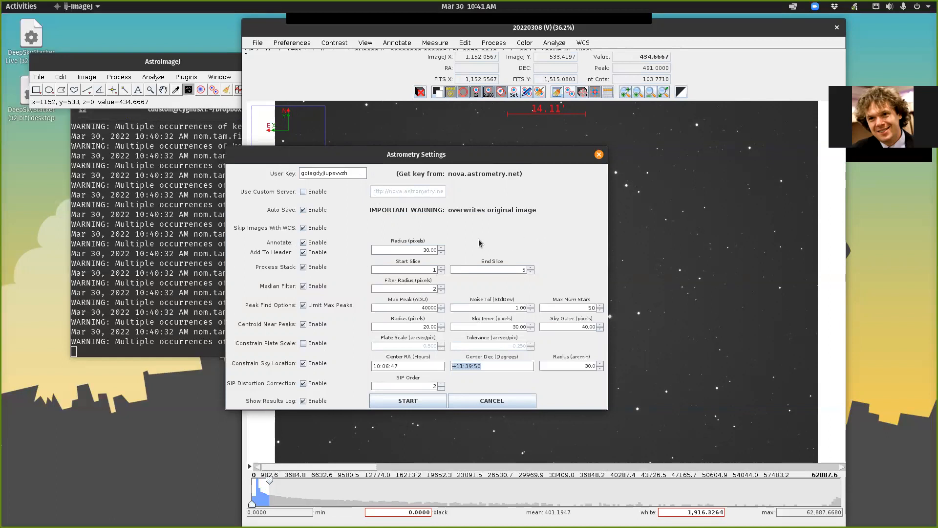
mouse_move(476, 232)
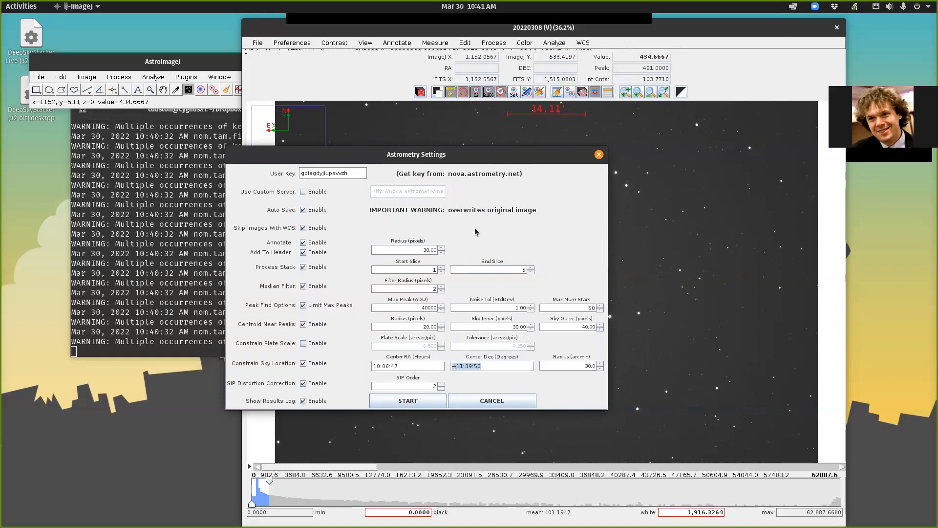
click(491, 401)
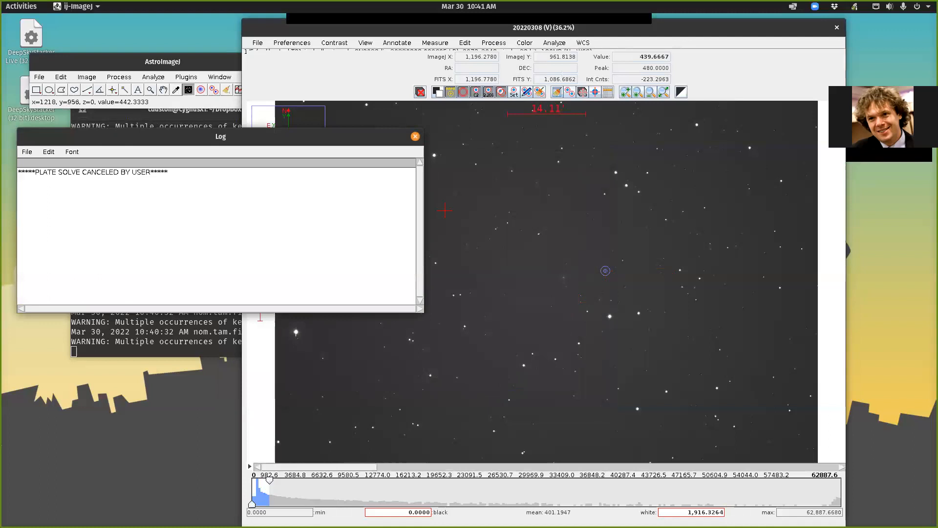
- Close the plate-solve cancellation log, revealing the I-filter stack
click(415, 136)
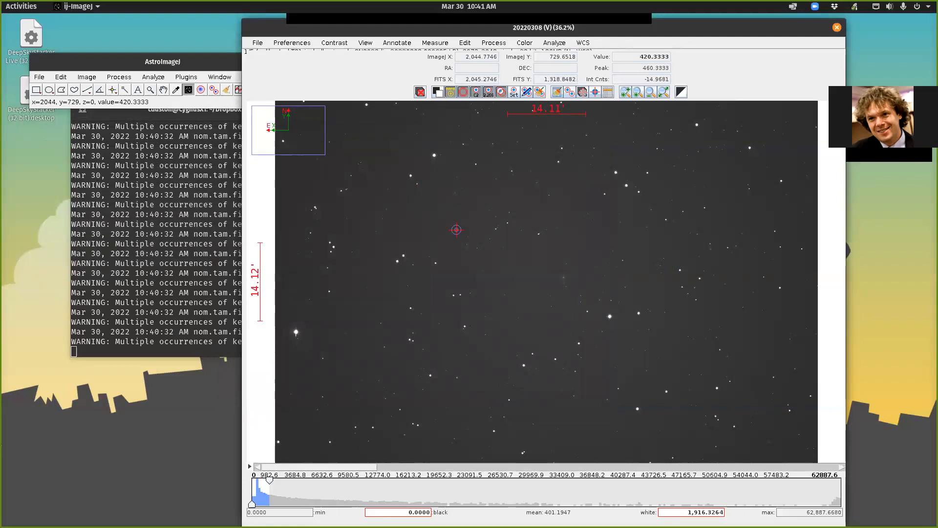
mouse_move(481, 244)
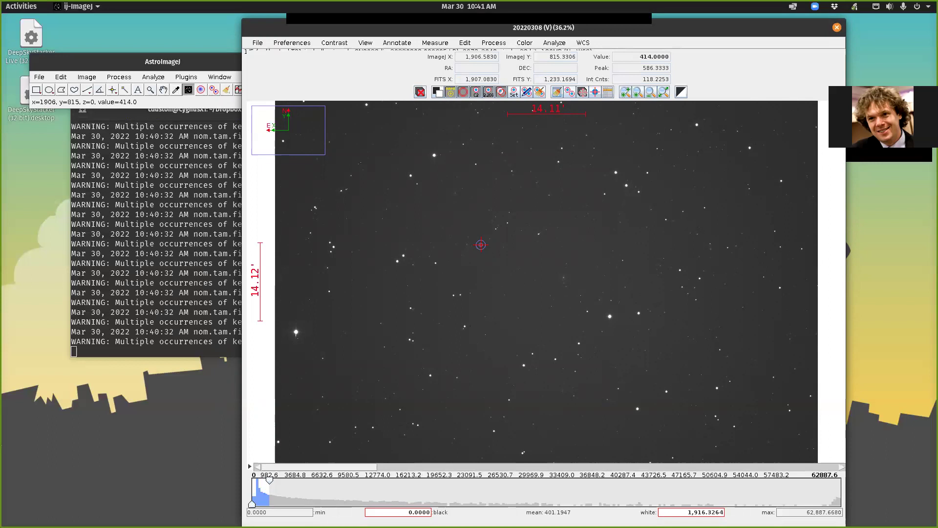
mouse_move(553, 51)
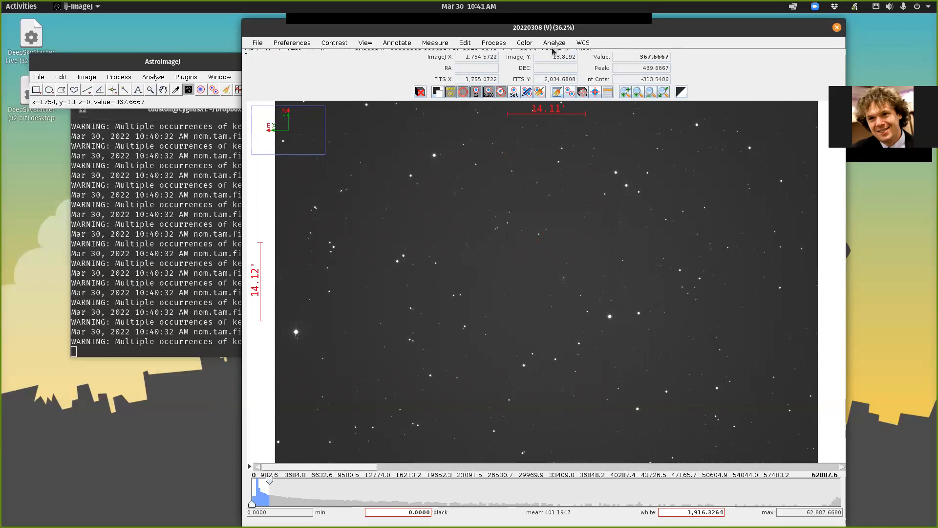
- Start Align stack using WCS or apertures with the last slice set to 5
click(493, 43)
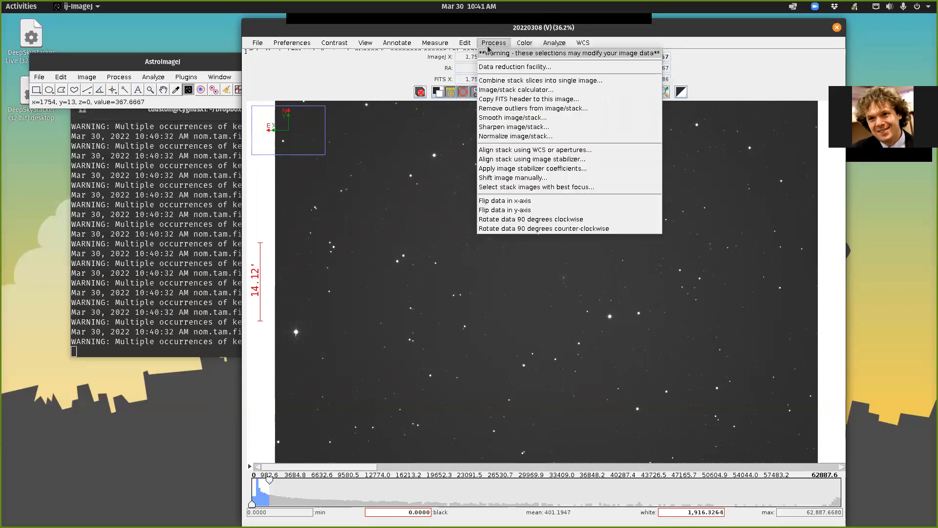
mouse_move(506, 155)
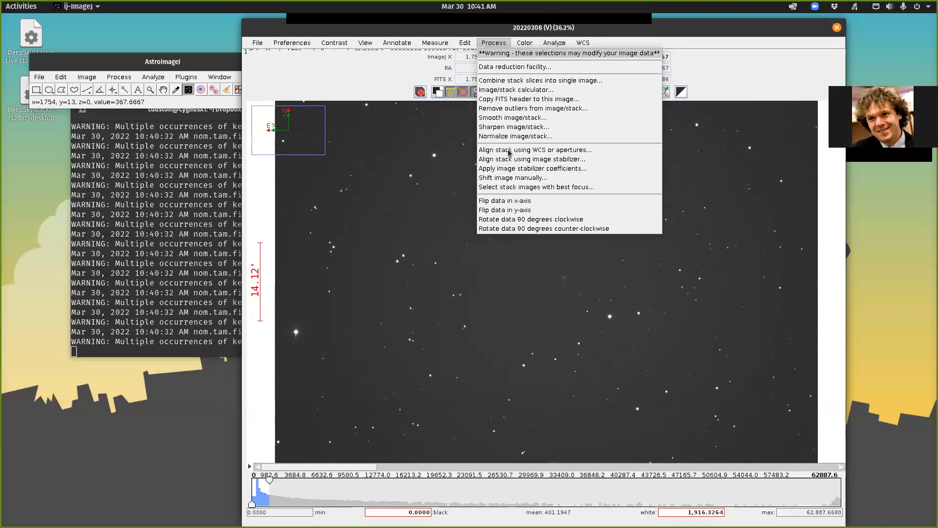
mouse_move(528, 152)
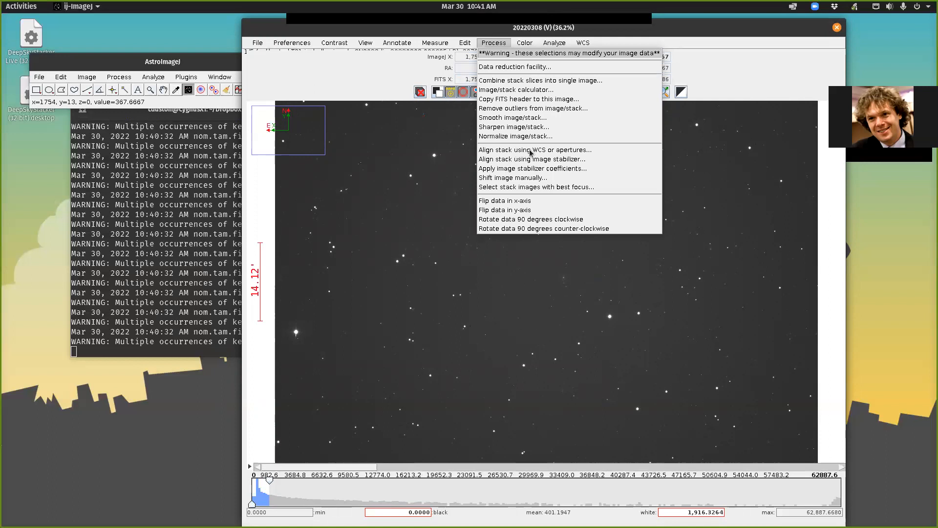
mouse_move(522, 153)
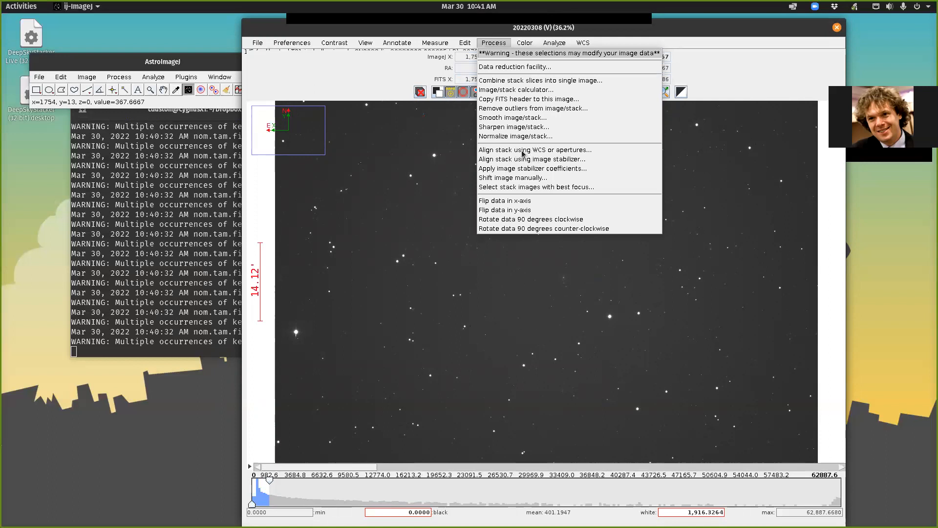
mouse_move(532, 149)
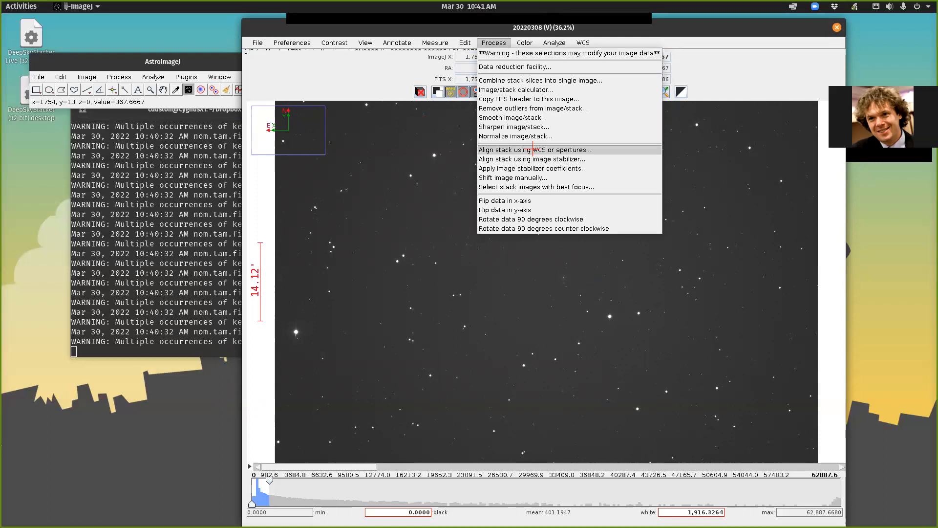
click(534, 149)
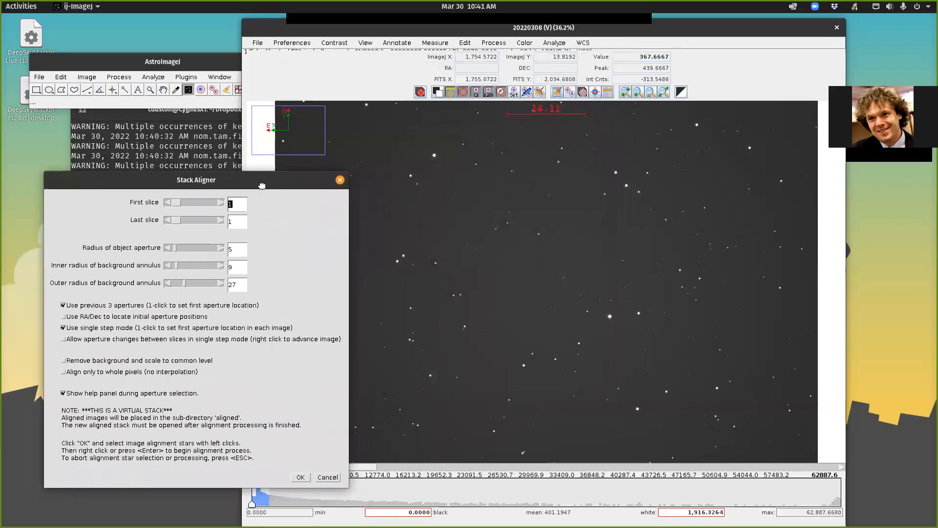
mouse_move(175, 224)
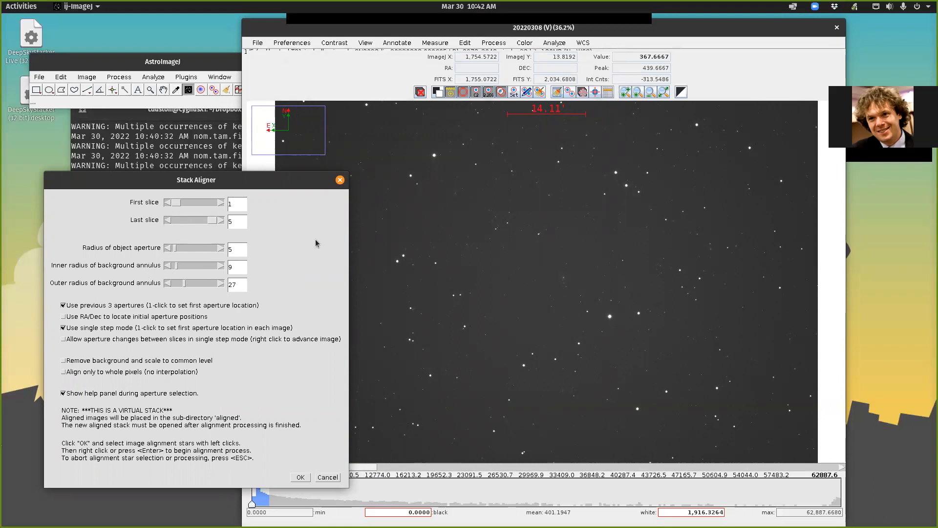
click(300, 477)
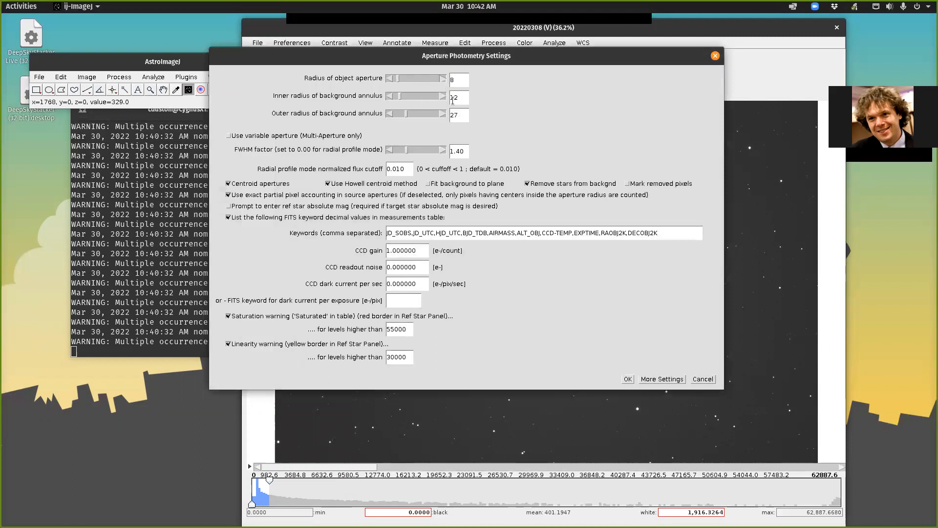
- Confirm apertures of radius 8 with background annulus 12 to 27
click(627, 379)
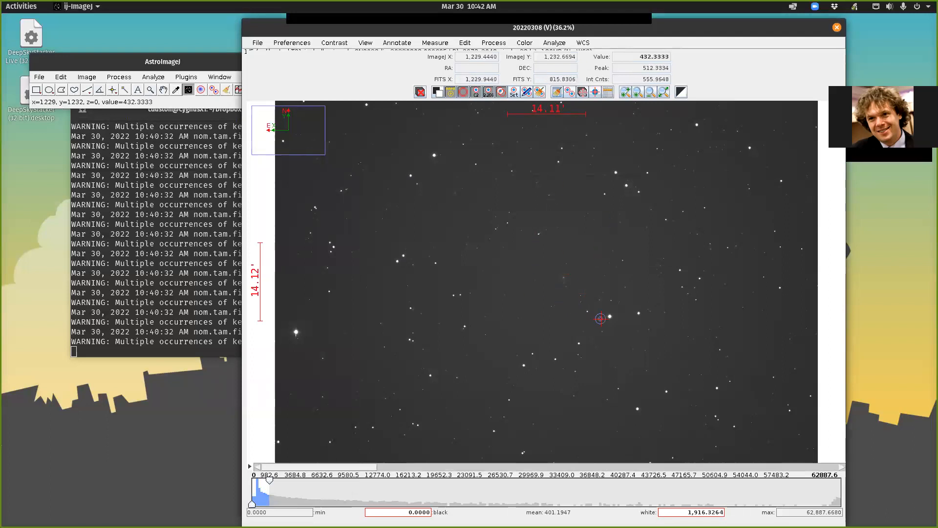
click(402, 267)
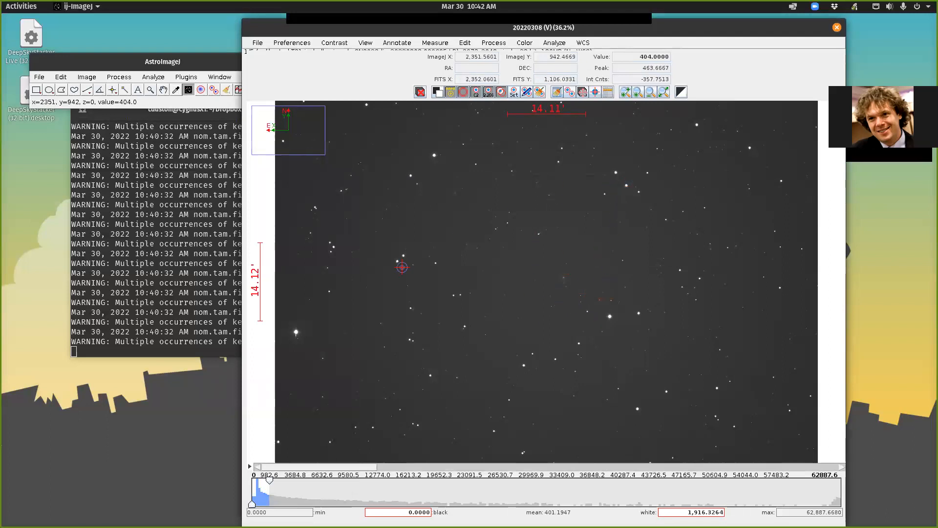
click(493, 42)
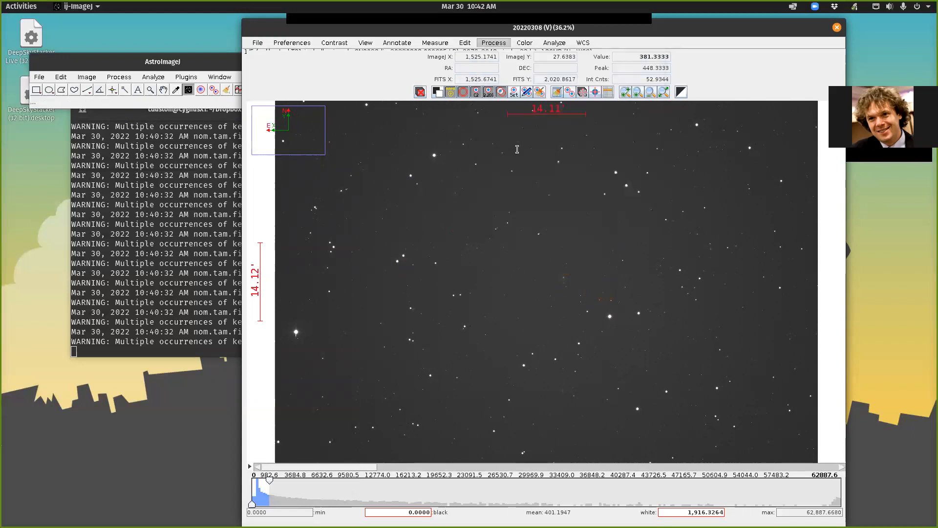
- Rerun Stack Aligner without previous 3 apertures, in single-step mode, apertures 8/12/29
click(492, 42)
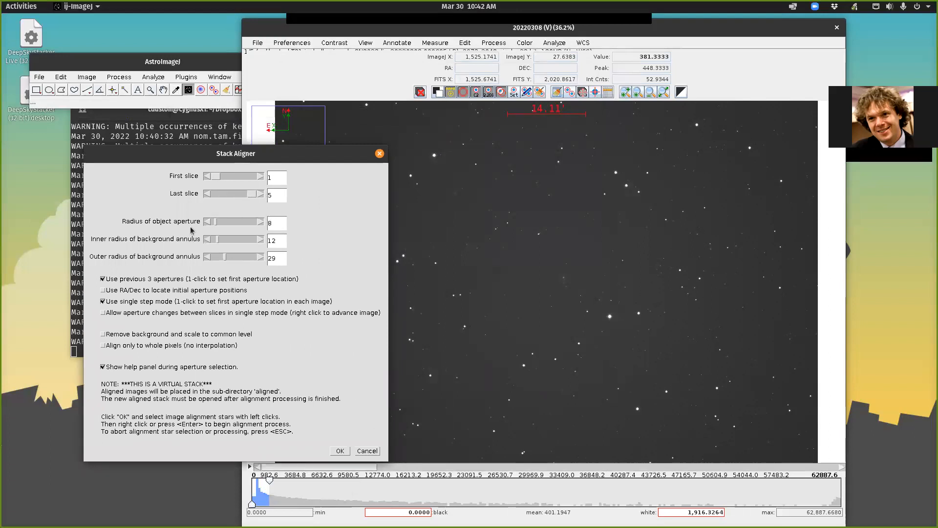
click(102, 278)
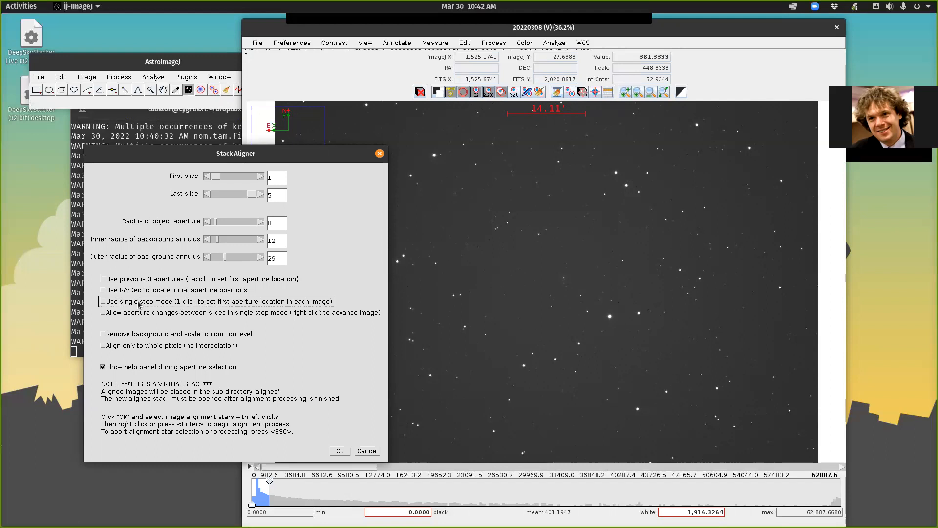
click(102, 301)
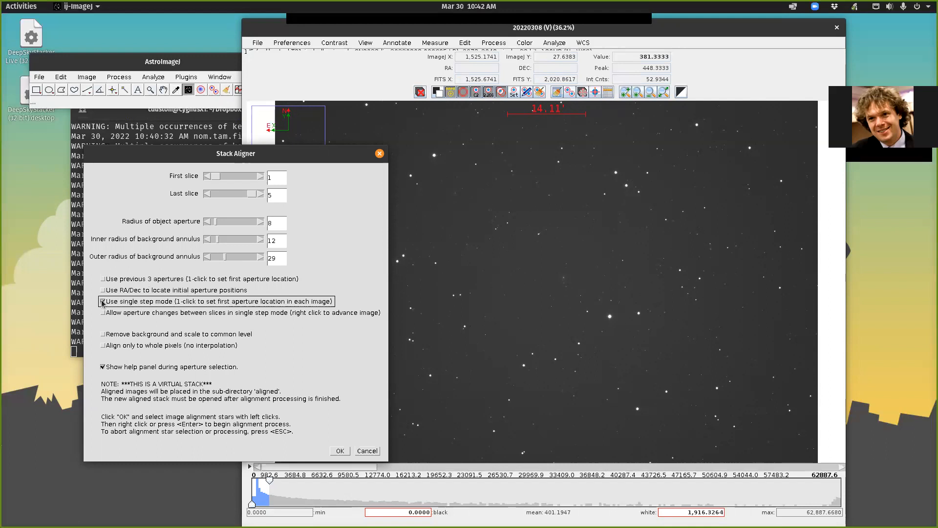
click(101, 301)
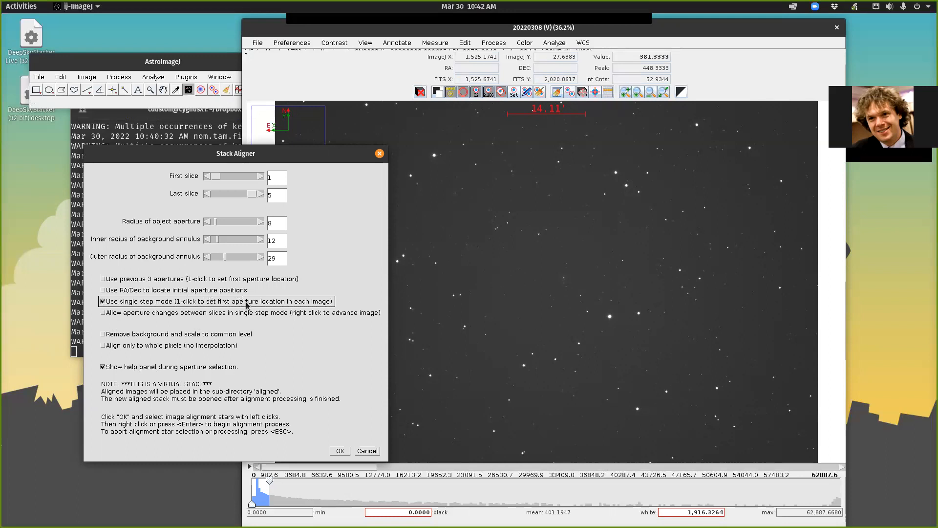
mouse_move(245, 374)
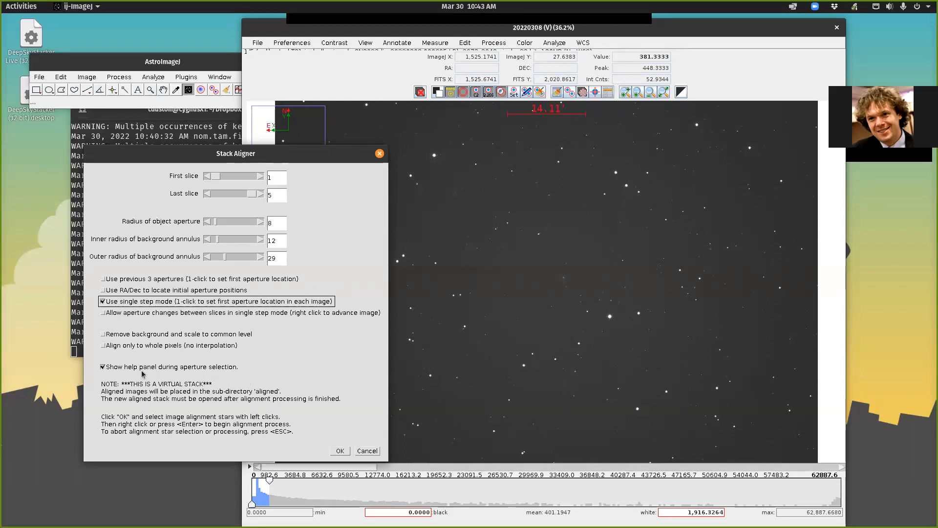
mouse_move(221, 382)
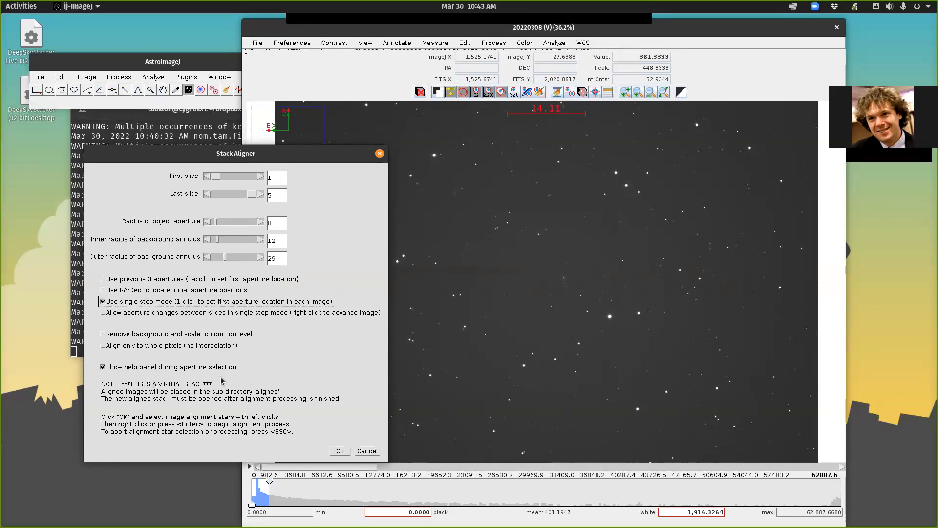
mouse_move(299, 412)
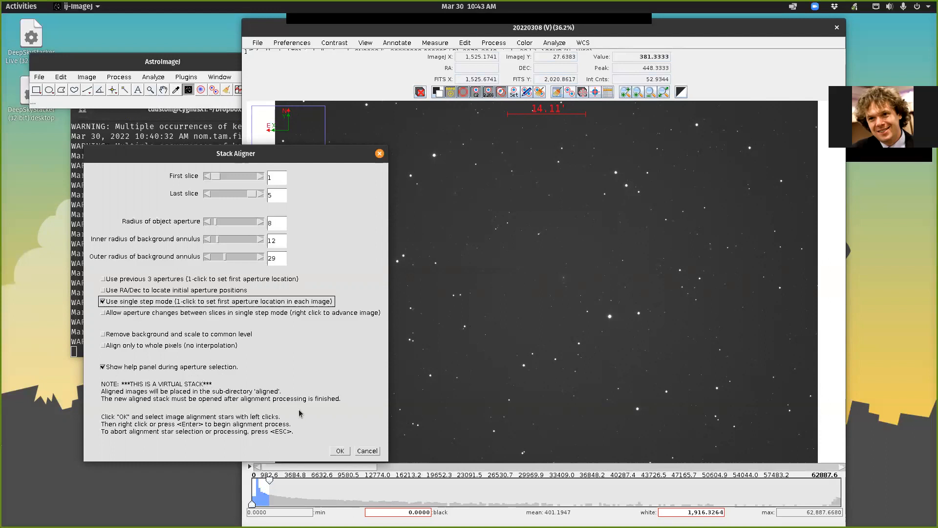
click(339, 450)
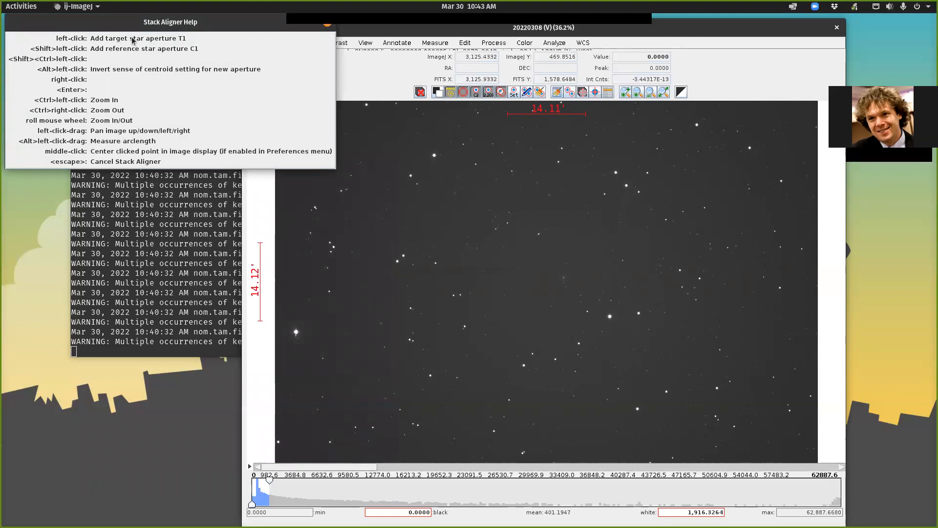
- Mark the central bright star as T1 and three reference stars as C2, C3, C4
click(528, 295)
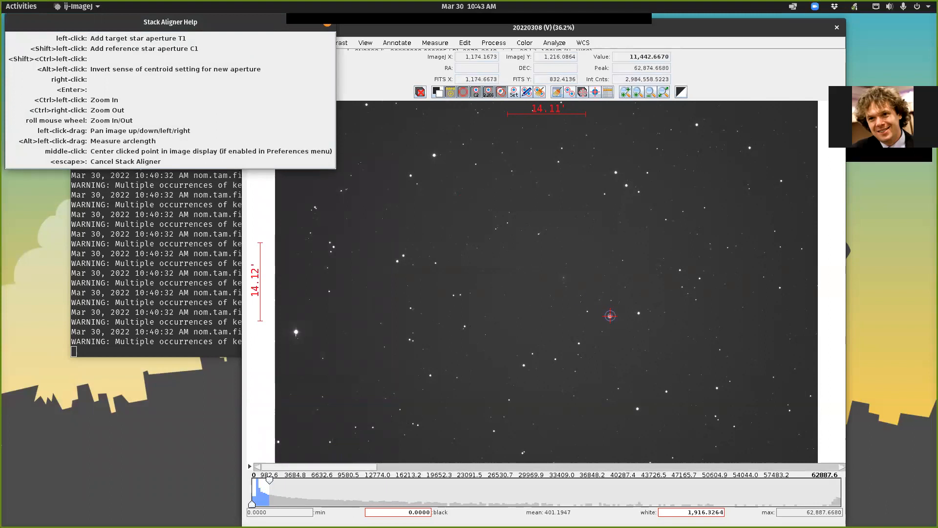
click(609, 316)
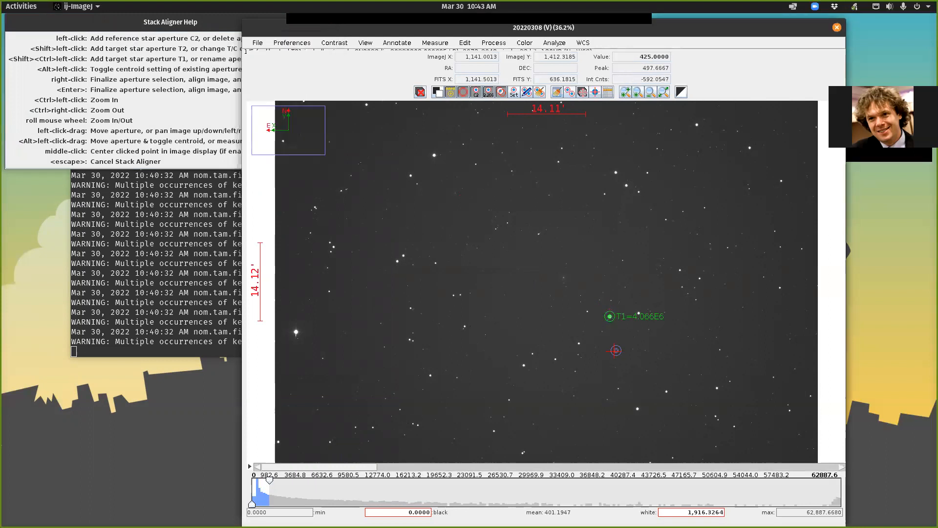
mouse_move(614, 351)
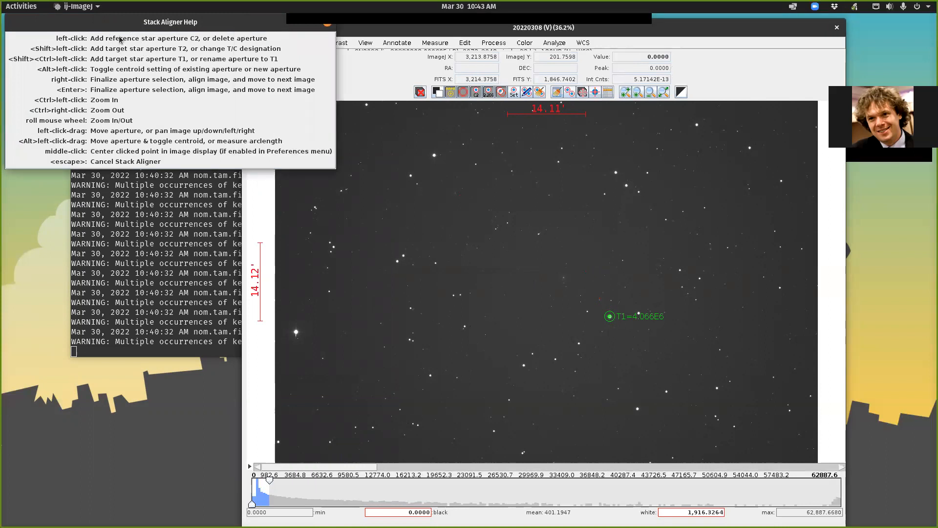
mouse_move(265, 53)
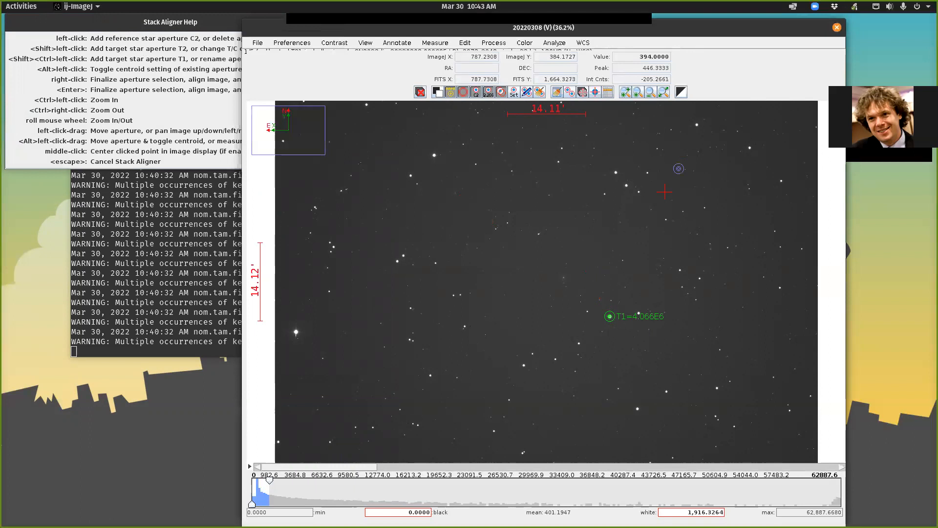
click(412, 309)
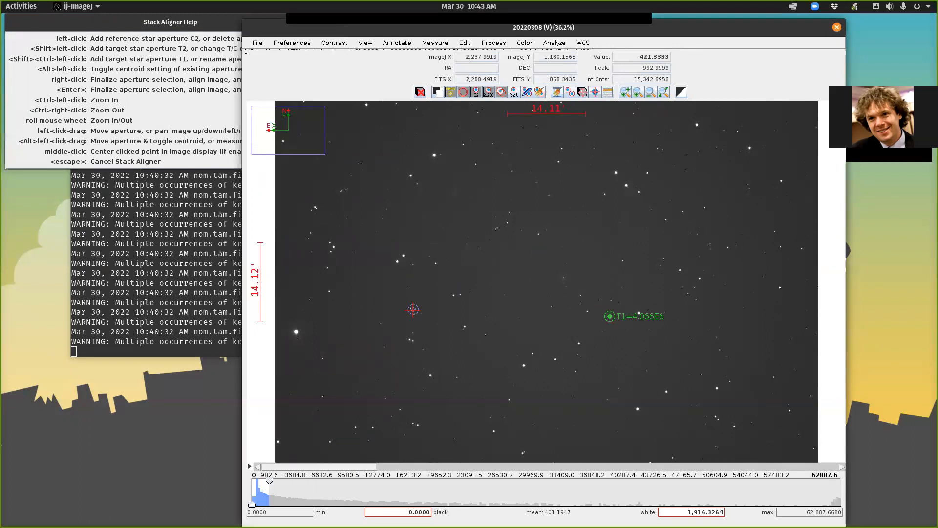
mouse_move(295, 336)
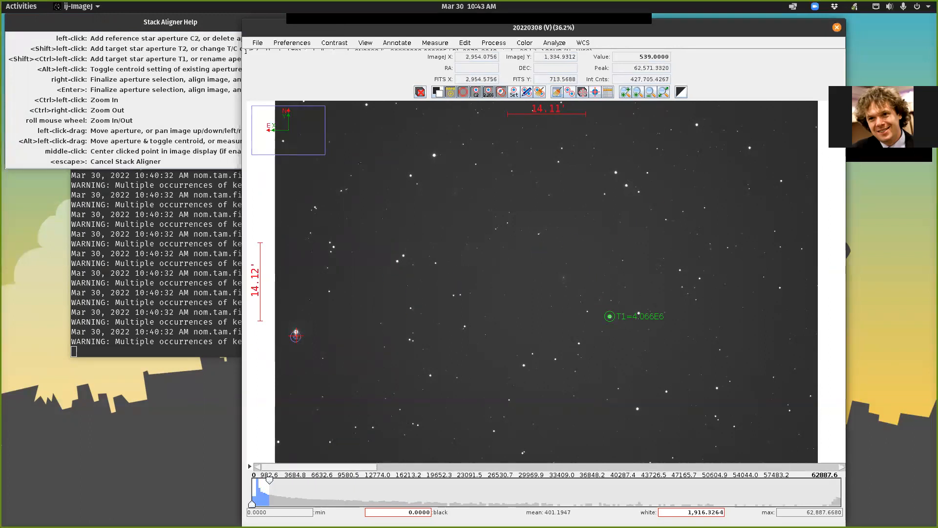
mouse_move(392, 302)
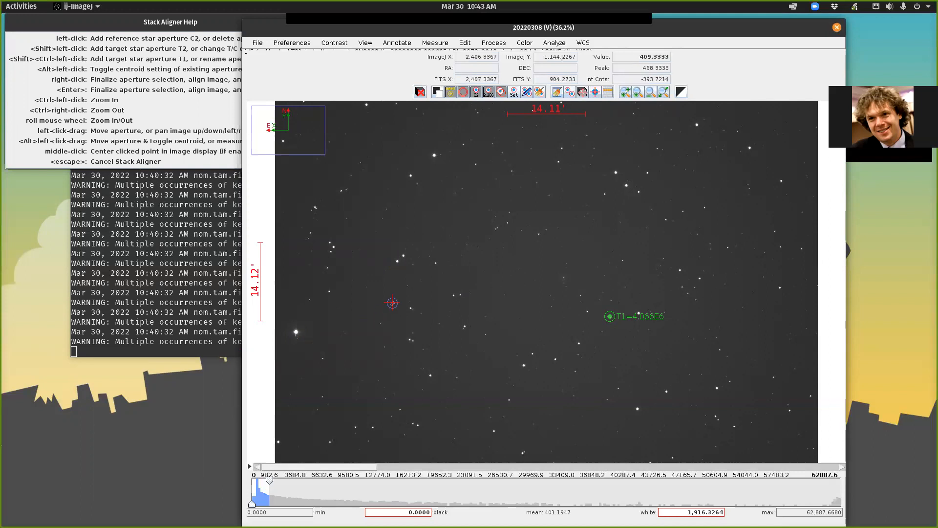
mouse_move(397, 263)
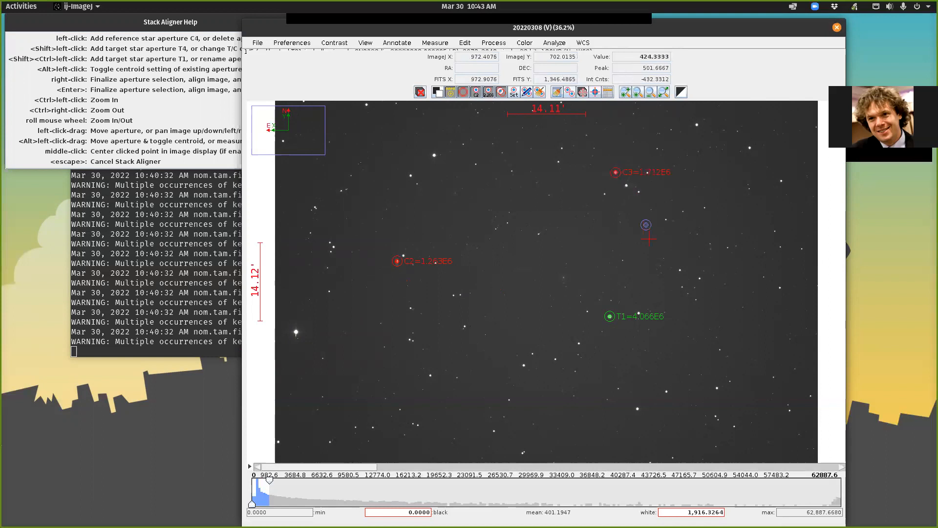
click(666, 391)
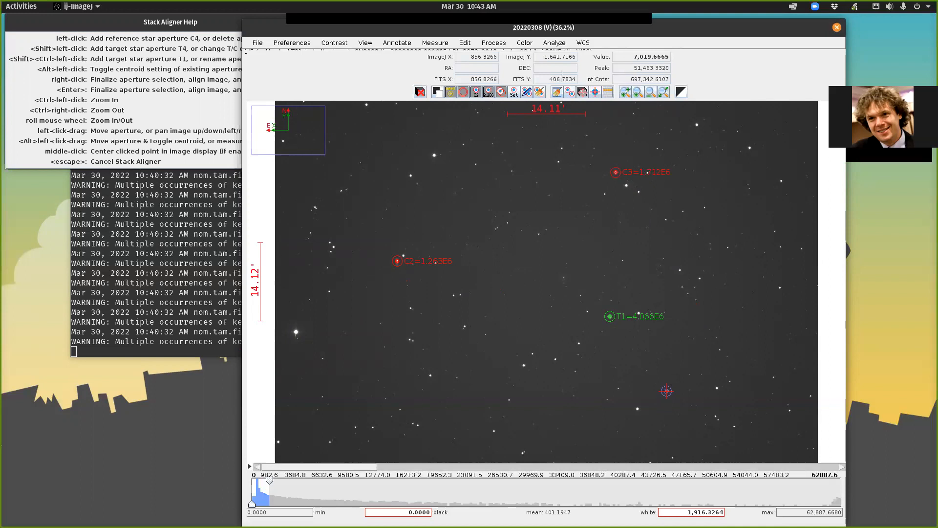
click(667, 391)
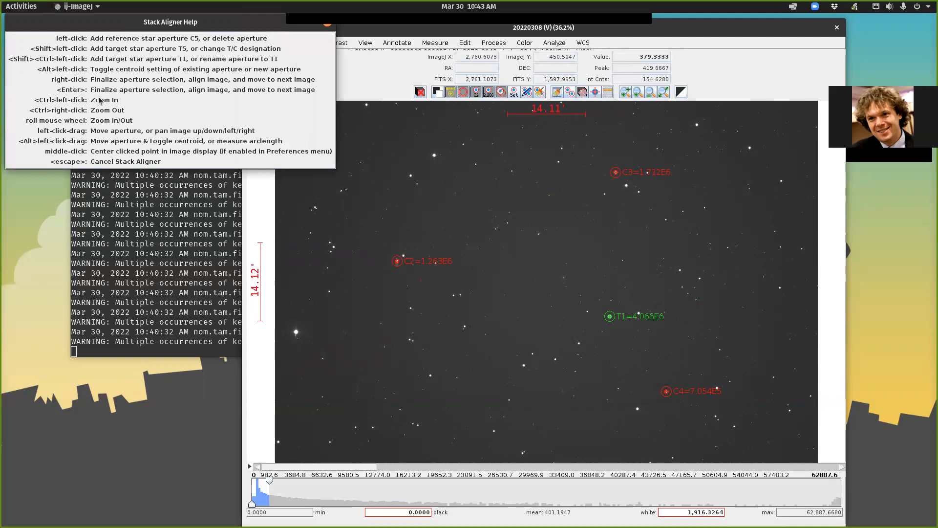
mouse_move(256, 86)
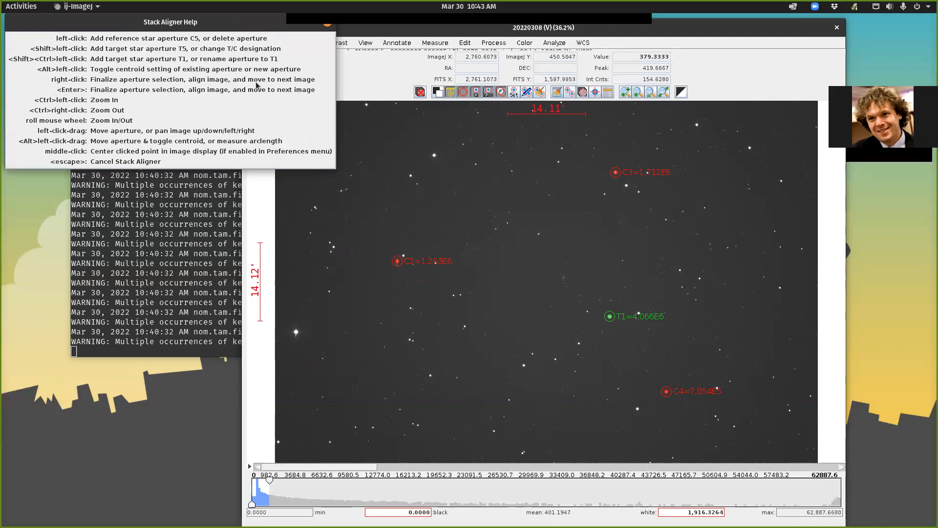
mouse_move(598, 180)
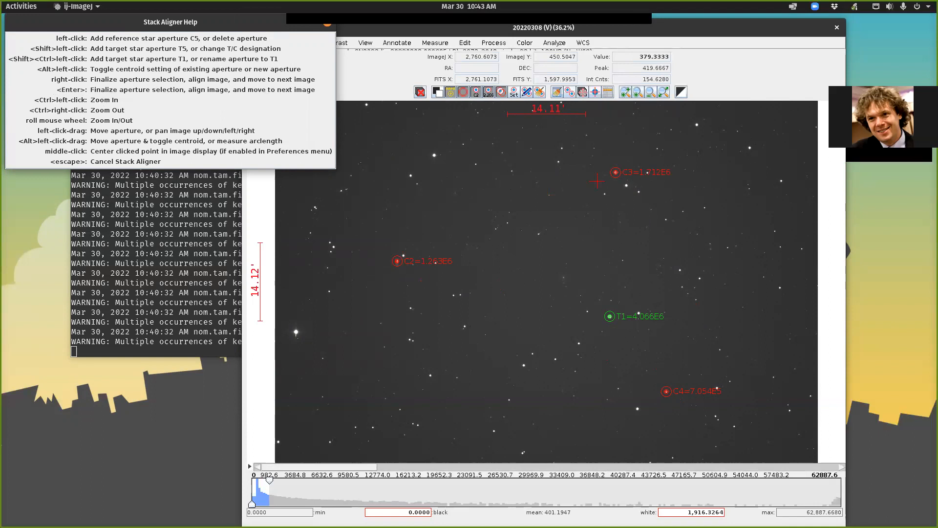
click(579, 232)
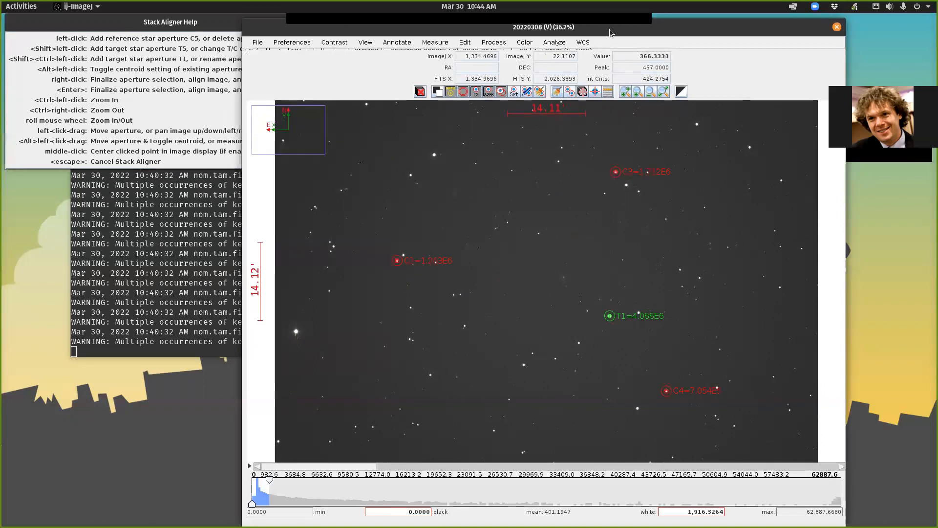
- Finalize the apertures, then click star 1 in each remaining frame until alignment completes
click(557, 234)
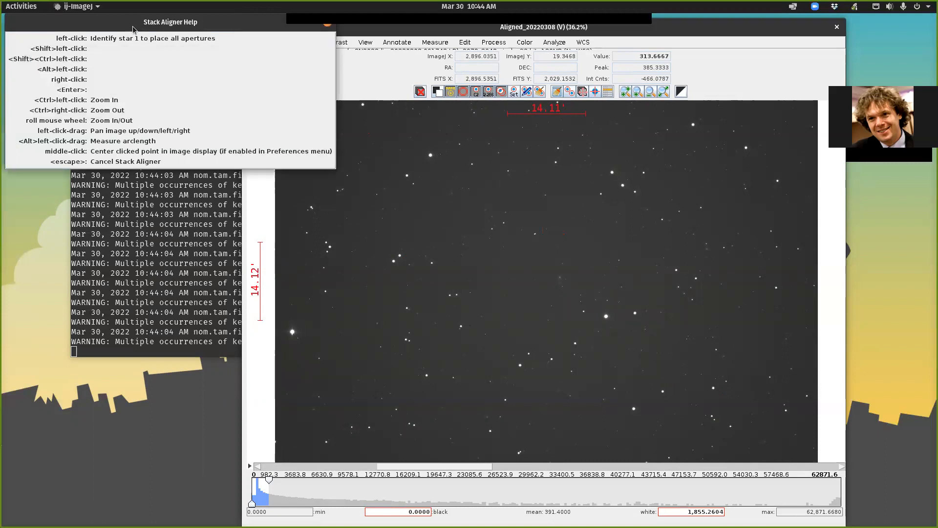
mouse_move(148, 43)
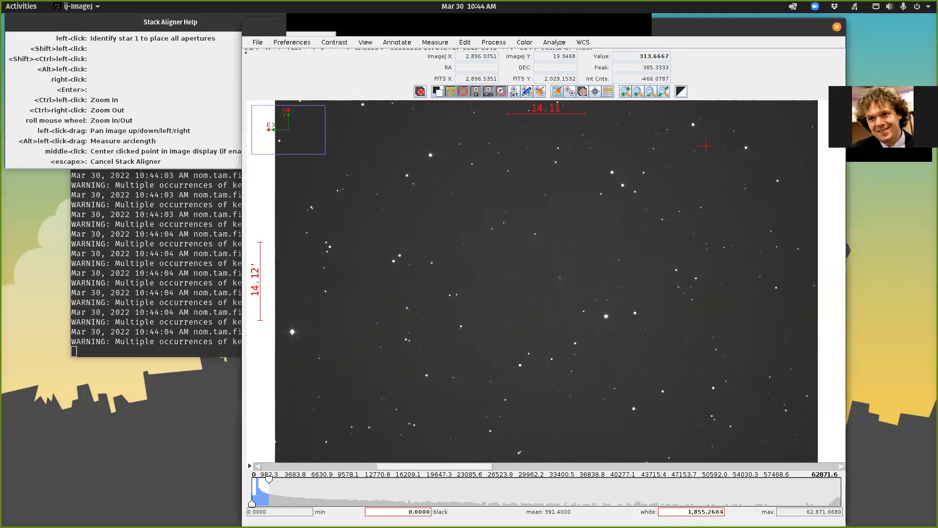
click(605, 316)
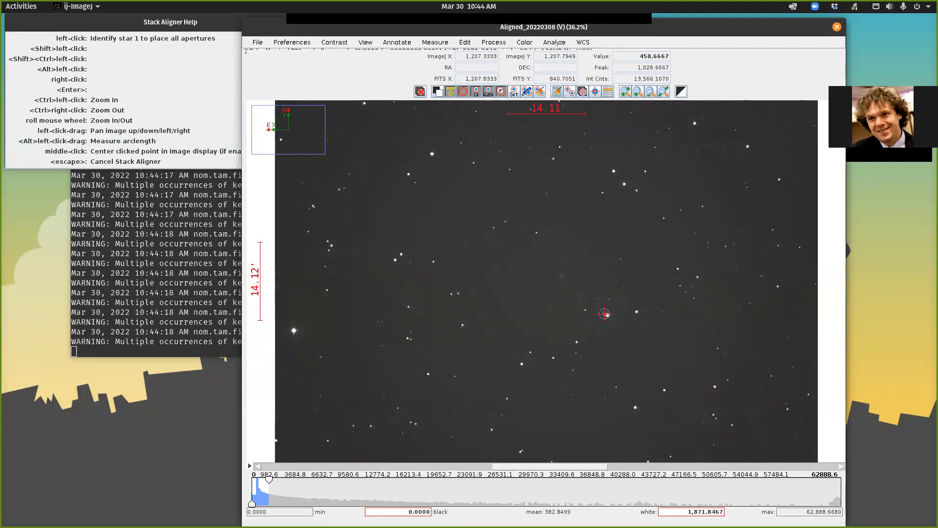
mouse_move(608, 312)
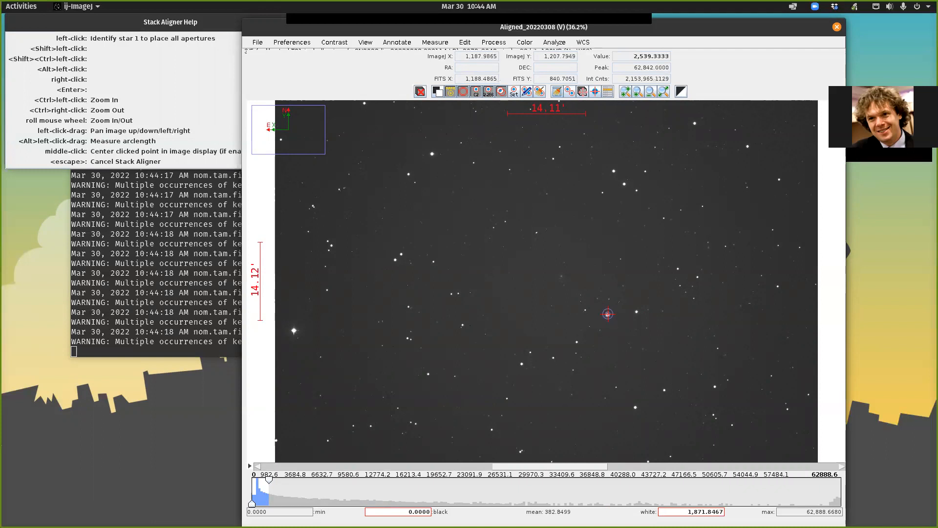
click(598, 332)
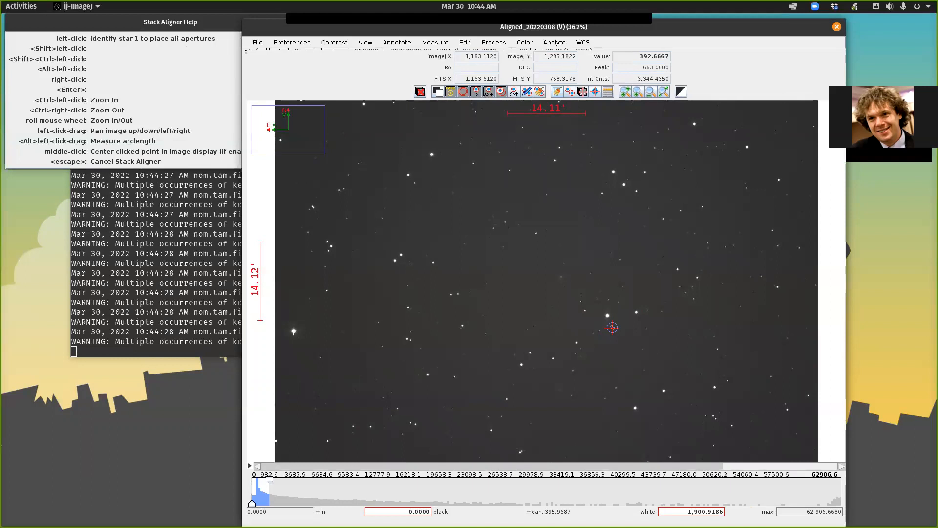
mouse_move(607, 314)
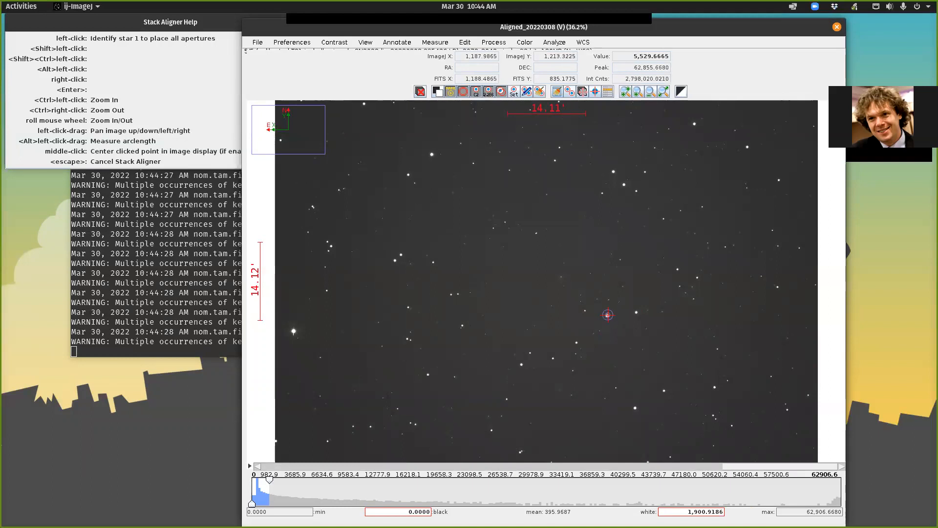
click(607, 314)
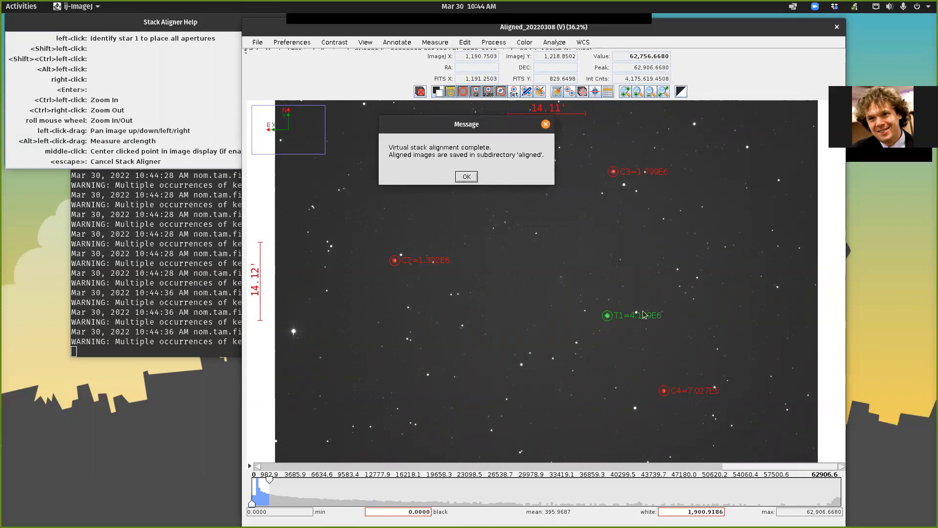
mouse_move(554, 154)
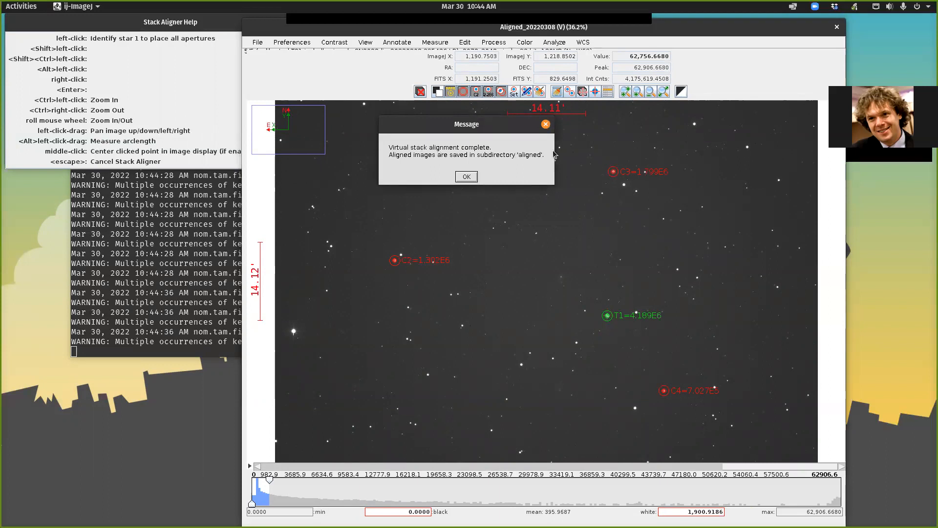
mouse_move(539, 157)
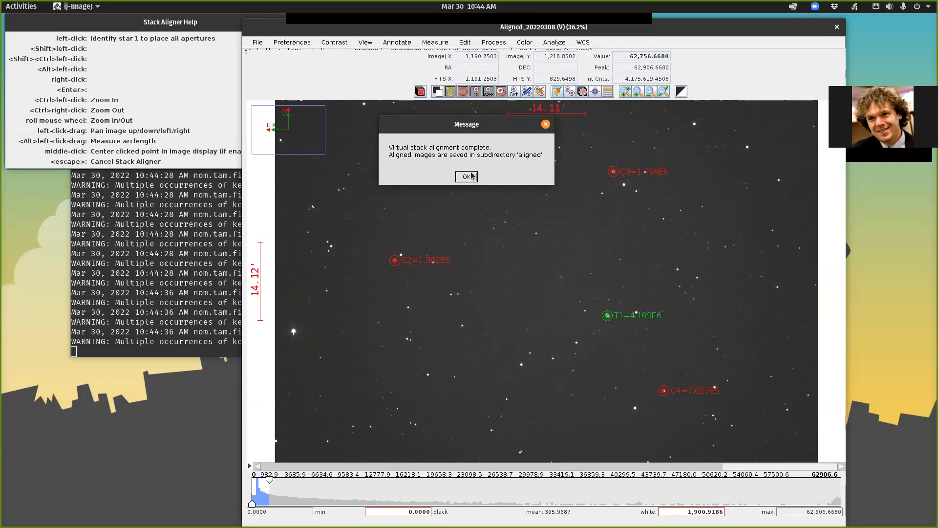
- Dismiss the alignment-complete message, leaving the calibrated 001743 I-band frame displayed
click(466, 176)
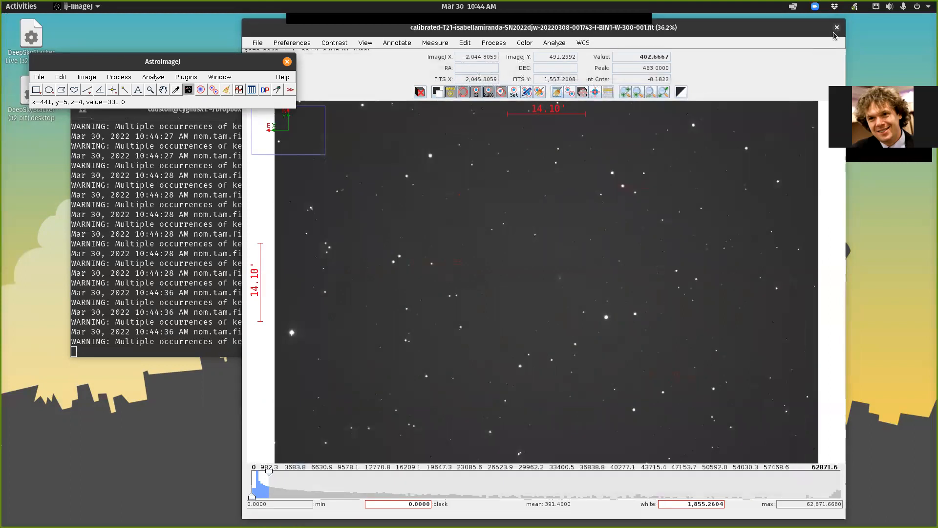
- Import the aligned folder's five I-band files as an image sequence in a new window
click(257, 43)
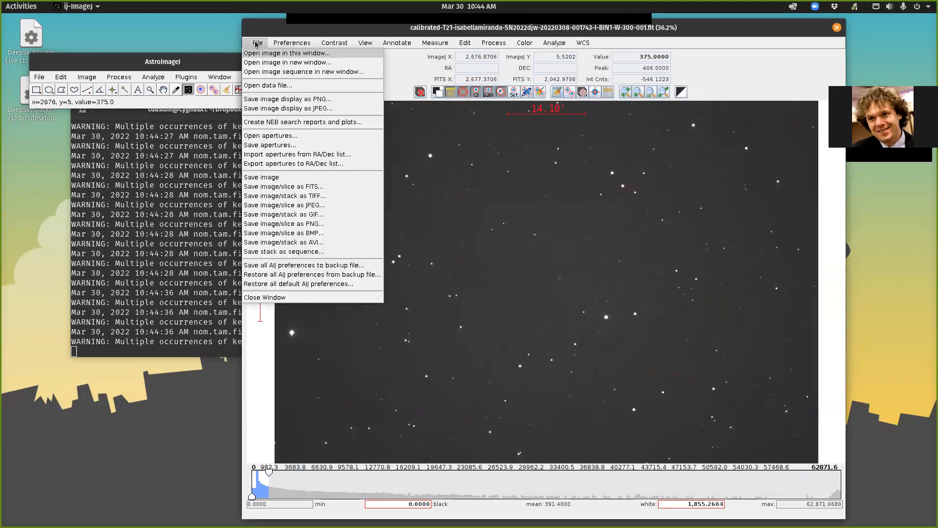
click(301, 71)
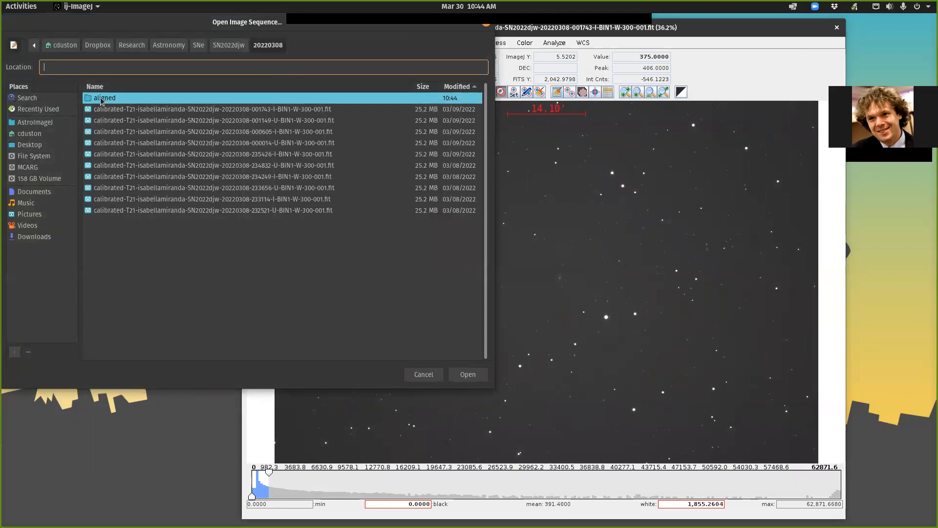
double_click(105, 98)
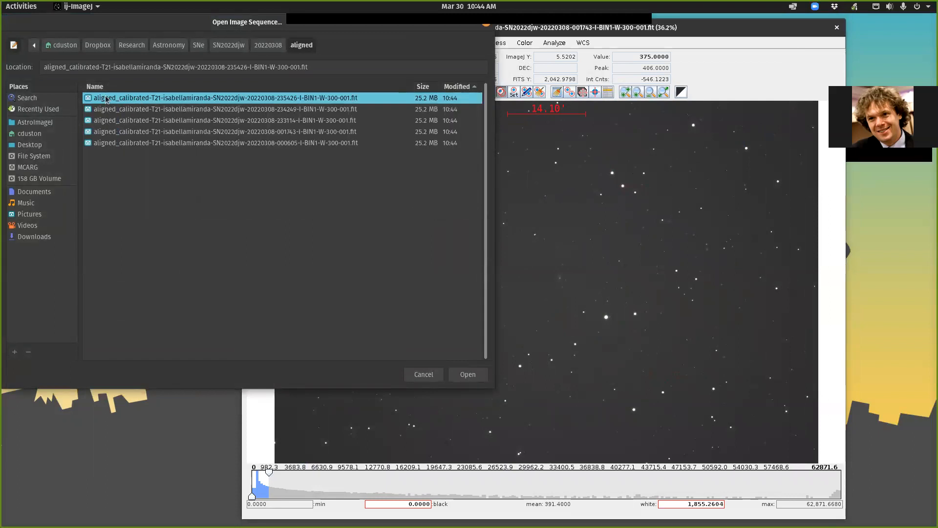
click(467, 374)
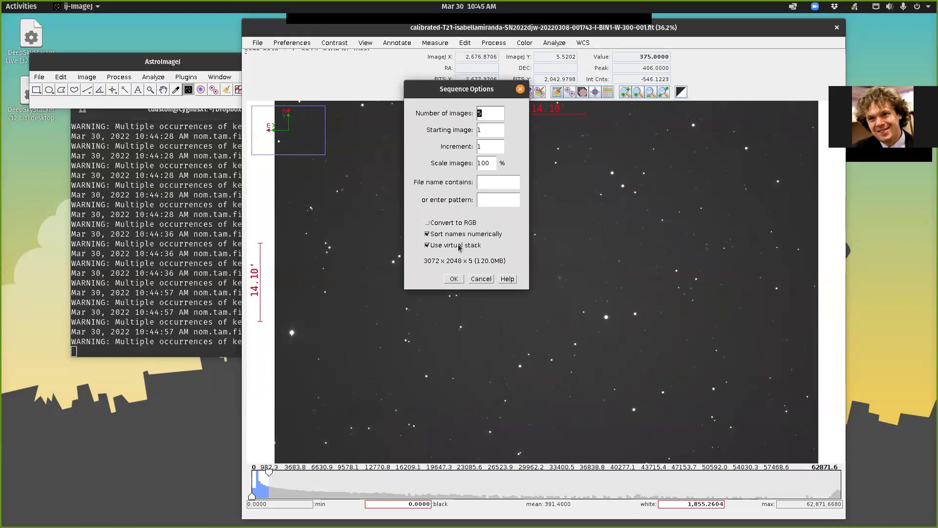
click(453, 278)
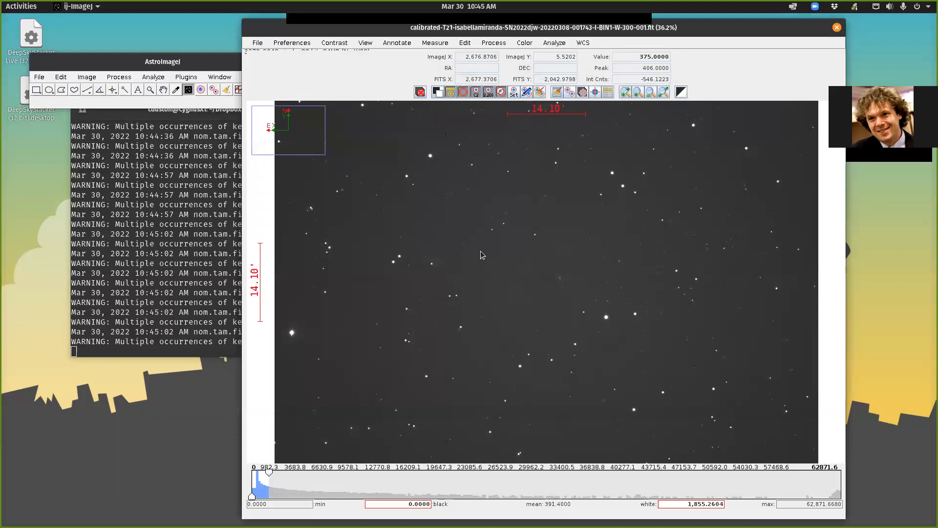
mouse_move(487, 234)
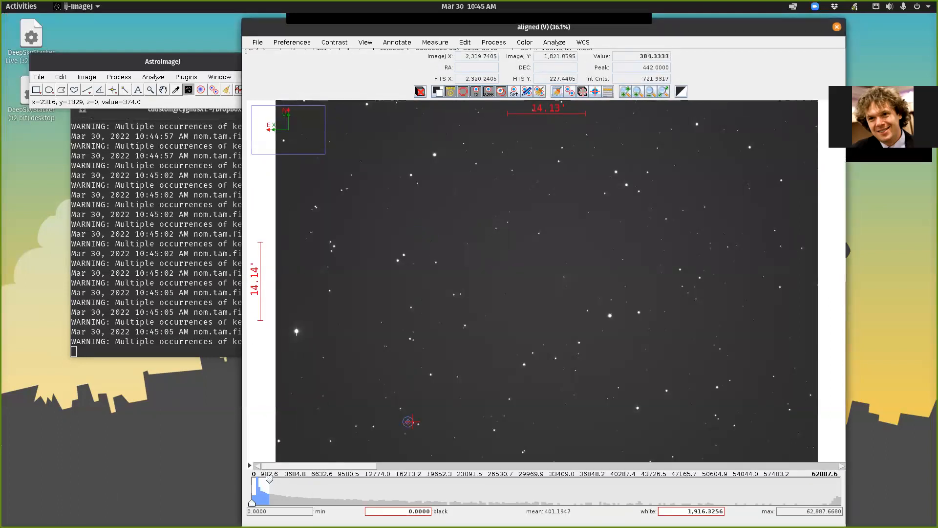
- Inspect a star in the five-frame aligned virtual stack and browse the Analyze menu
click(524, 267)
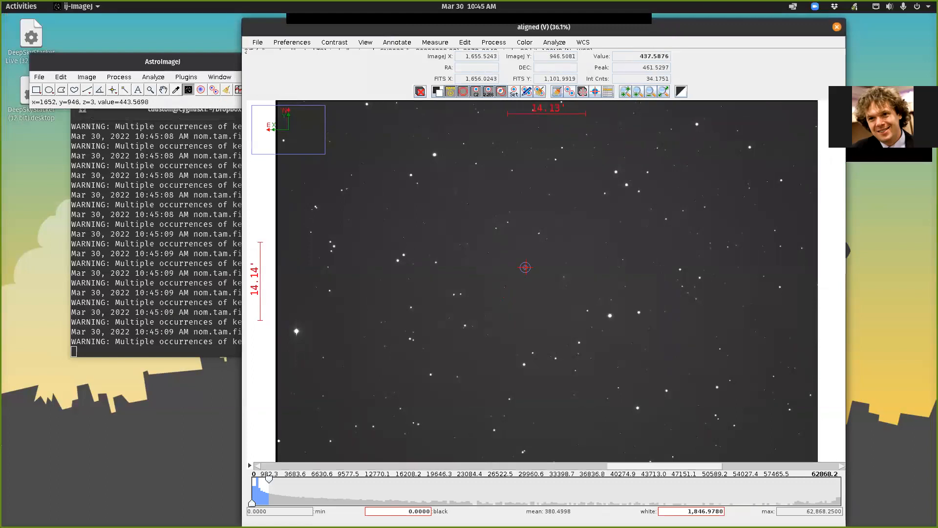
mouse_move(550, 265)
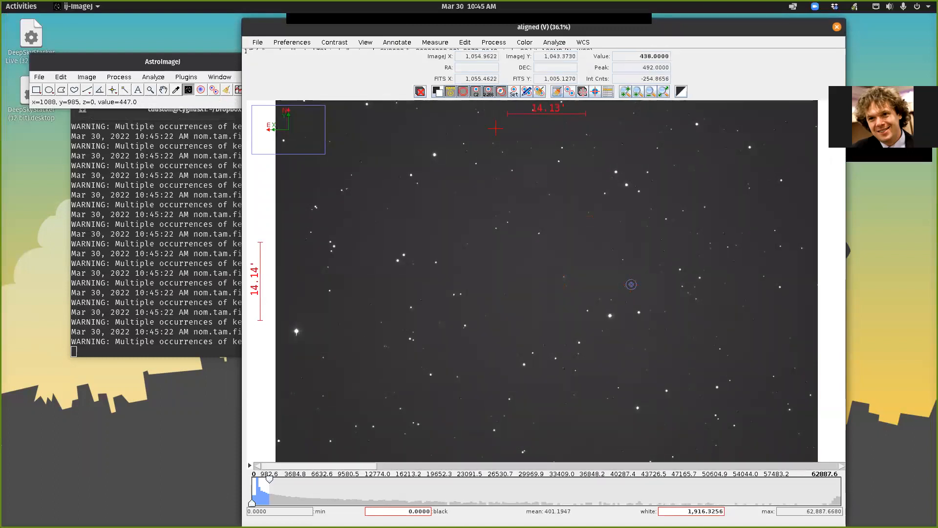
click(554, 42)
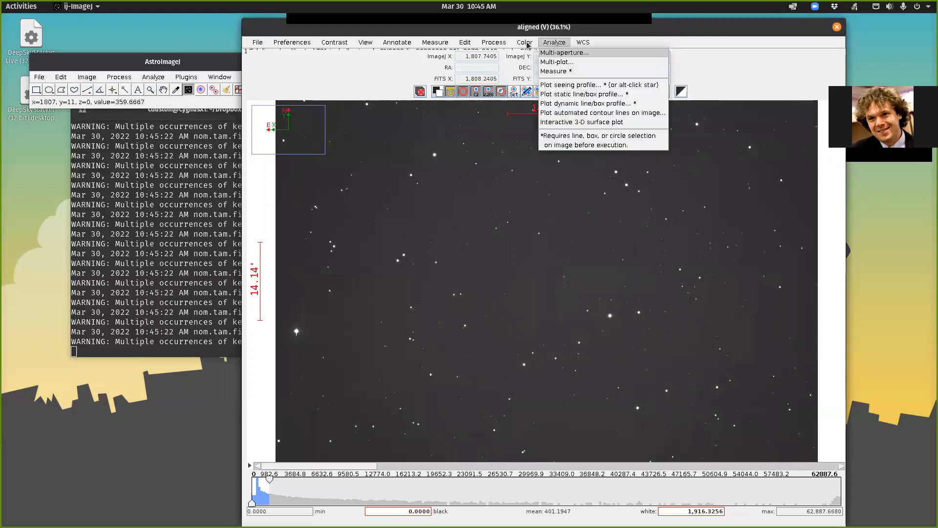
- Z-project the aligned stack with Sum Slices over slices 1–5, producing SUM_aligned
click(493, 42)
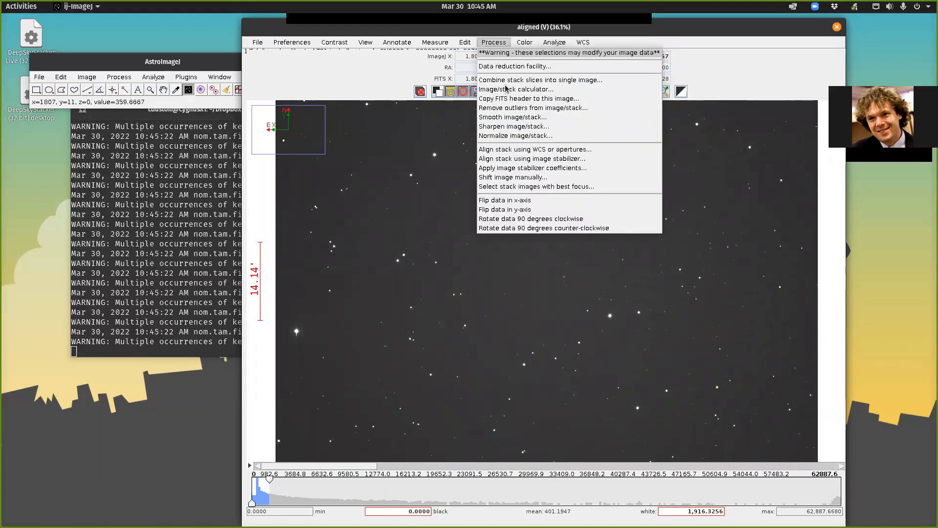
click(539, 80)
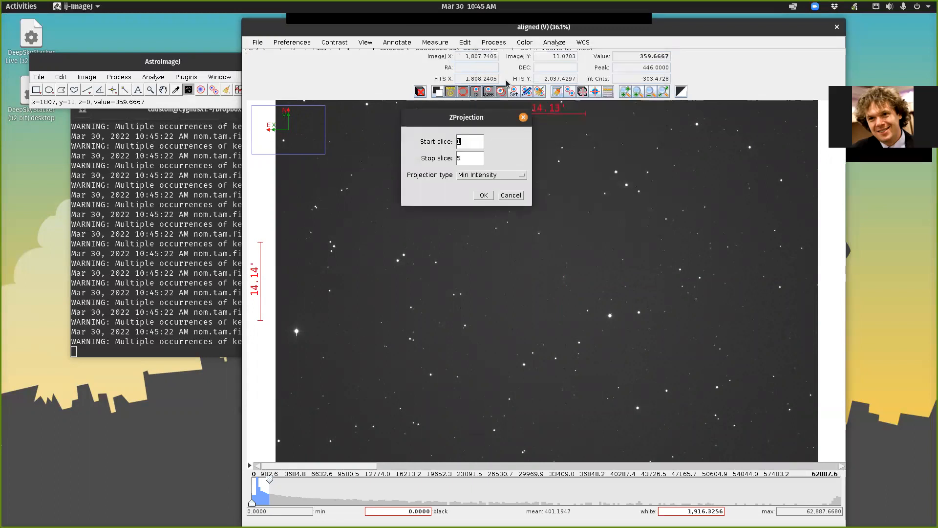
click(491, 174)
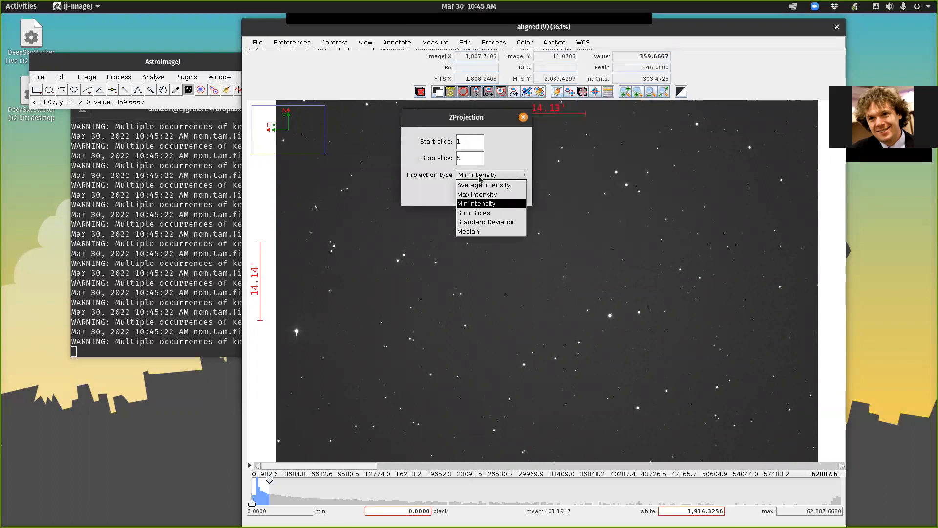
click(473, 212)
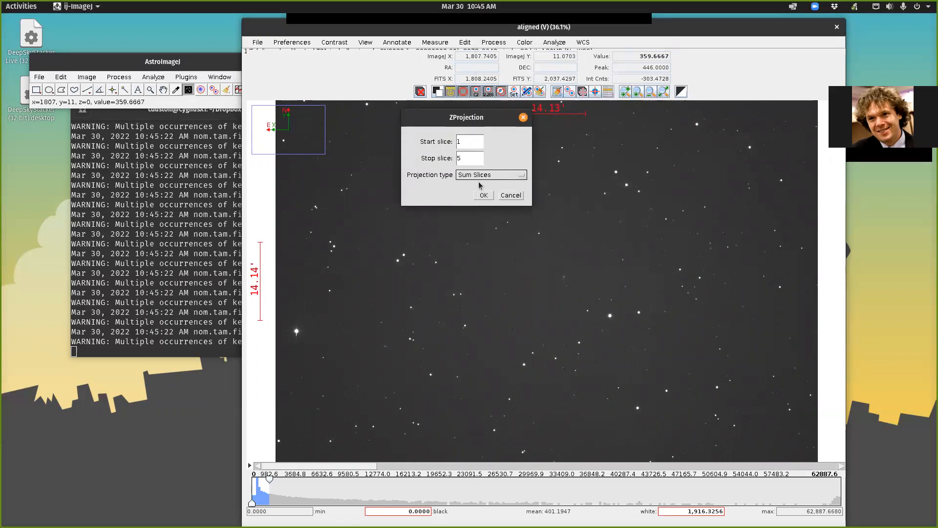
click(489, 174)
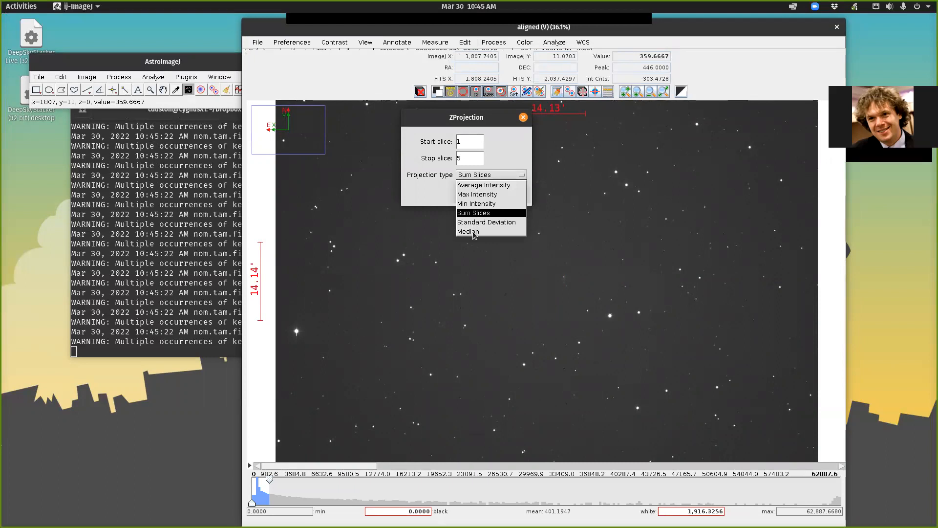
mouse_move(472, 220)
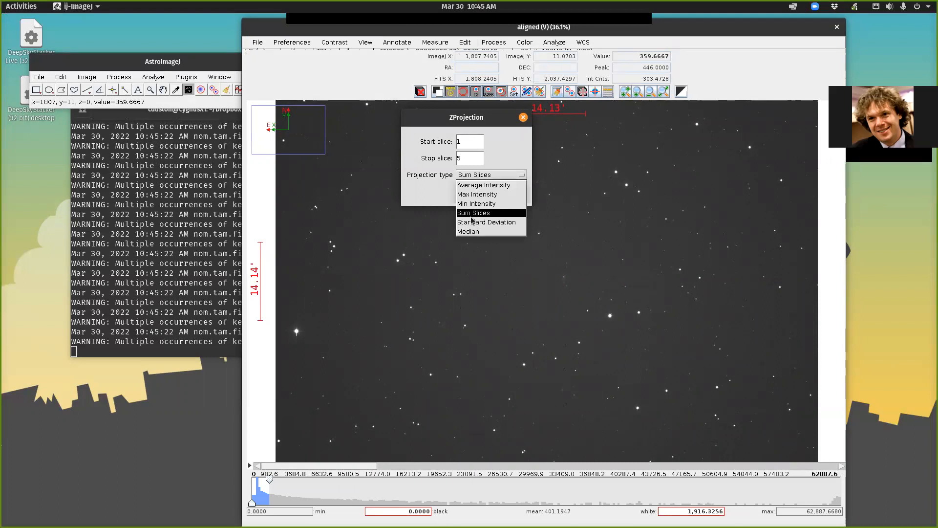
mouse_move(473, 214)
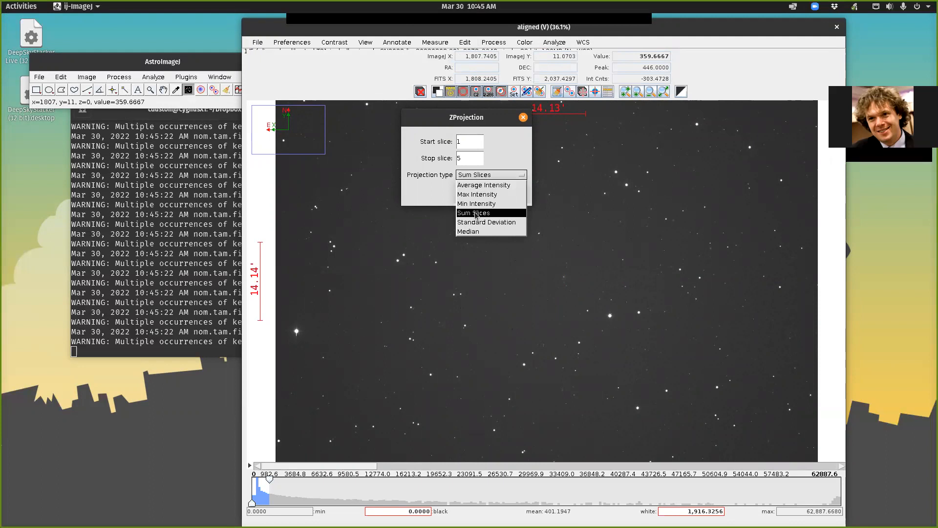
click(474, 213)
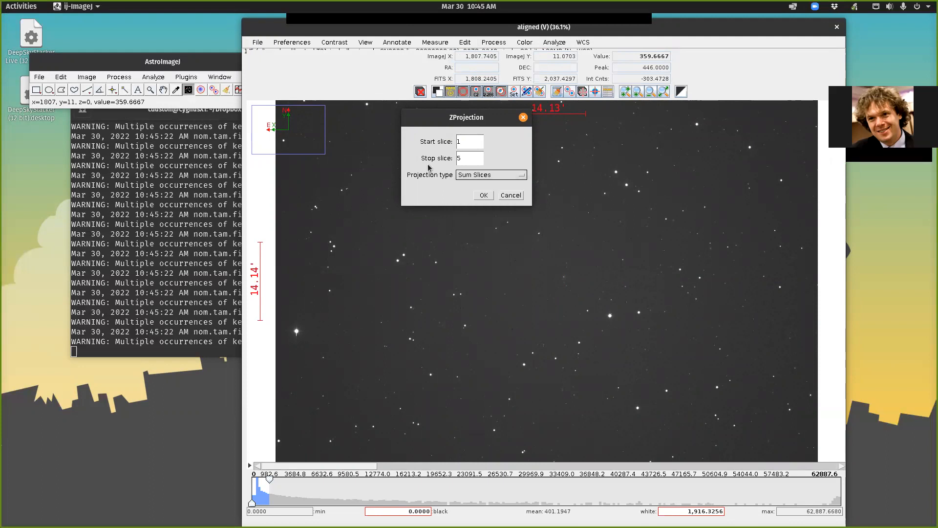
click(483, 195)
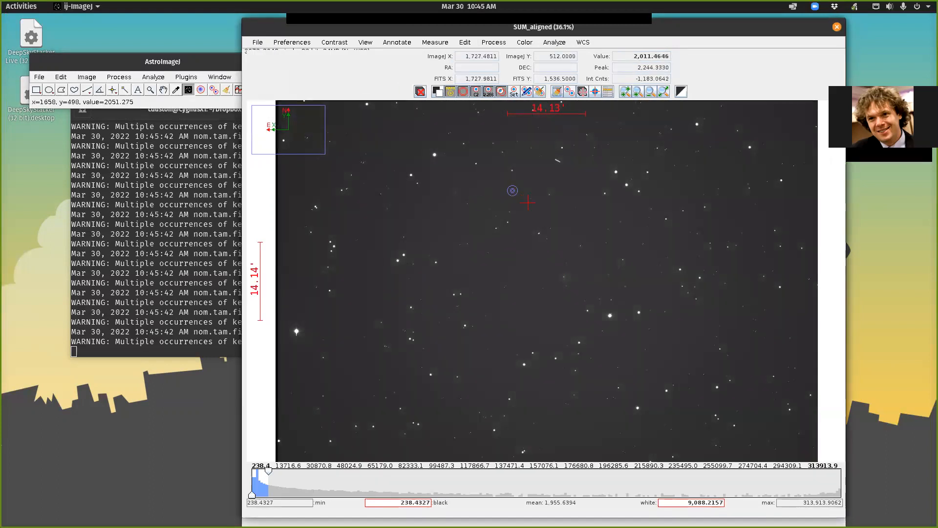
- Measure the bright star right of centre in SUM_aligned, peaking near 313,914 counts
click(609, 315)
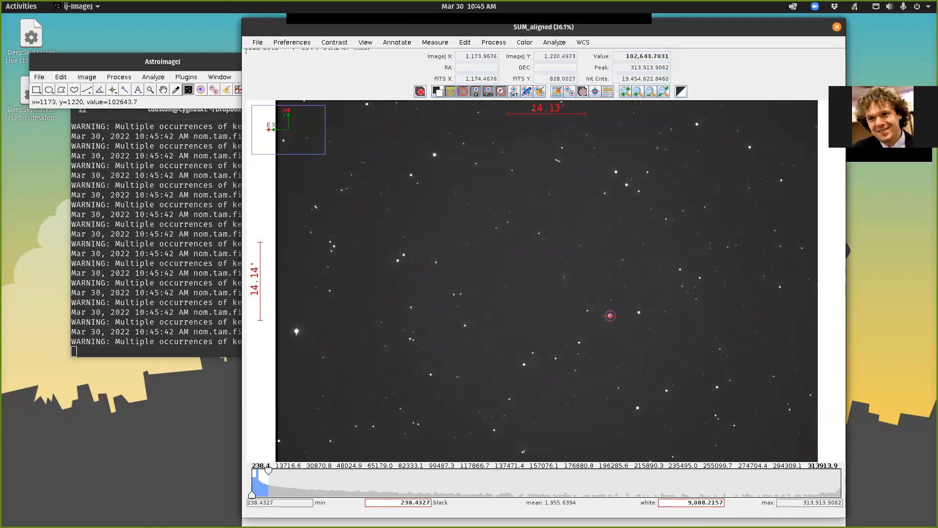
mouse_move(608, 314)
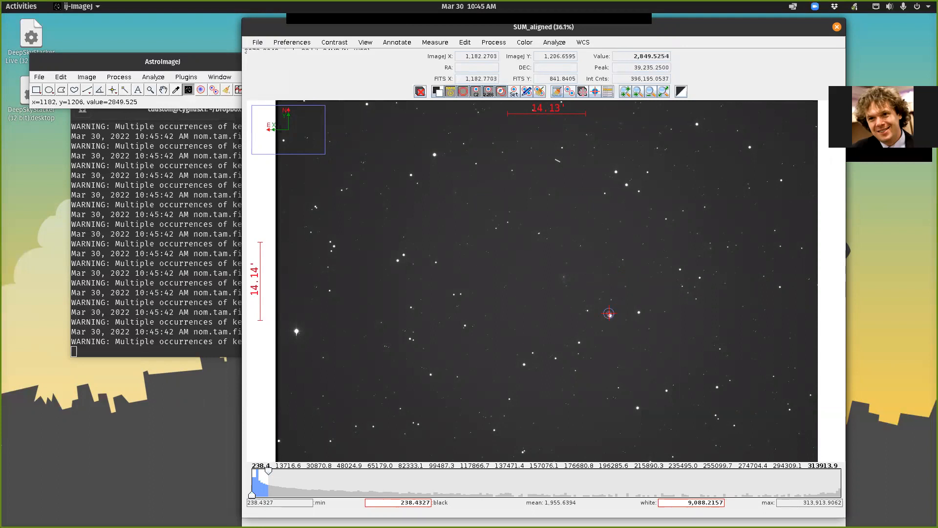
mouse_move(610, 315)
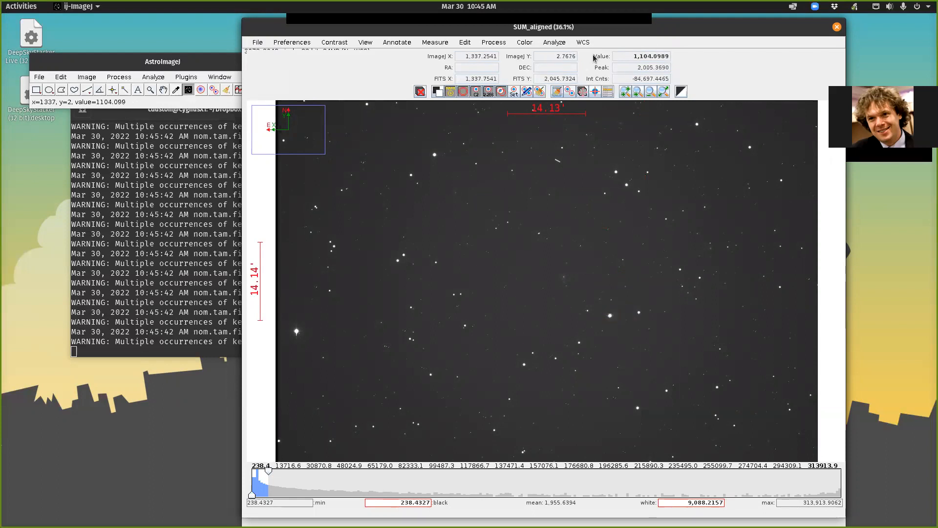
click(610, 316)
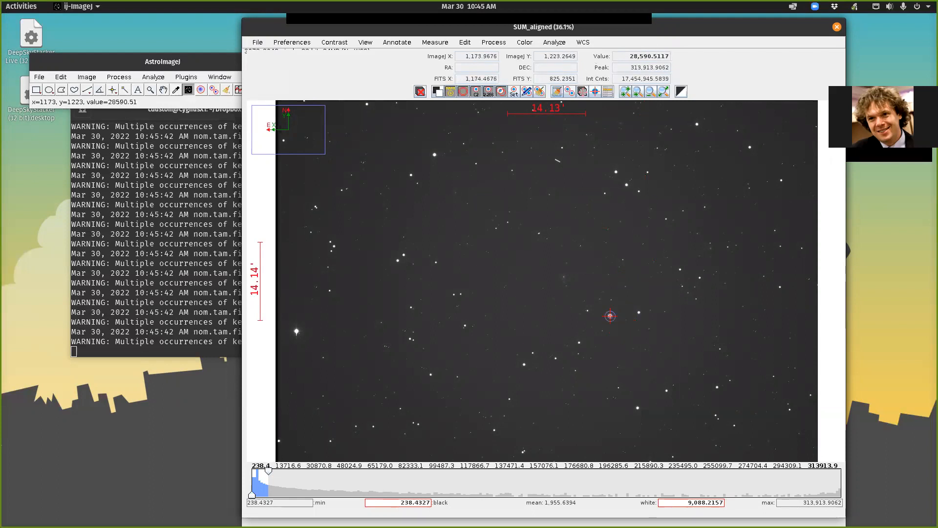
mouse_move(607, 315)
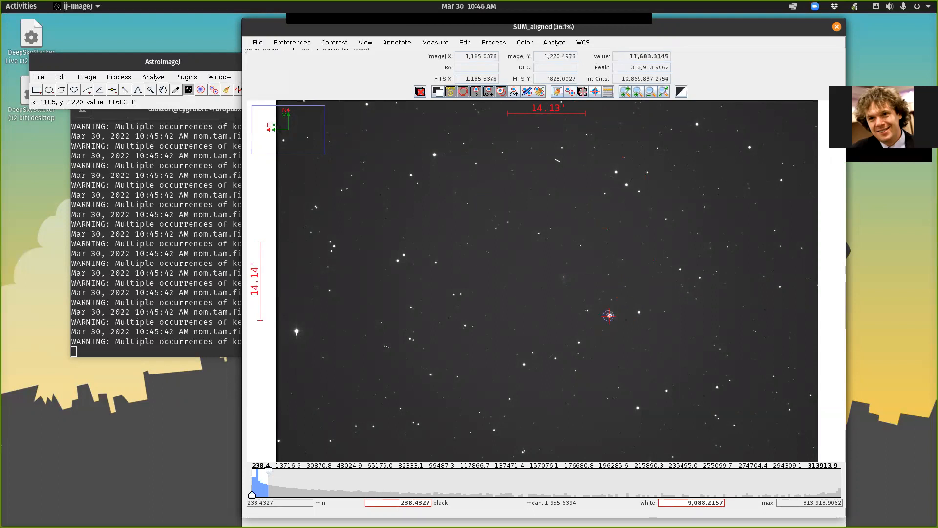
mouse_move(611, 277)
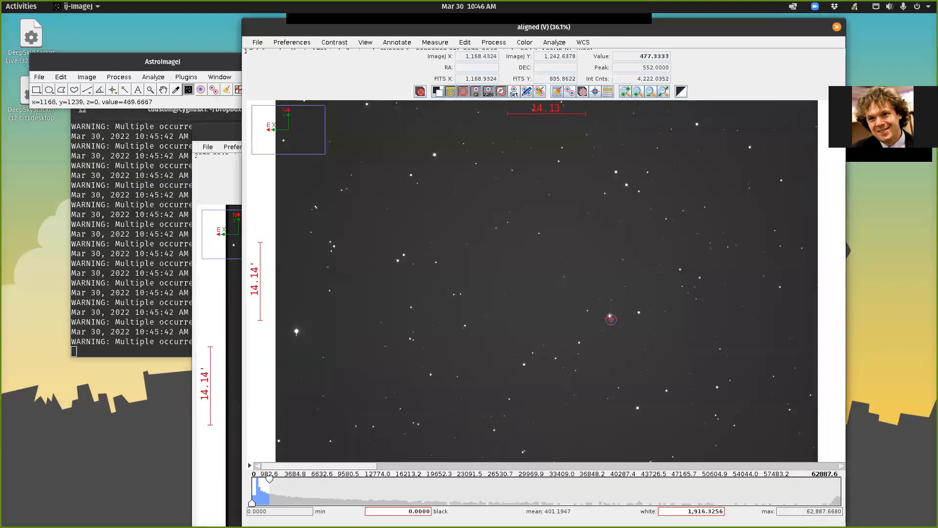
mouse_move(609, 315)
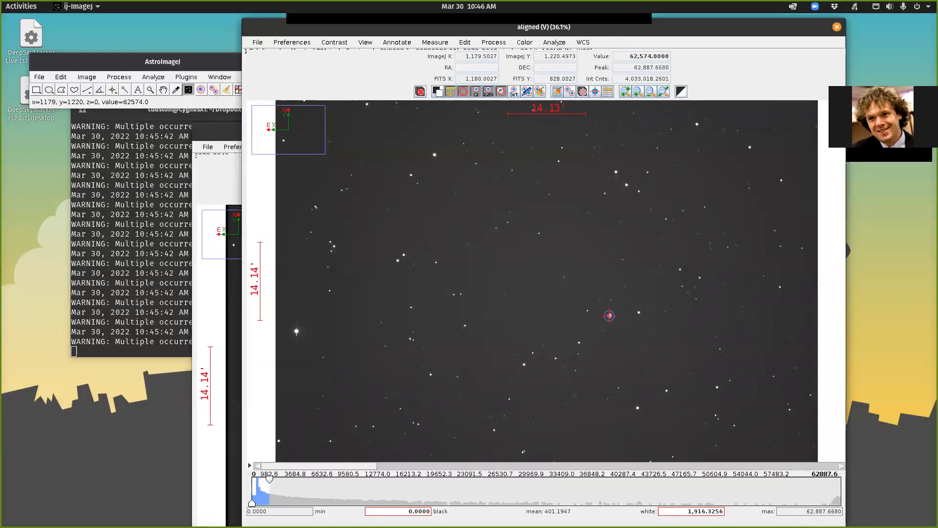
mouse_move(610, 315)
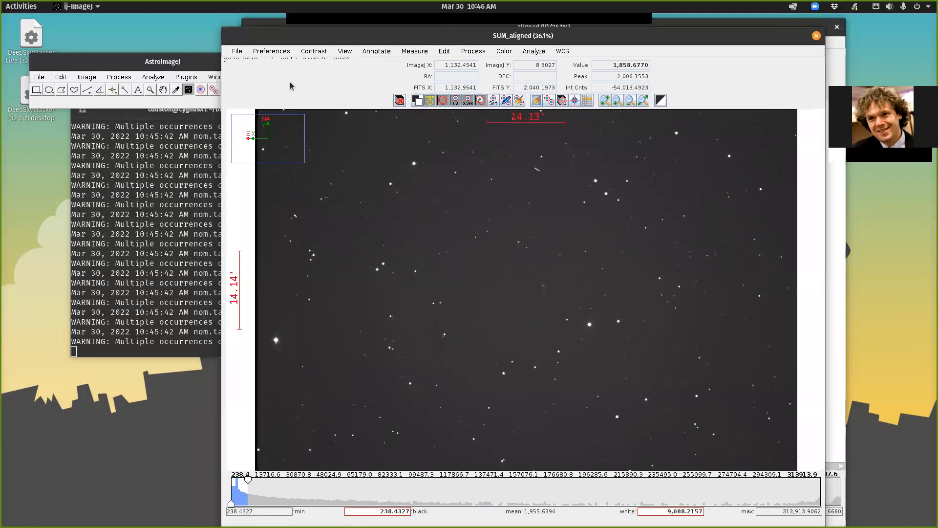
mouse_move(357, 74)
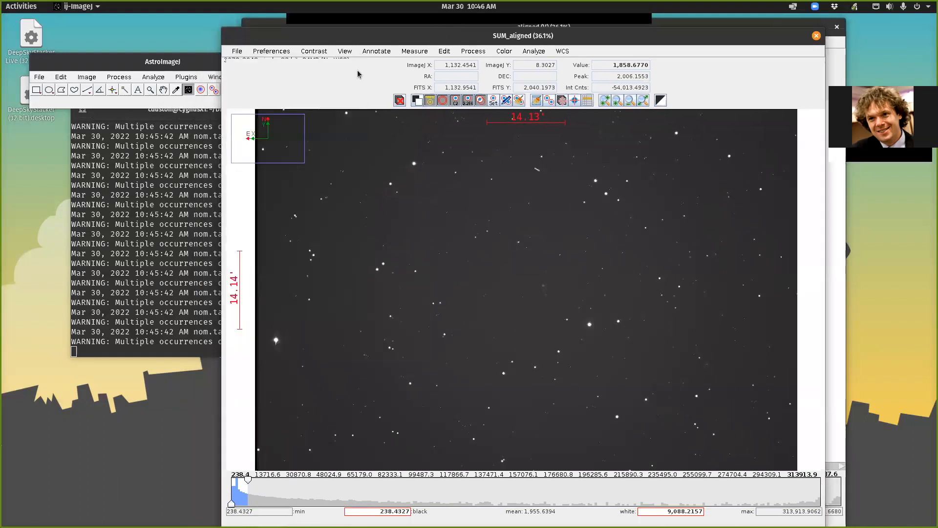
mouse_move(334, 65)
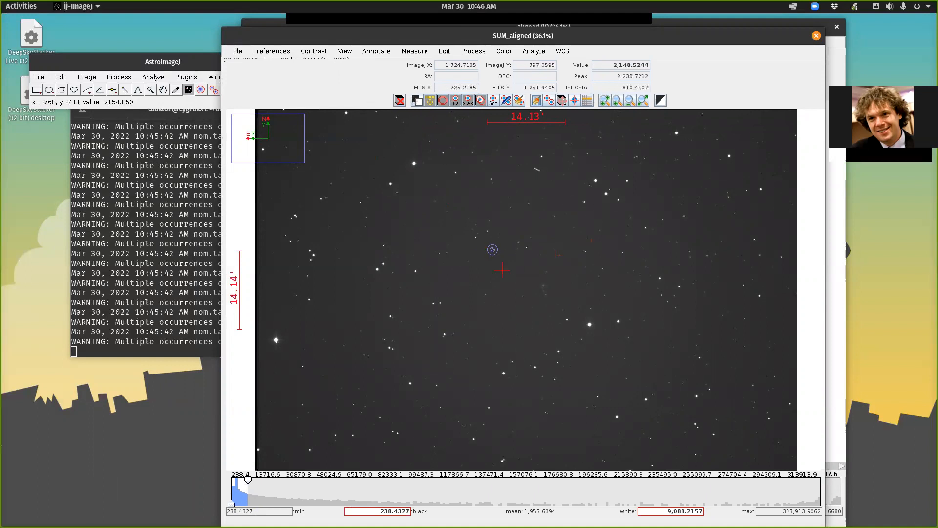
mouse_move(519, 244)
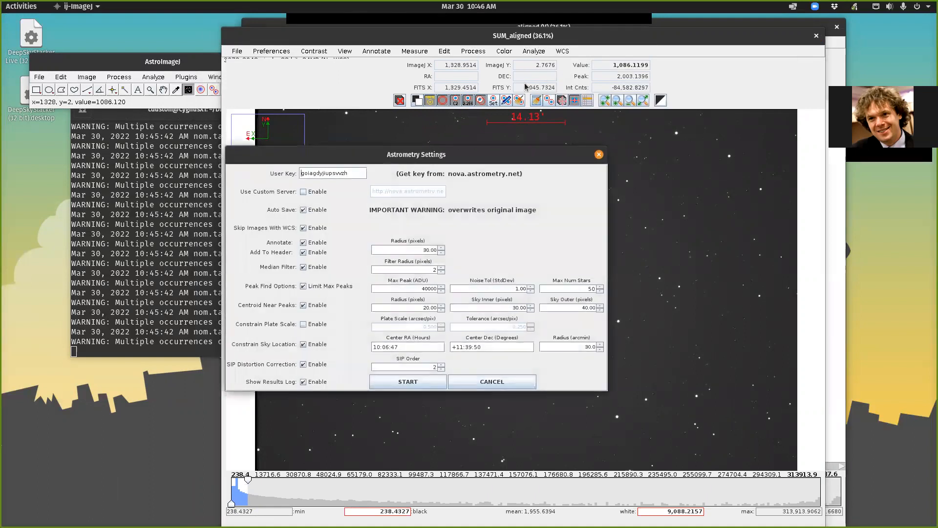
- Close Astrometry Settings and the empty log, measure a star above centre, and list File options
click(408, 381)
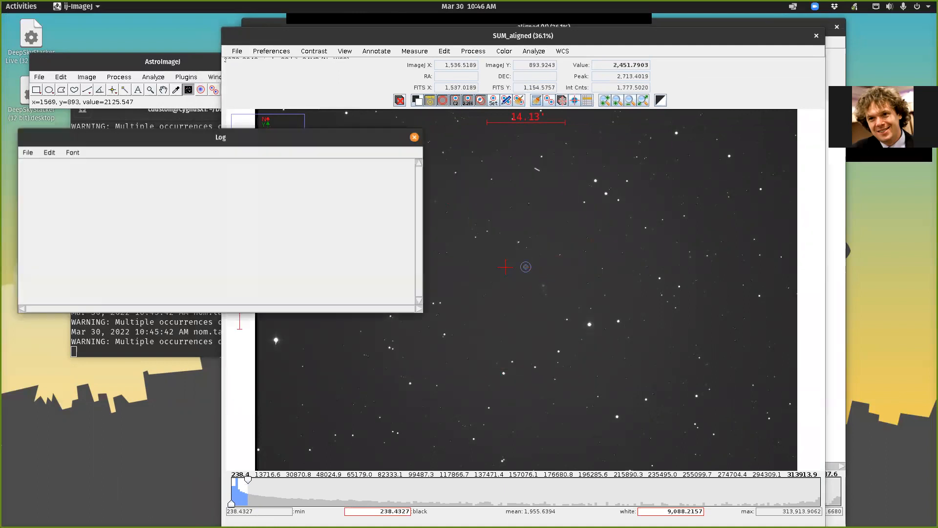
click(415, 137)
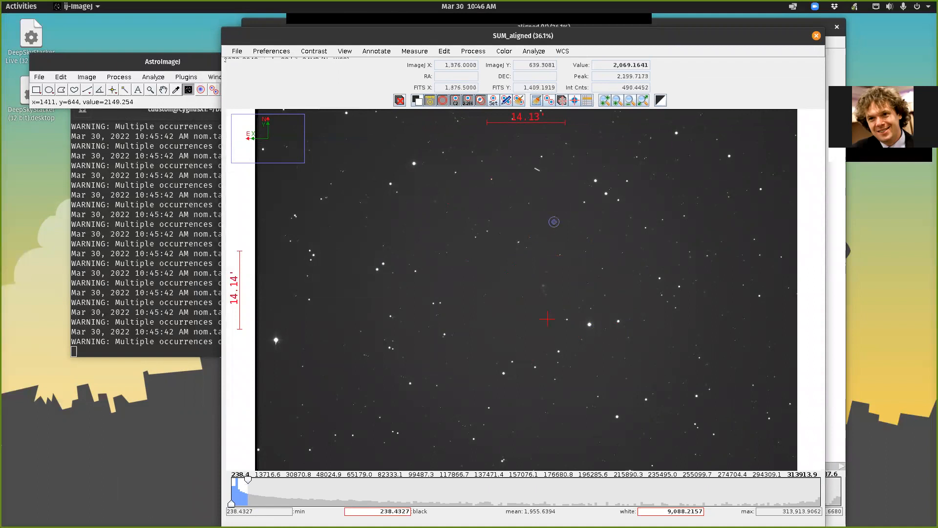
click(562, 246)
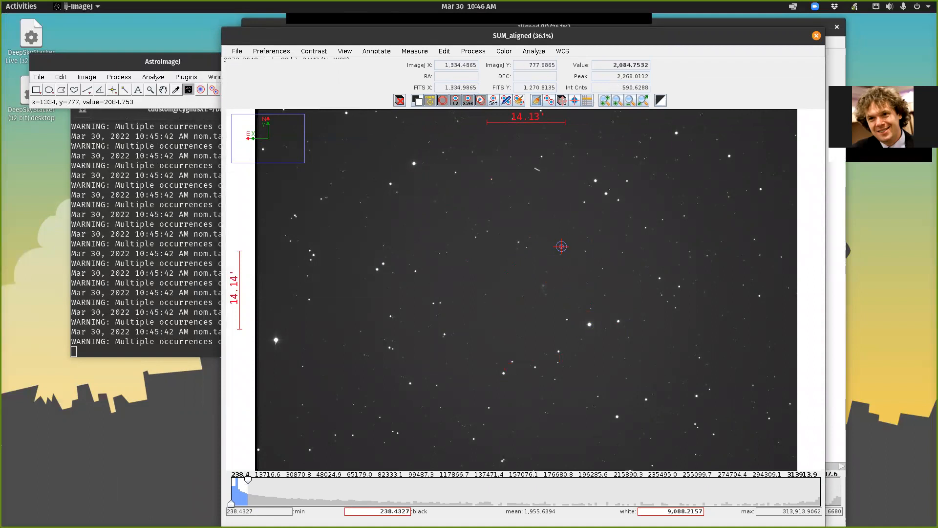
click(236, 51)
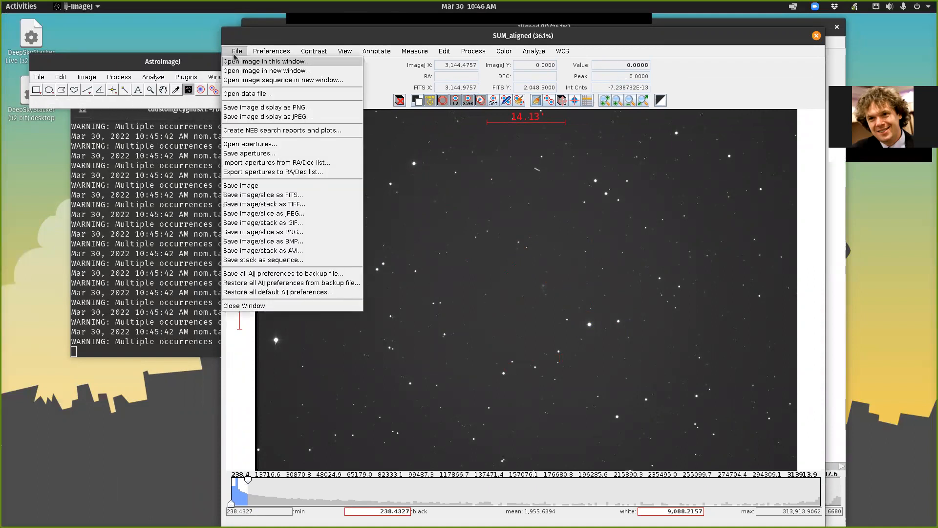
- Save the SUM_aligned image as a FITS file named SUM_aligned-I.fits in the aligned folder
click(262, 194)
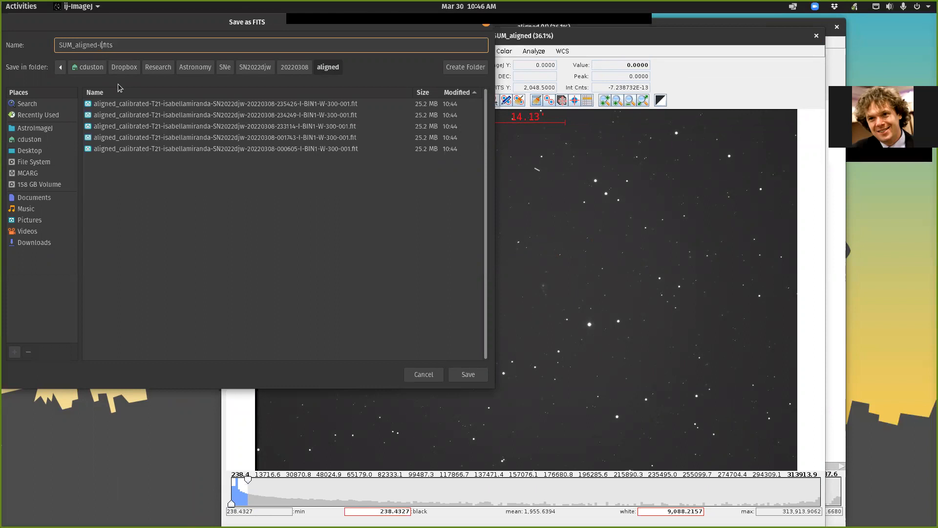
click(469, 374)
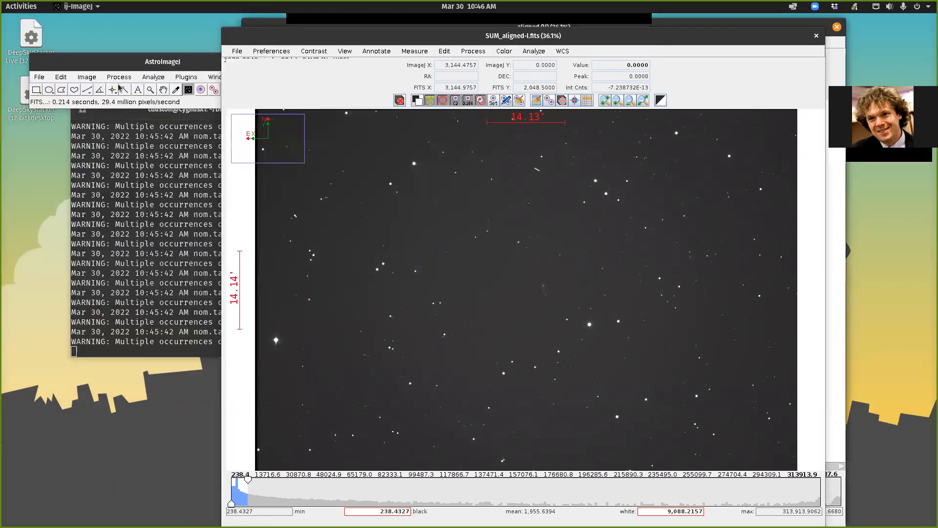
- Measure stars in SUM_aligned-I.fits (peaks about 2,000–2,260), then raise the main AstroImageJ window
click(469, 240)
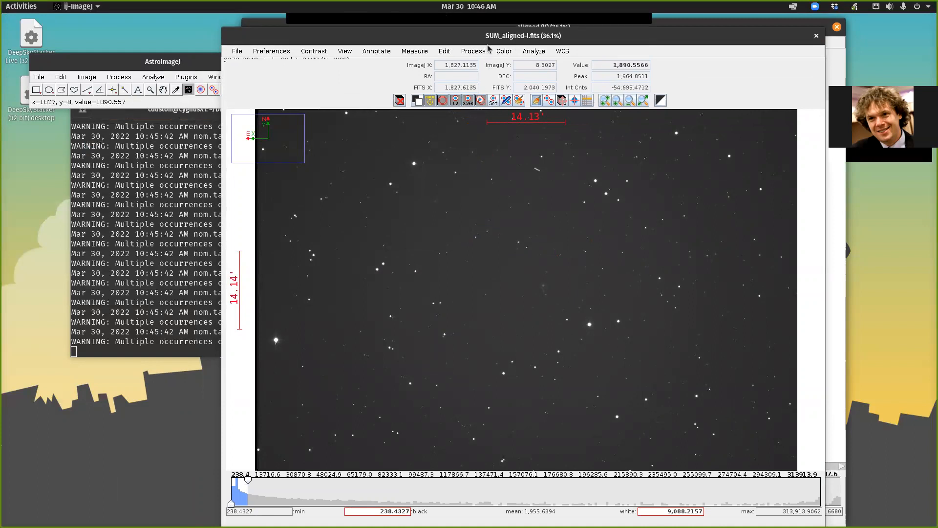
mouse_move(512, 47)
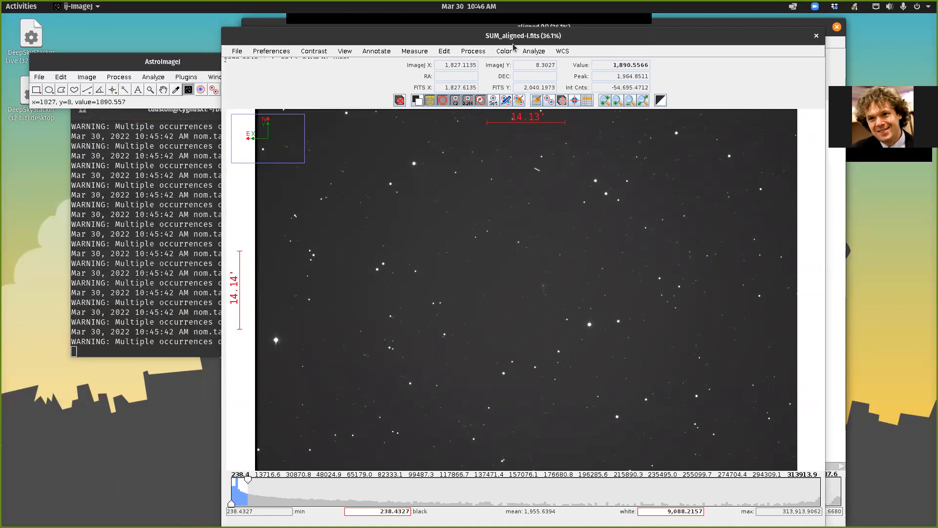
click(491, 267)
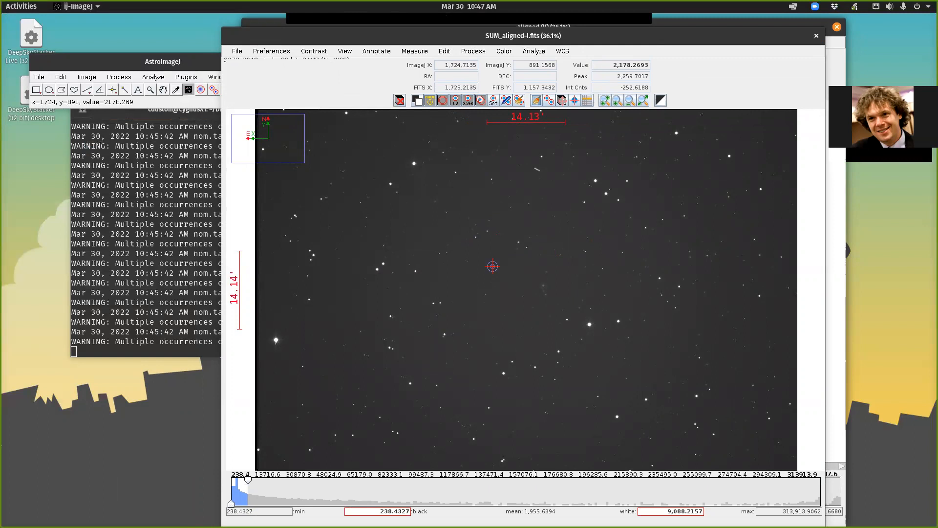
mouse_move(520, 221)
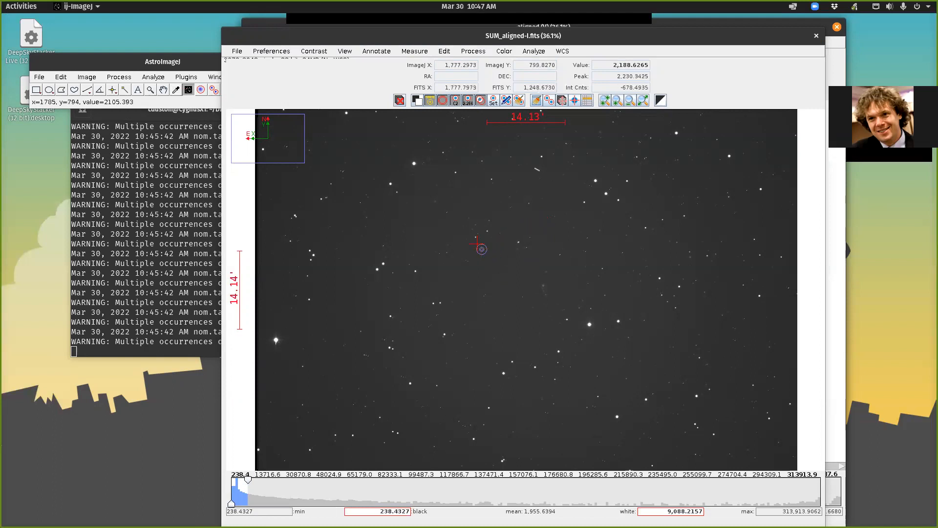
mouse_move(548, 232)
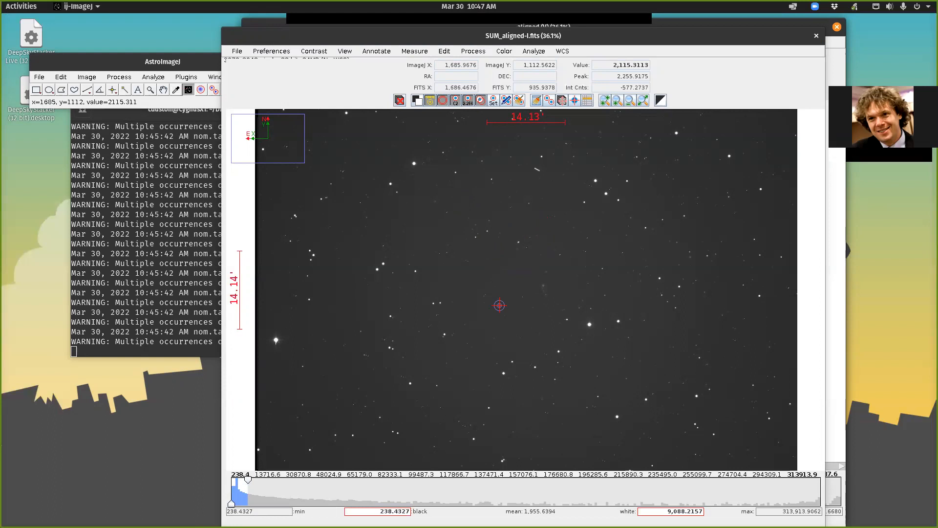
mouse_move(477, 293)
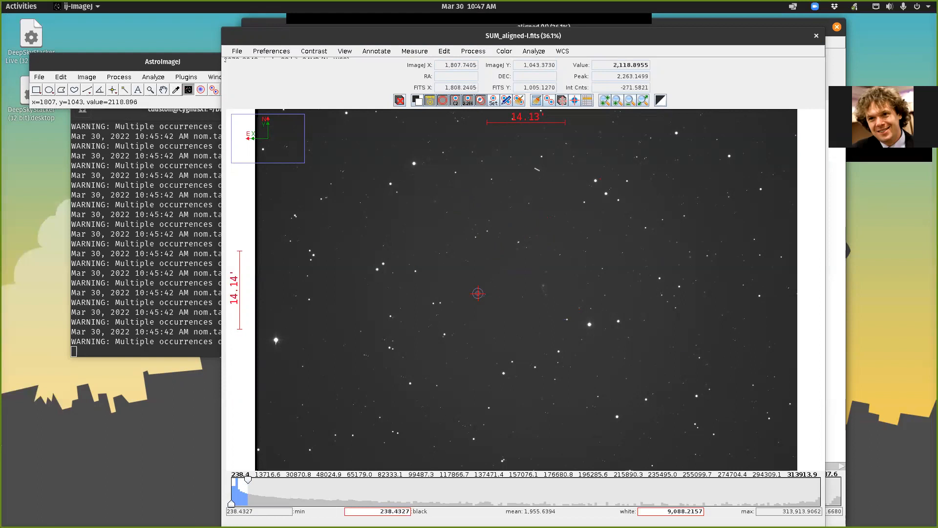
mouse_move(531, 172)
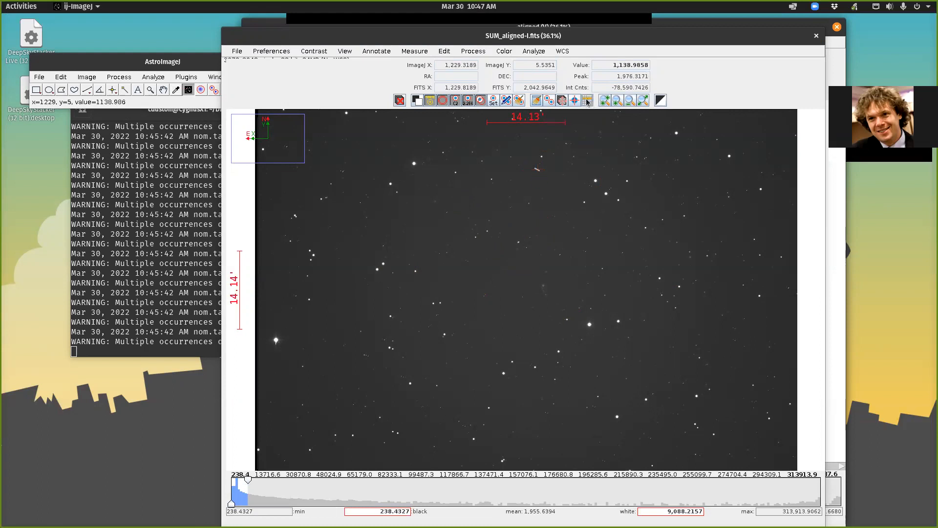
click(519, 190)
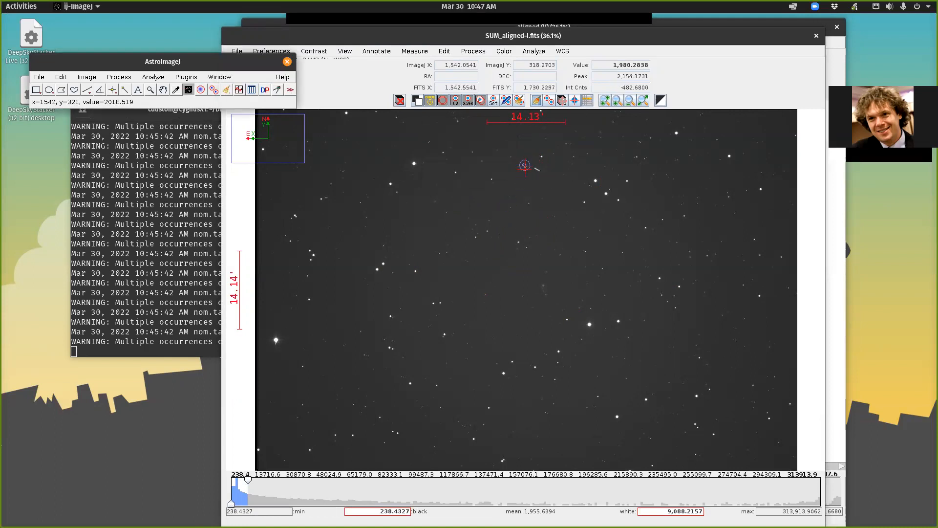
mouse_move(528, 177)
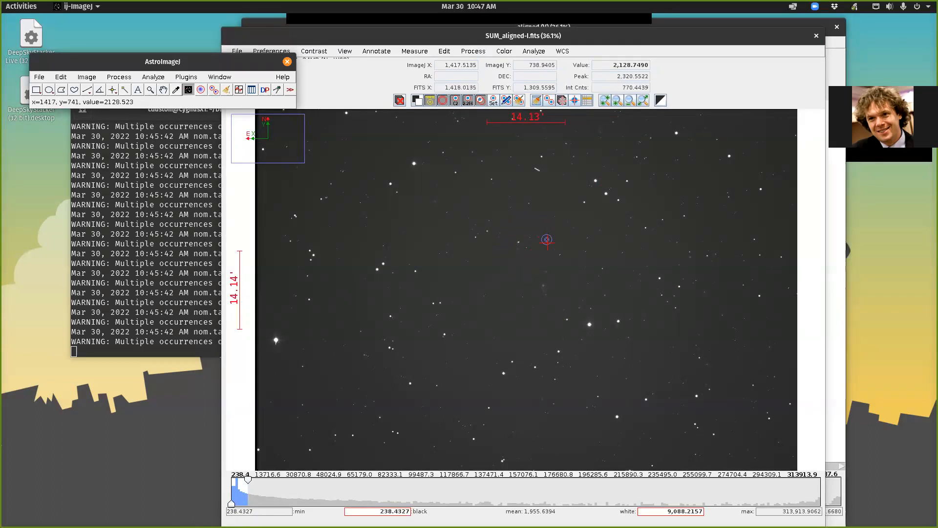
mouse_move(507, 237)
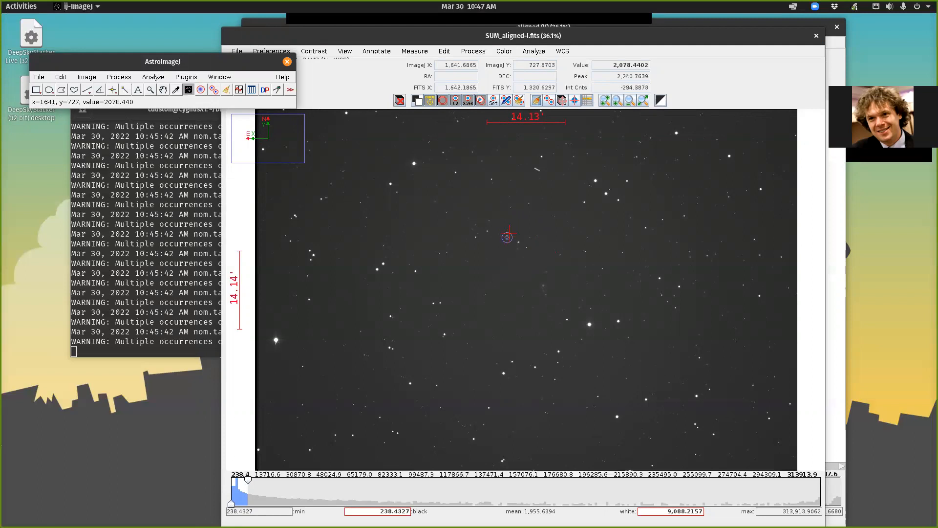